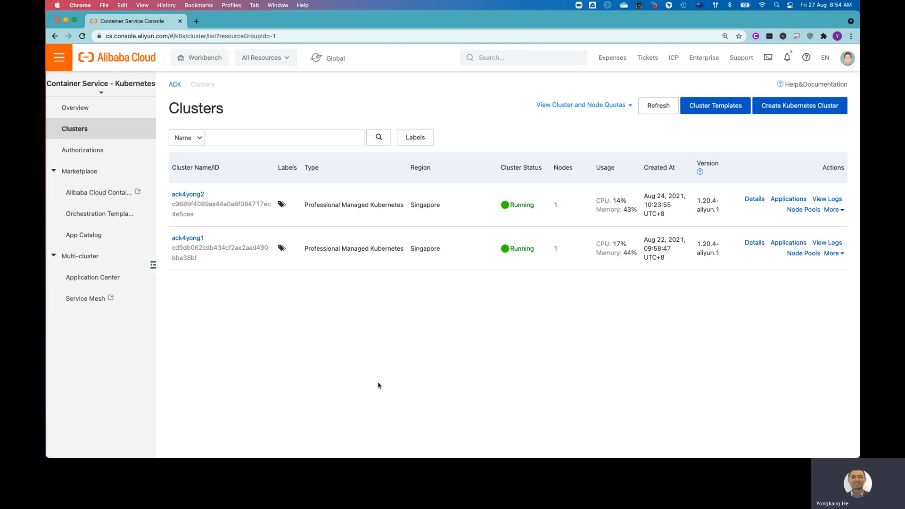
mouse_move(360, 361)
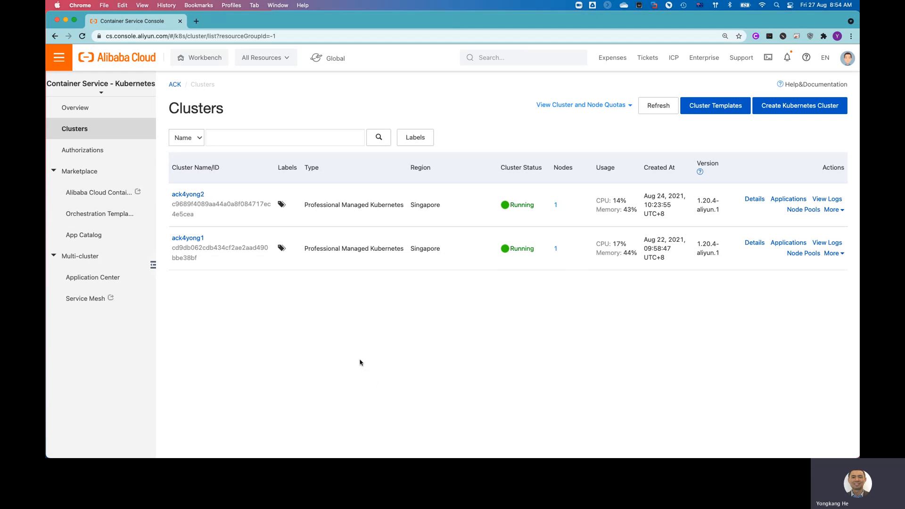
mouse_move(327, 328)
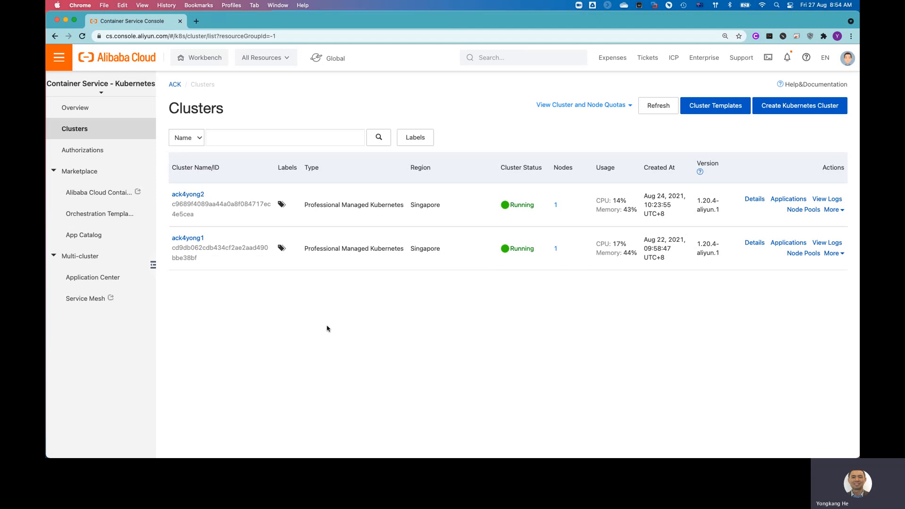
mouse_move(321, 325)
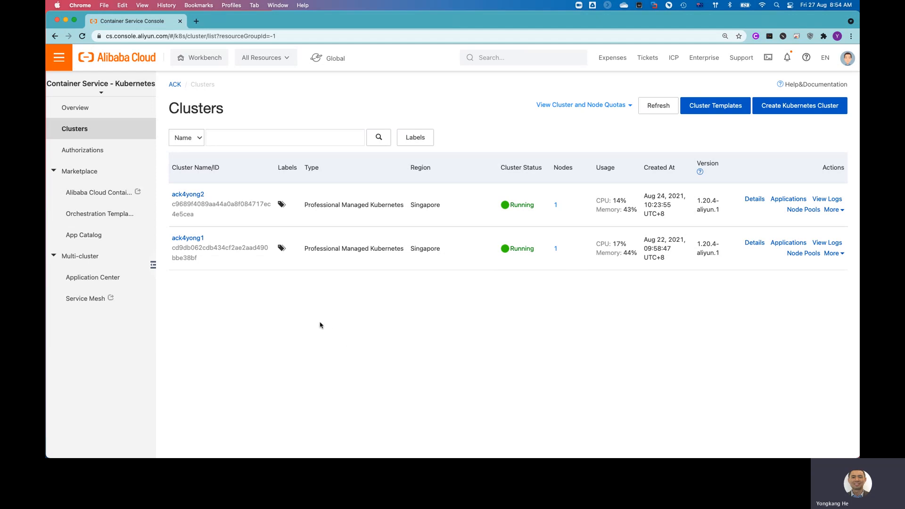
Search the Products and Services catalogue for 'kuber' and choose Container Service for Kubernetes
left_click(59, 57)
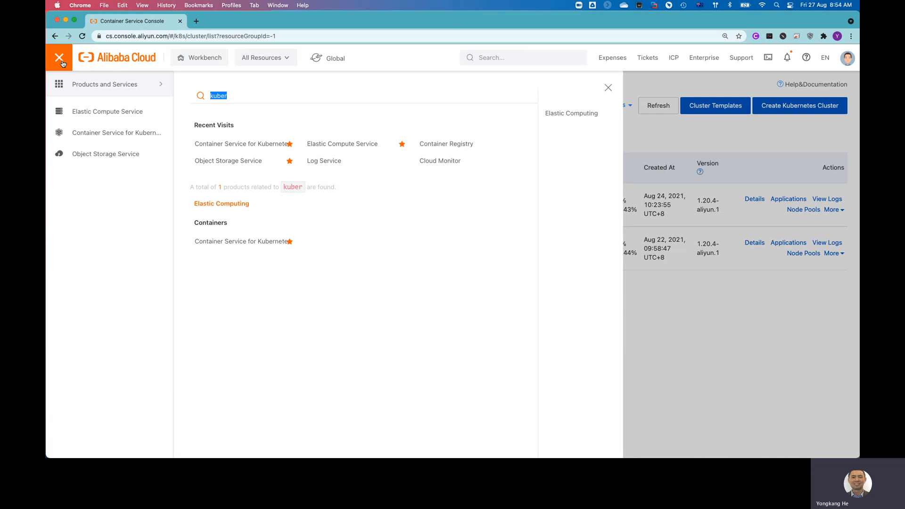
mouse_move(125, 81)
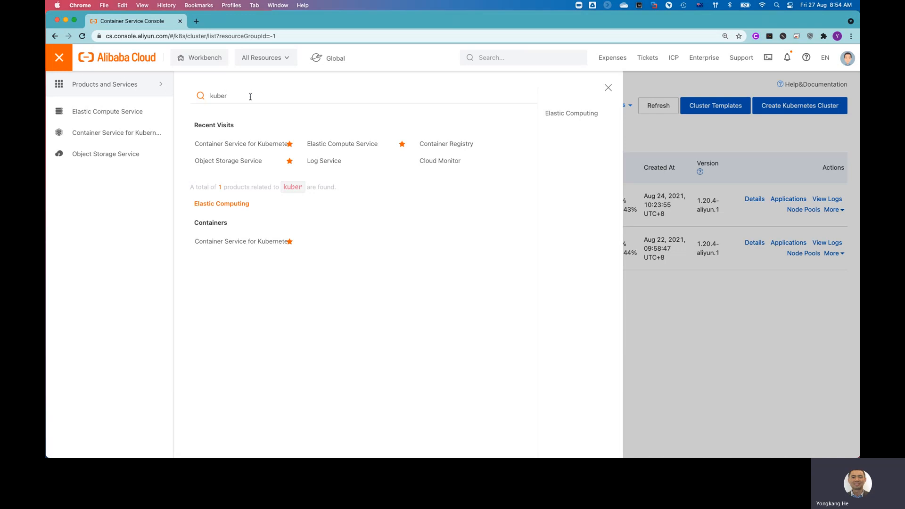
key("Backspace")
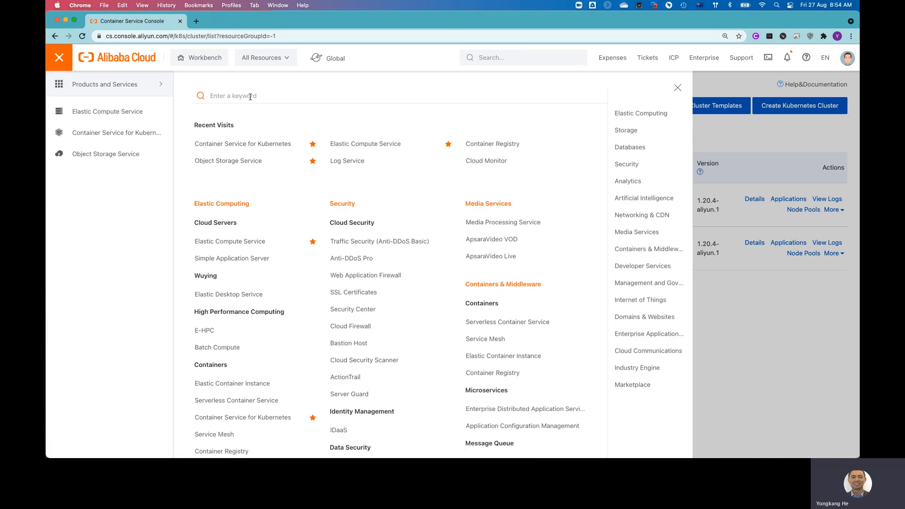
mouse_move(255, 212)
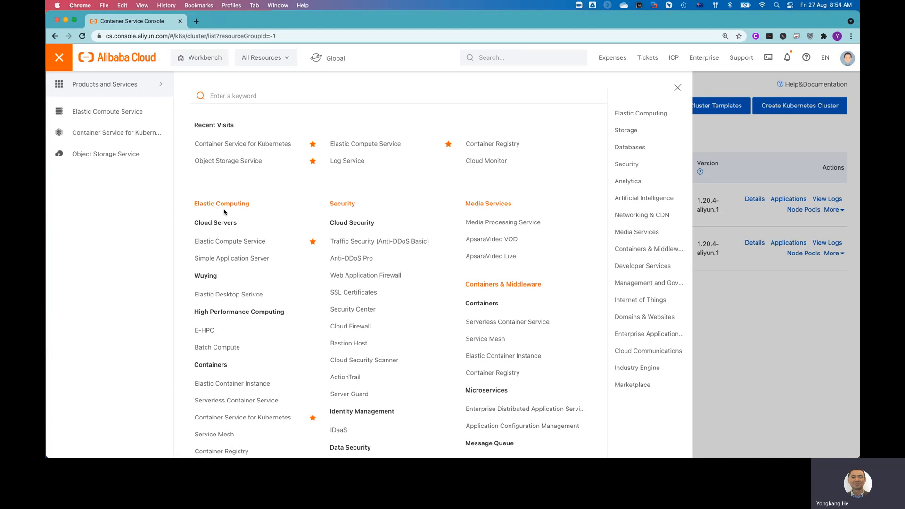
mouse_move(243, 417)
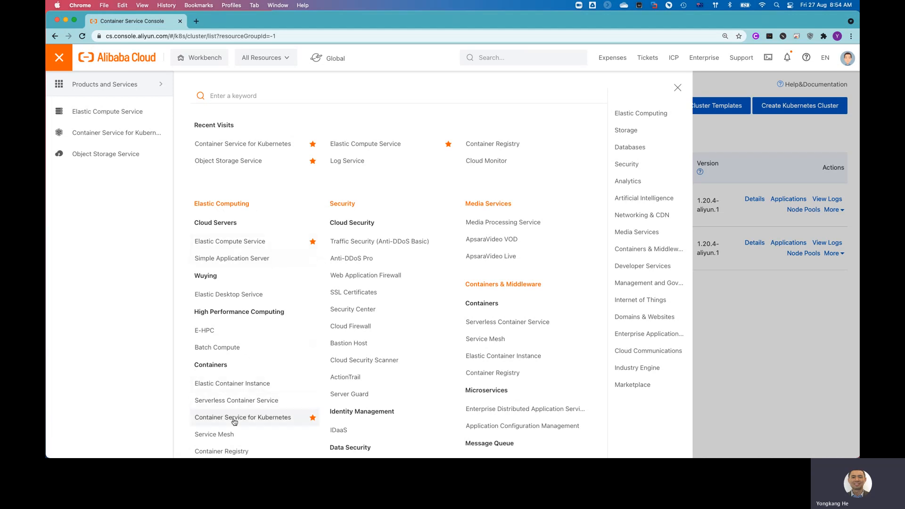
mouse_move(287, 423)
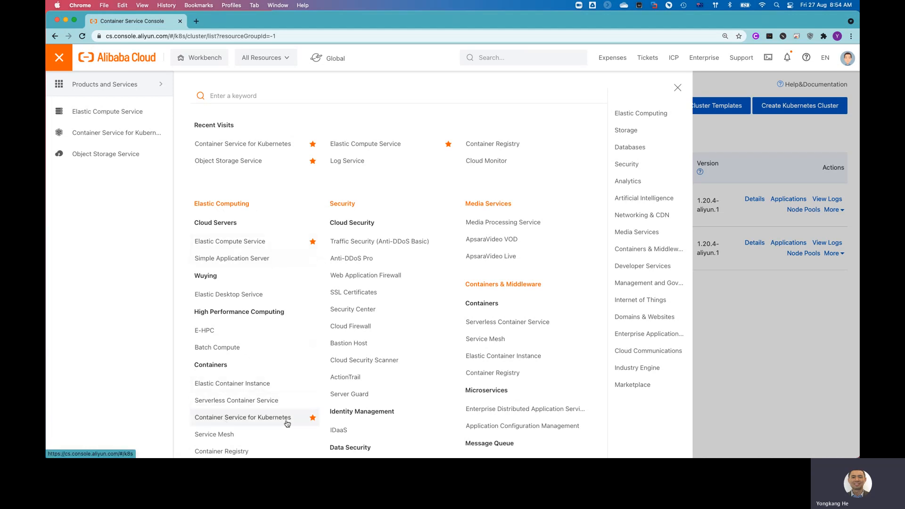
mouse_move(302, 127)
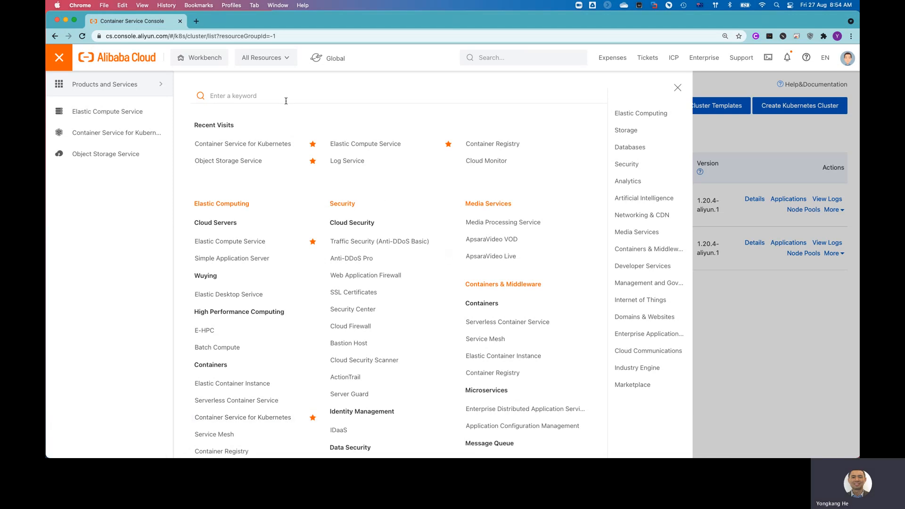
type("kuber")
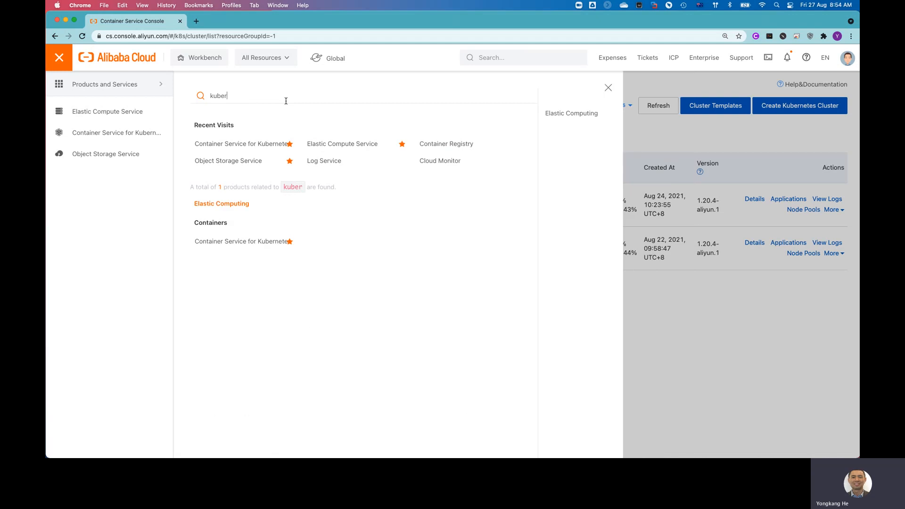
mouse_move(242, 241)
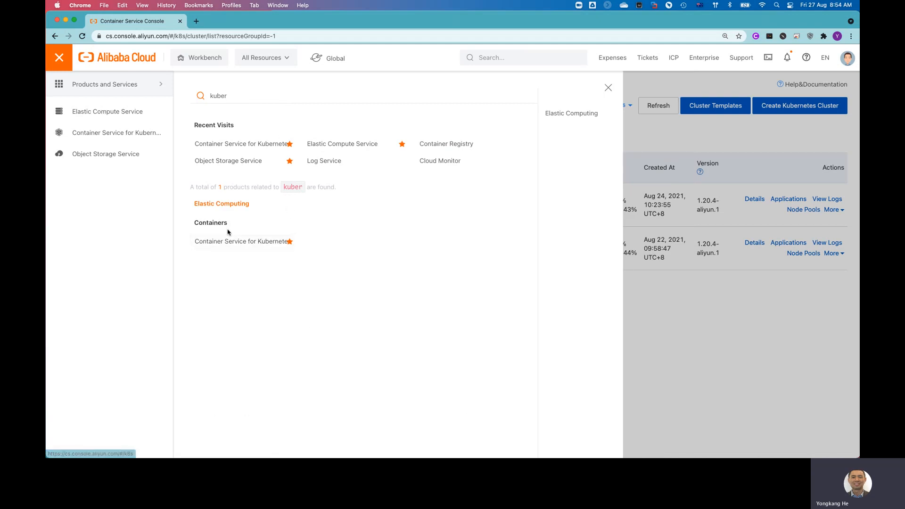
mouse_move(241, 241)
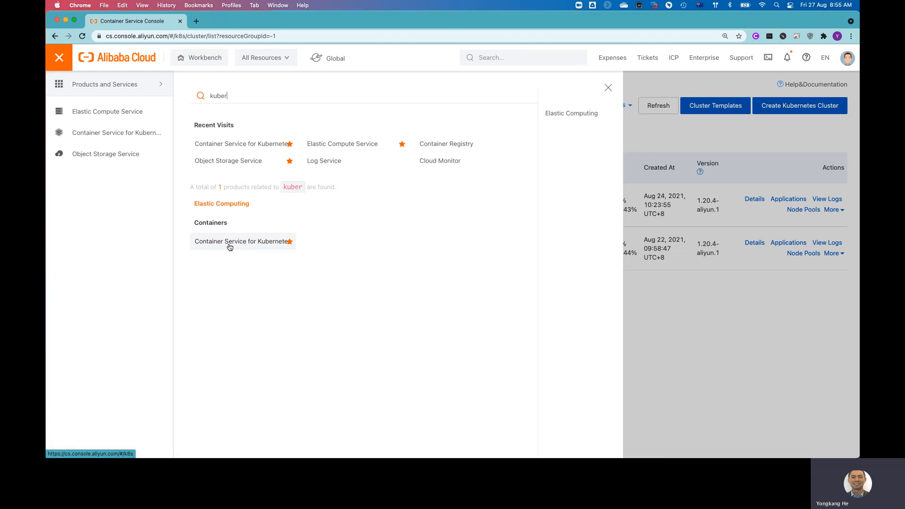
left_click(242, 241)
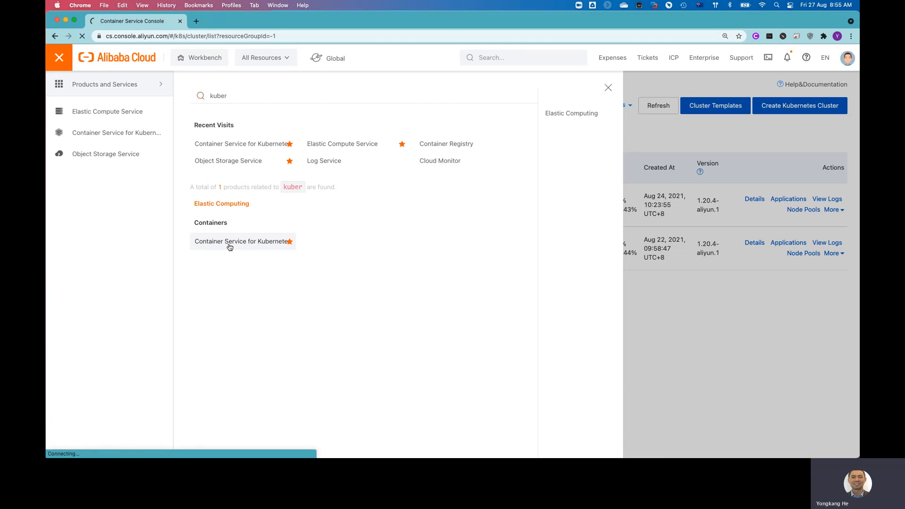
Load the Clusters page listing ack4yong2 and ack4yong1 running in Singapore
left_click(242, 241)
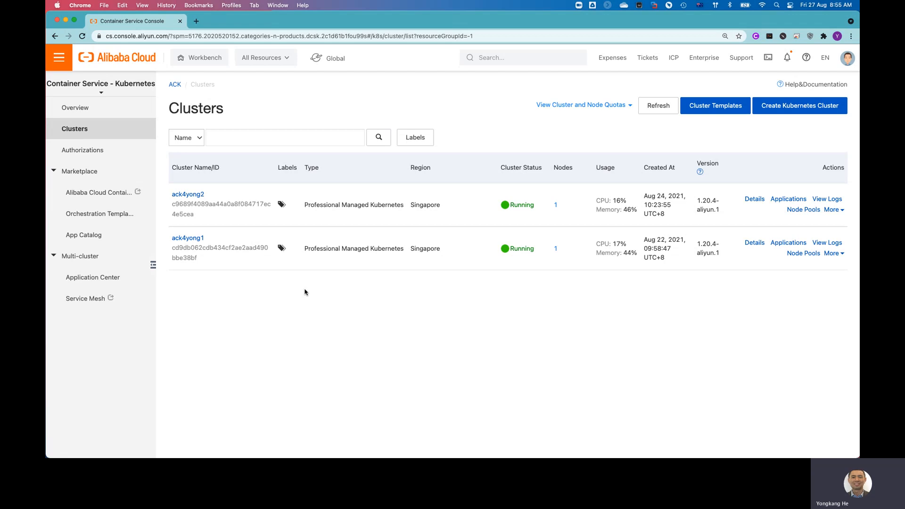
mouse_move(334, 284)
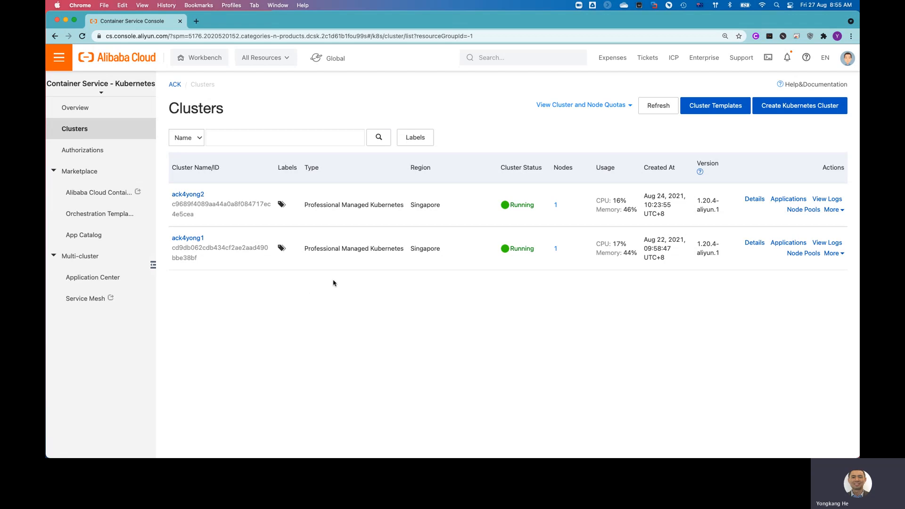
mouse_move(790, 114)
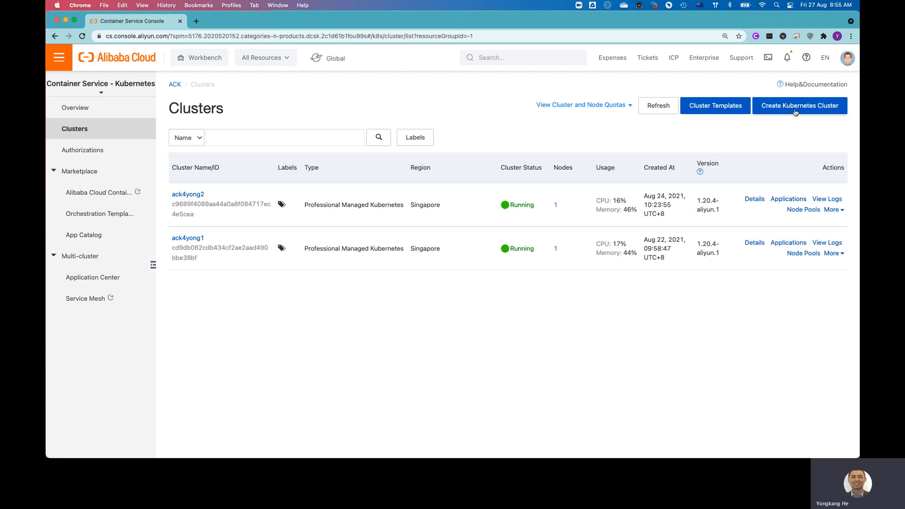
Start a Create Kubernetes Cluster form and name the cluster ack4yong3
left_click(799, 106)
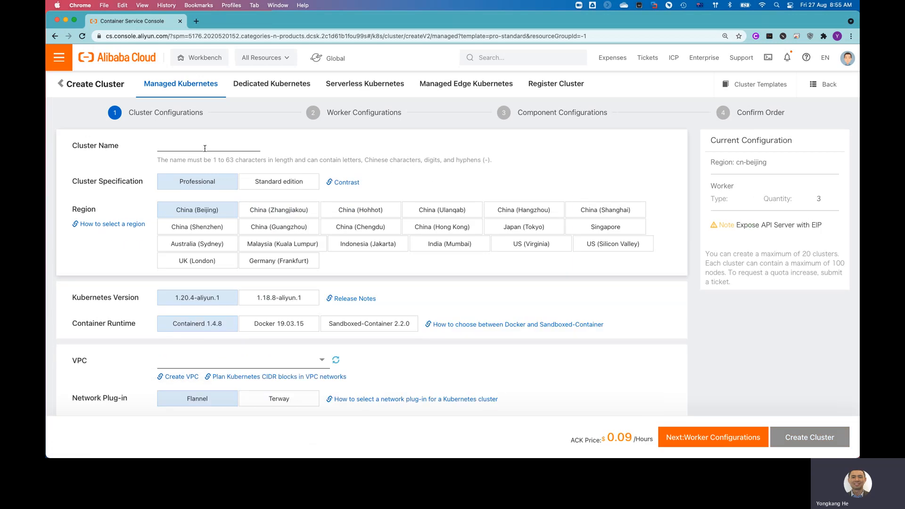
type("a")
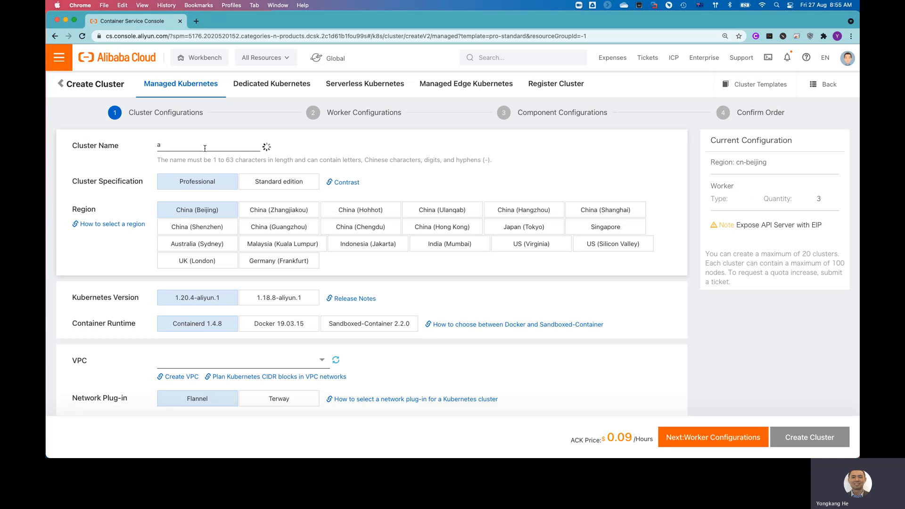
type("ck4yon")
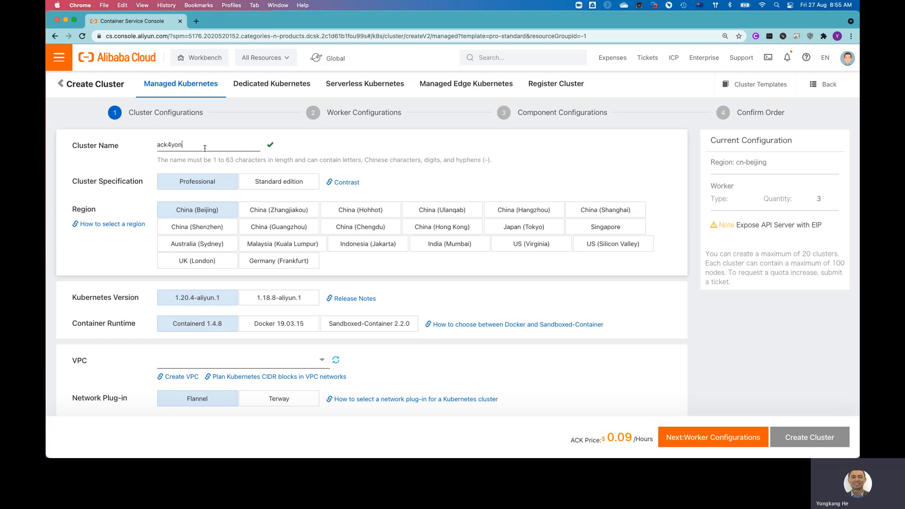
type("g3")
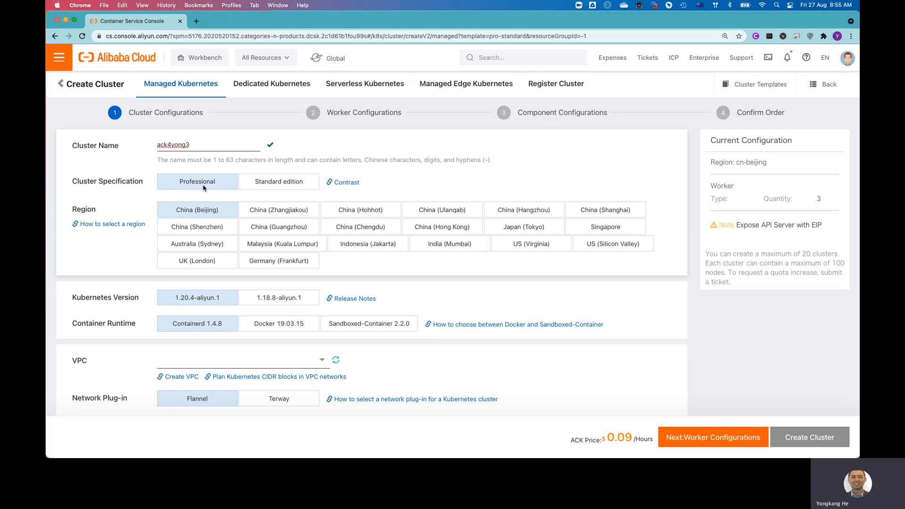
mouse_move(359, 191)
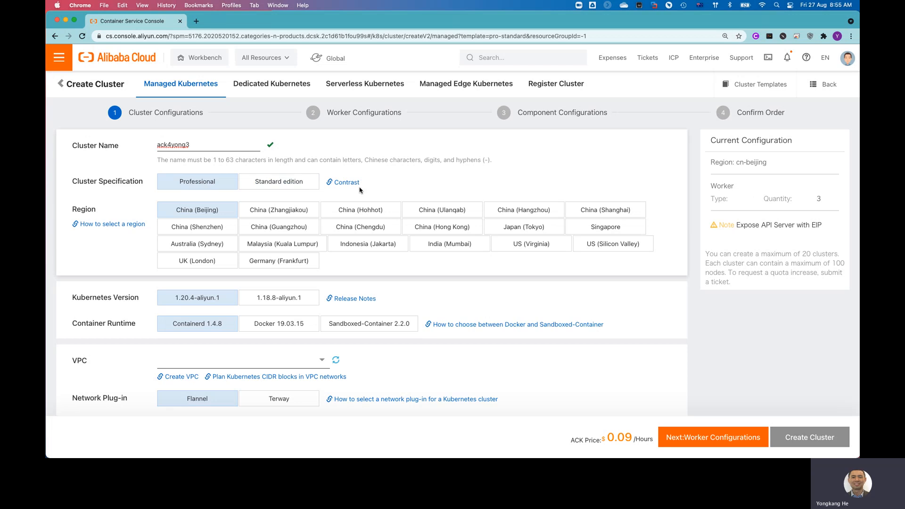
mouse_move(345, 185)
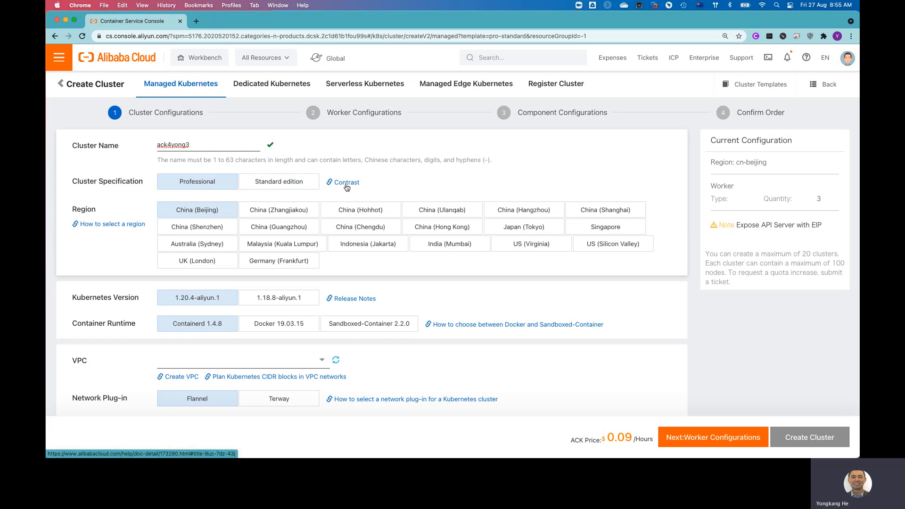
Review the professional-versus-standard comparison table in the managed Kubernetes documentation
left_click(196, 21)
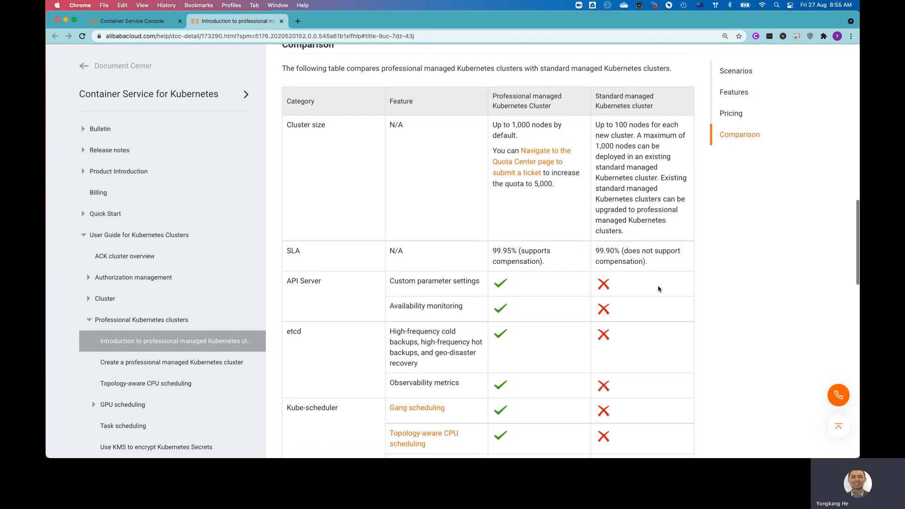
scroll("up", 3)
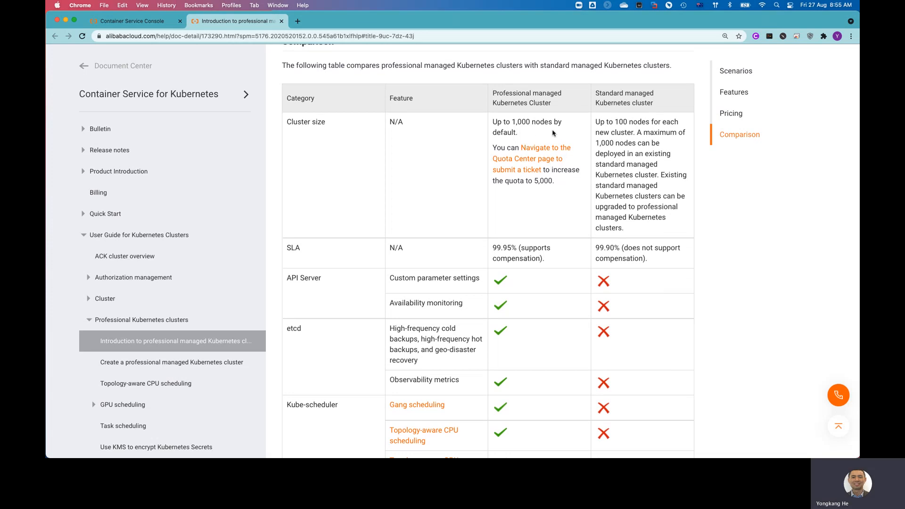
mouse_move(578, 199)
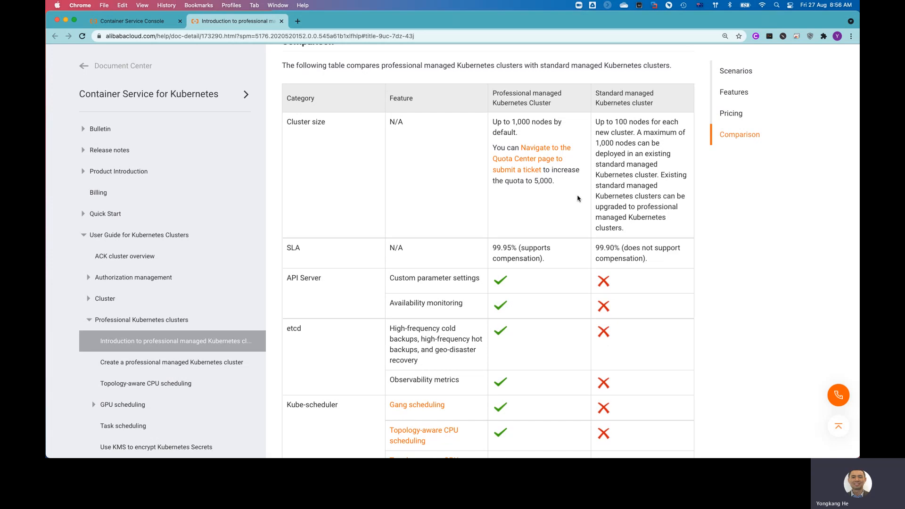
mouse_move(562, 342)
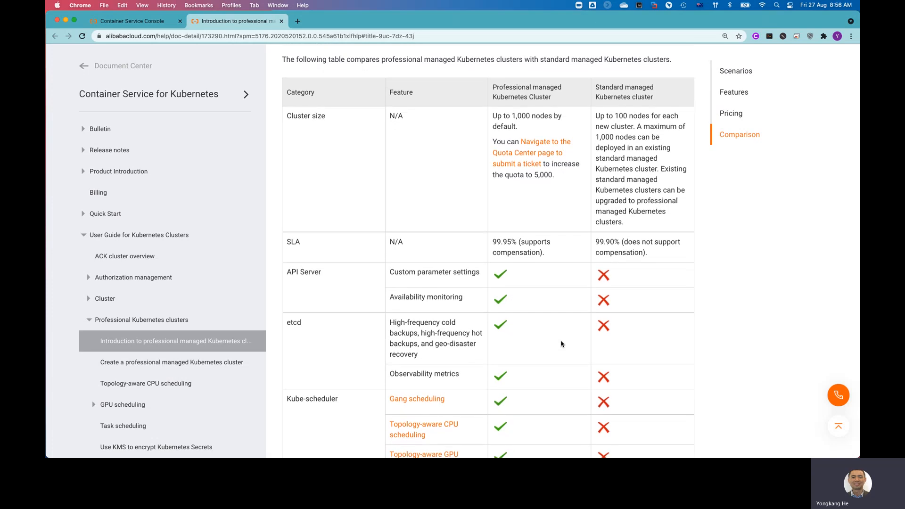
mouse_move(663, 322)
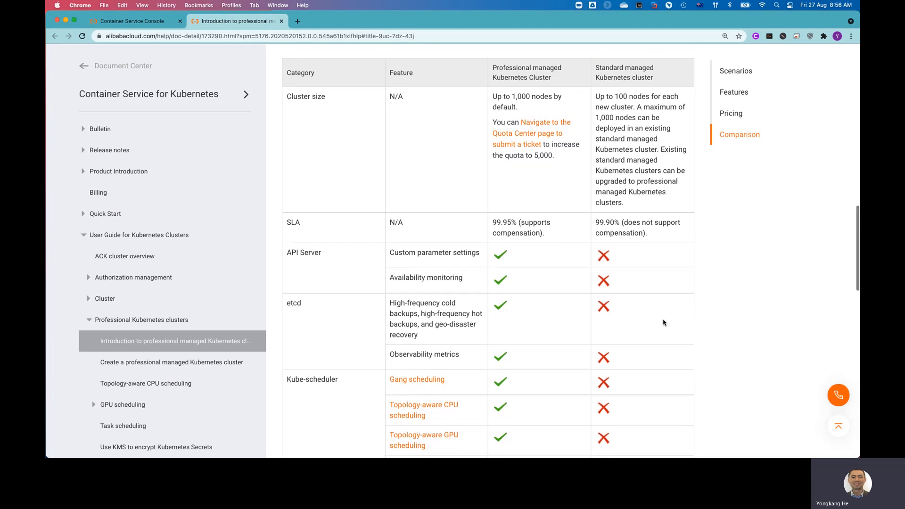
scroll("down", 3)
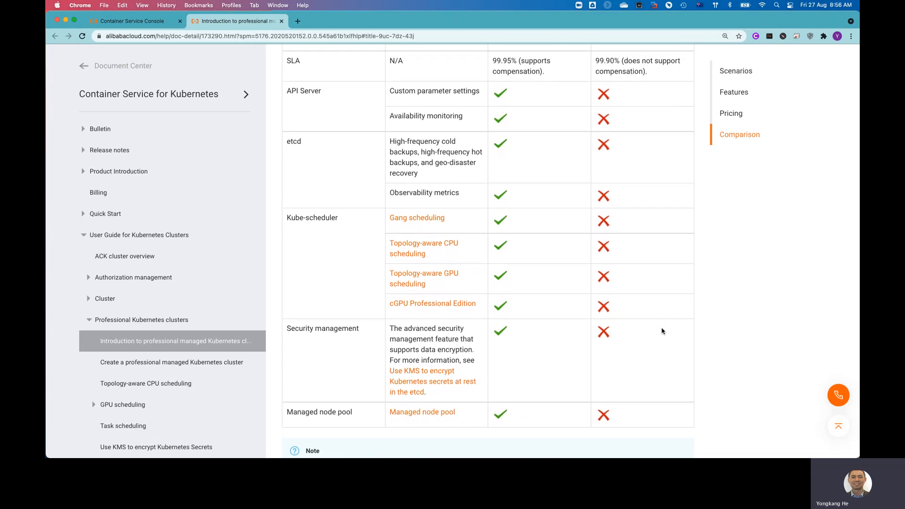
scroll("up", 3)
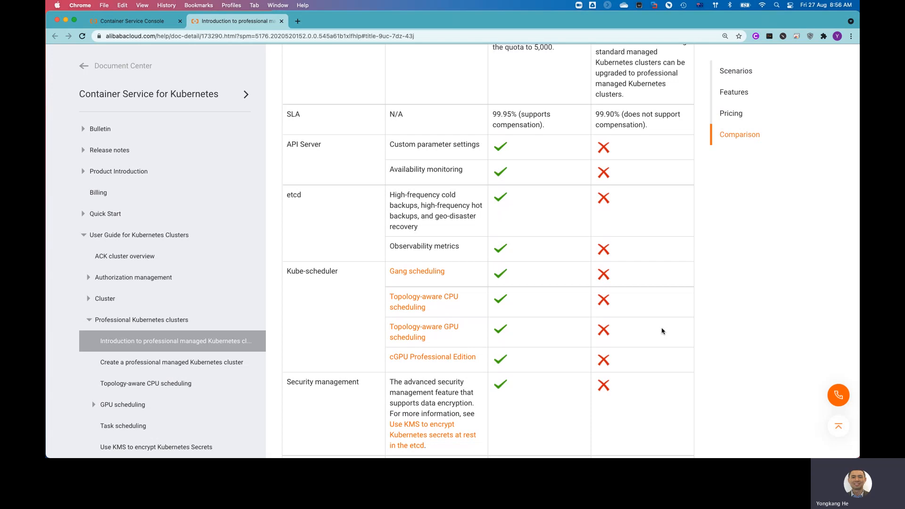
scroll("up", 3)
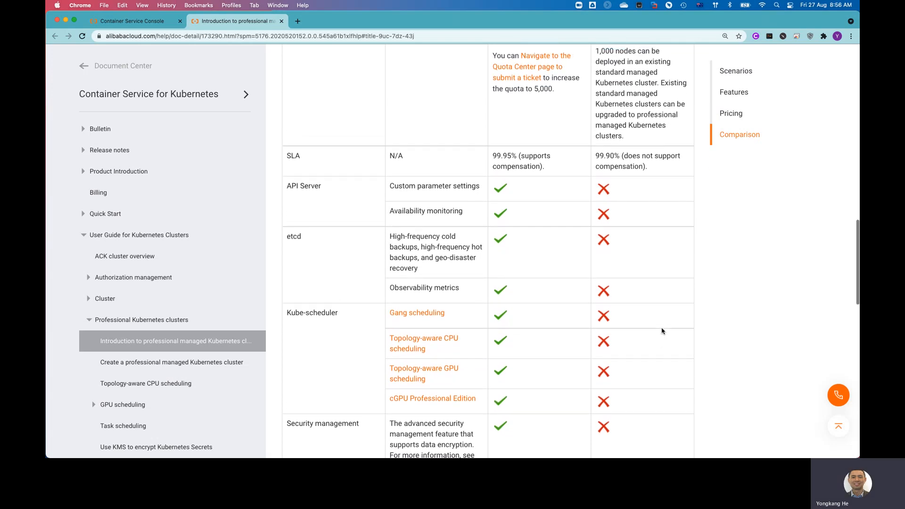
scroll("up", 3)
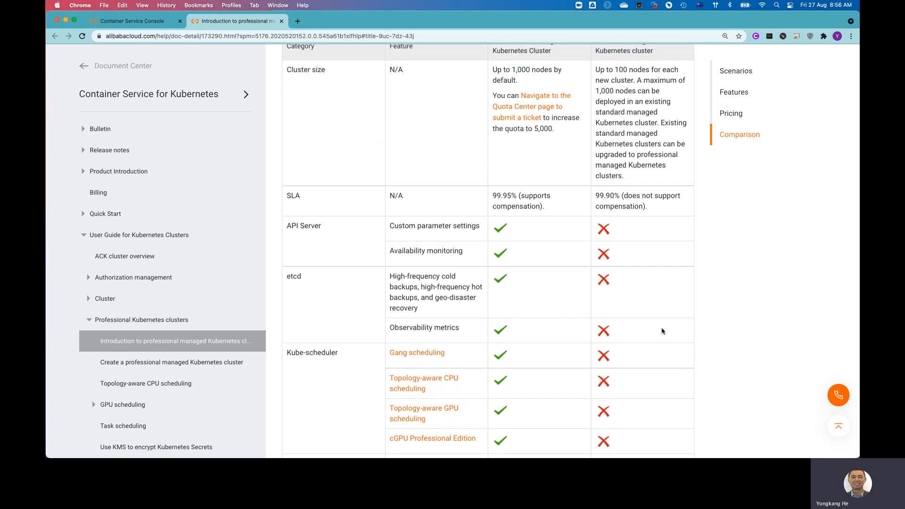
scroll("up", 3)
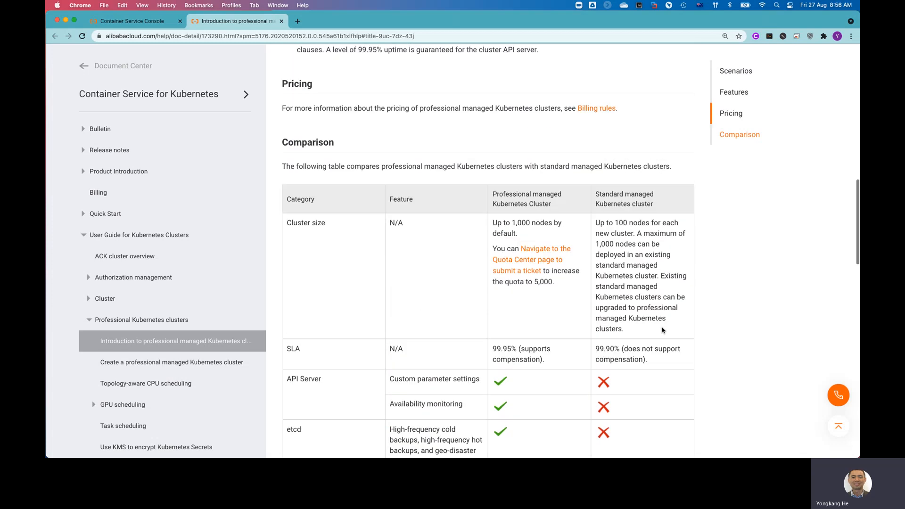
scroll("up", 3)
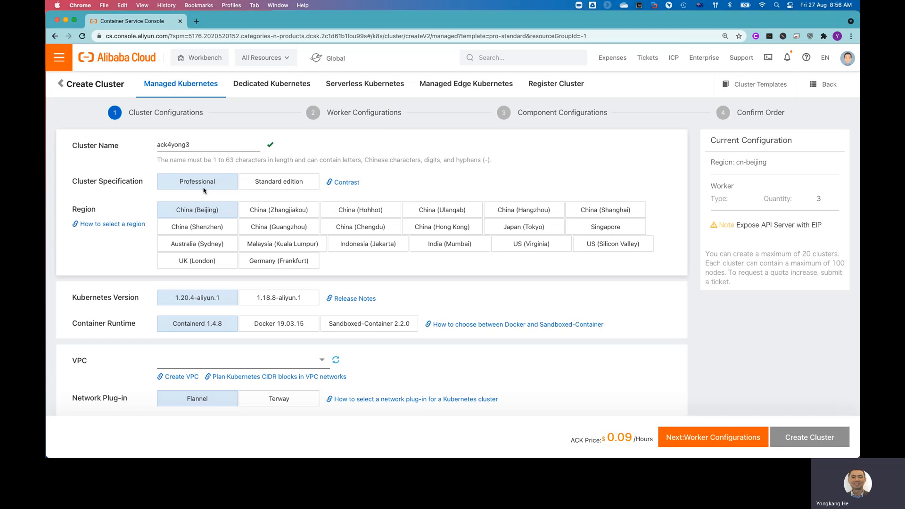
mouse_move(449, 243)
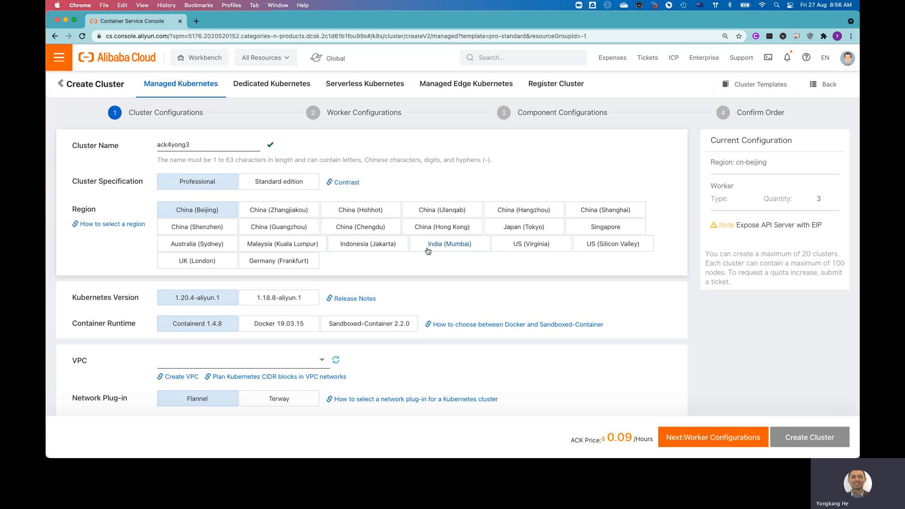
mouse_move(414, 266)
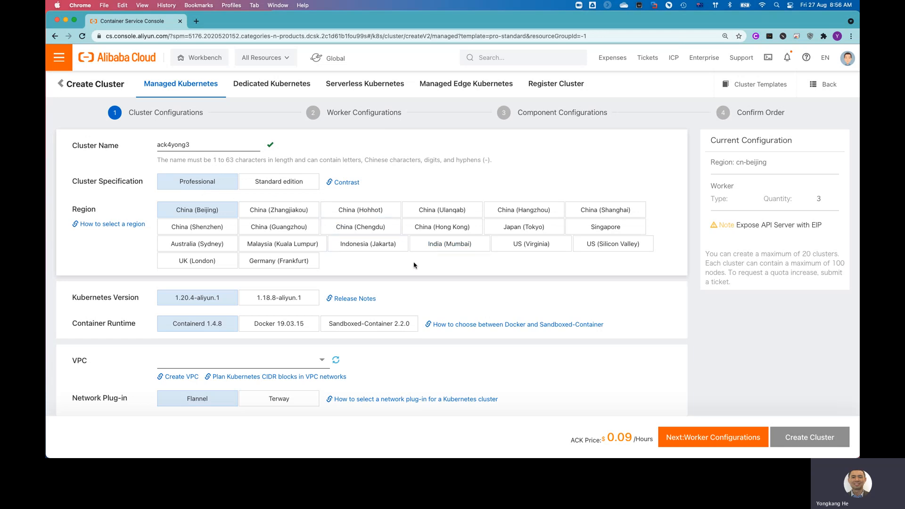
Choose the Singapore region and tick vs4yong1 as the cluster's vSwitch
left_click(604, 226)
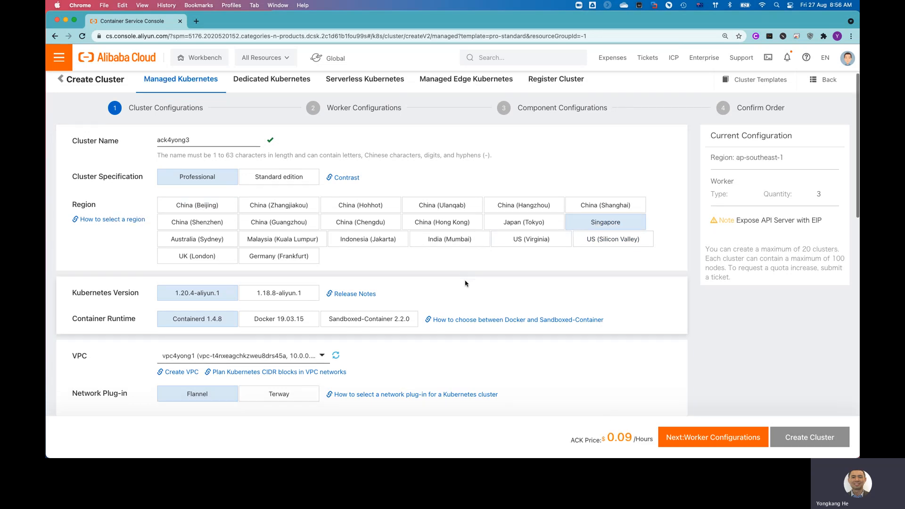
scroll("down", 3)
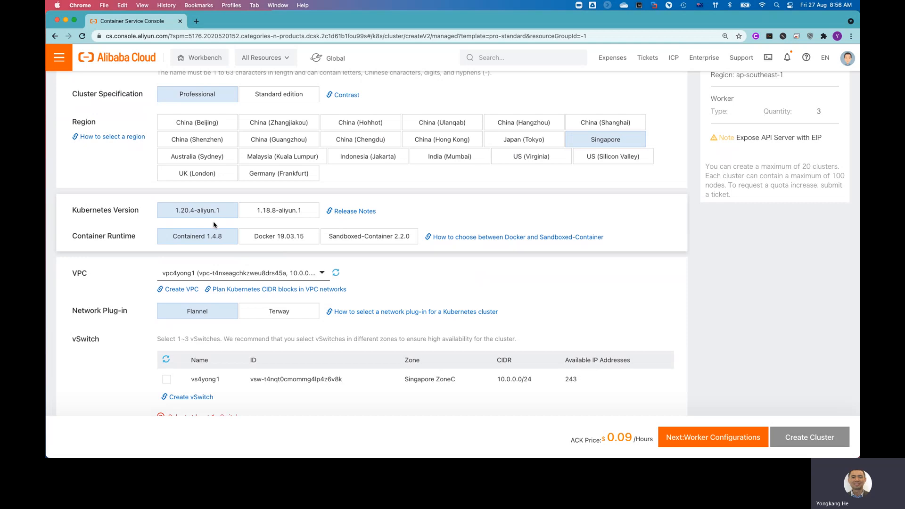
mouse_move(245, 225)
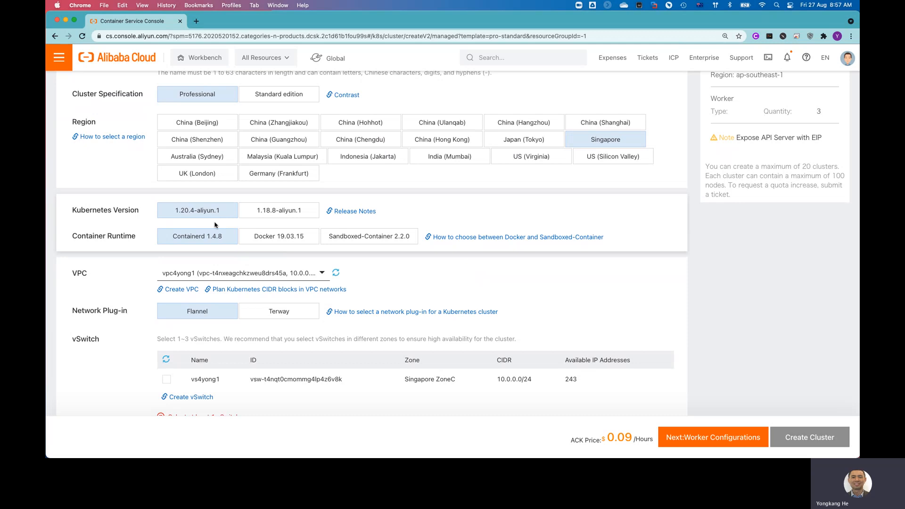
mouse_move(151, 245)
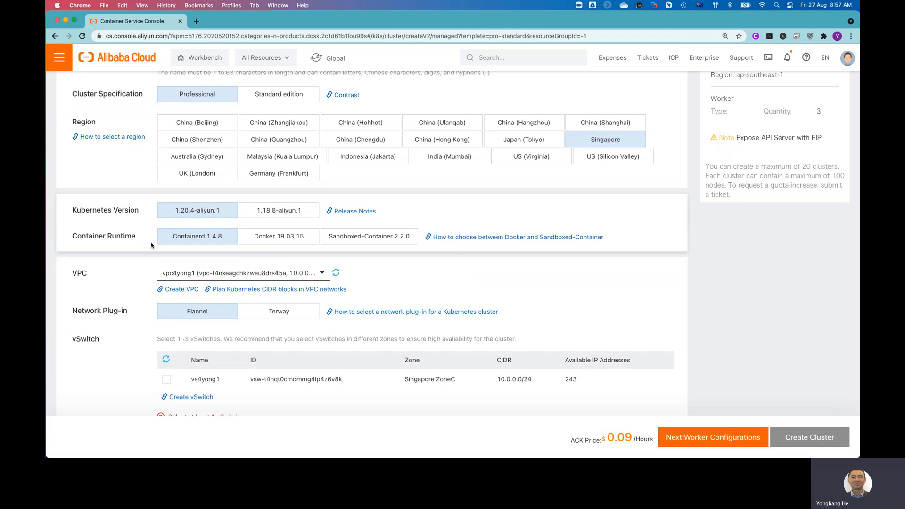
mouse_move(227, 248)
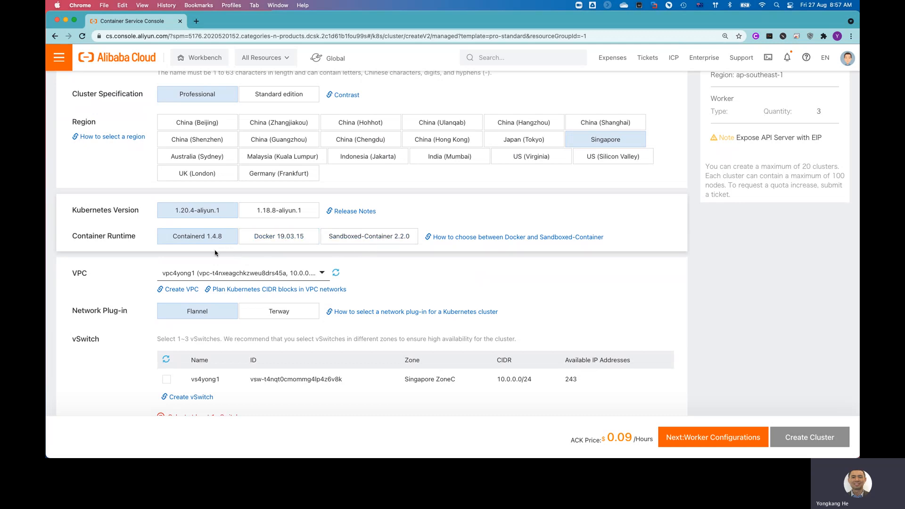
mouse_move(410, 279)
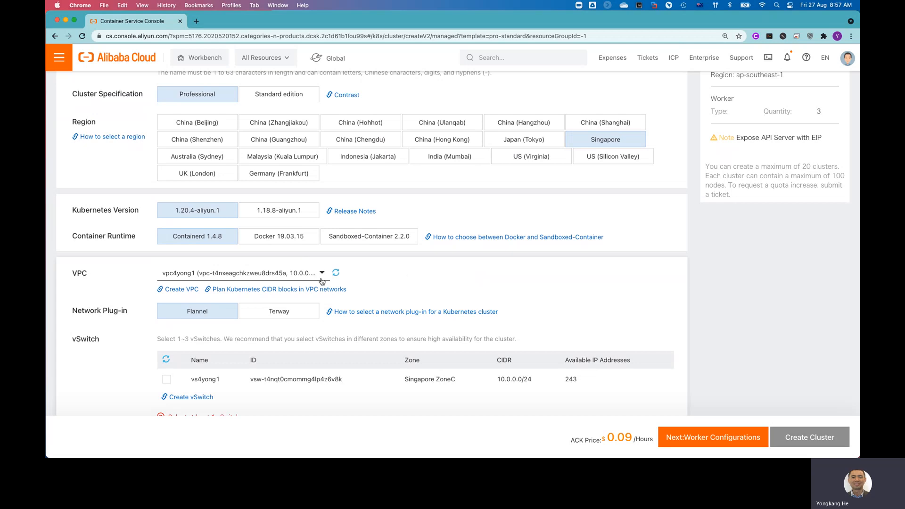
mouse_move(181, 289)
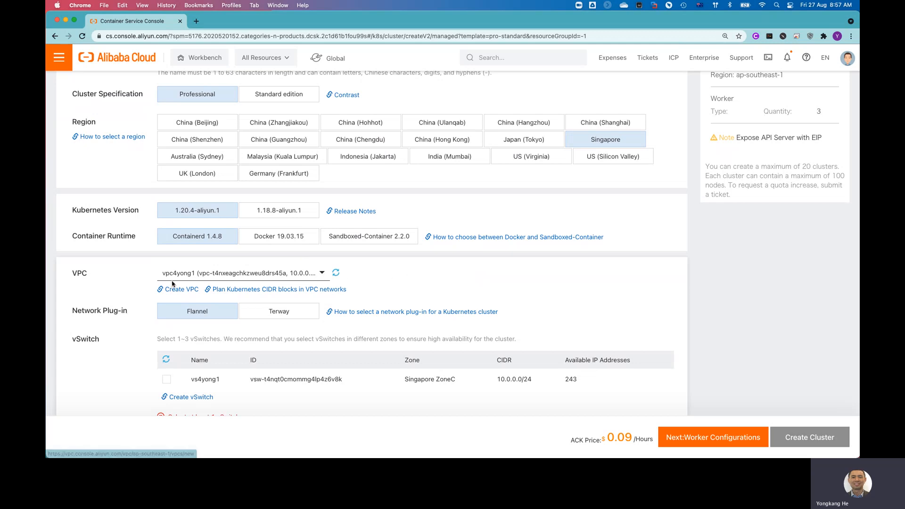
scroll("down", 3)
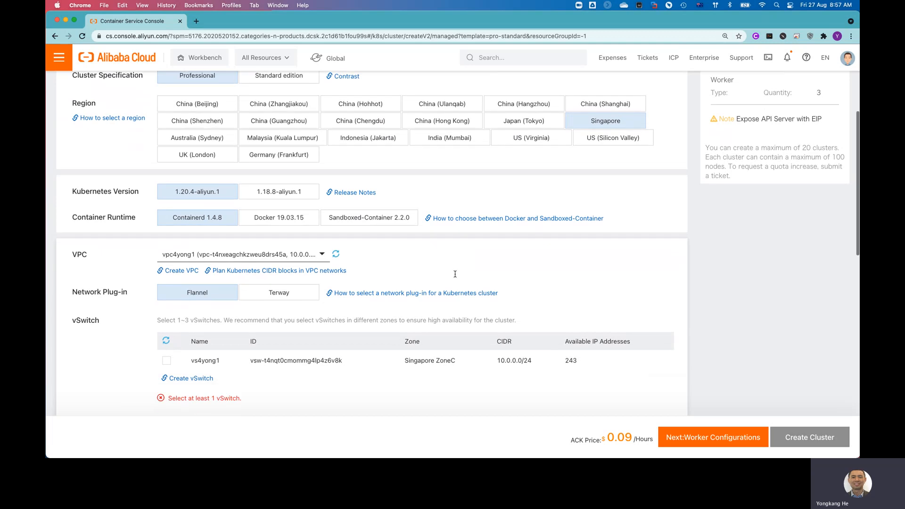
scroll("down", 3)
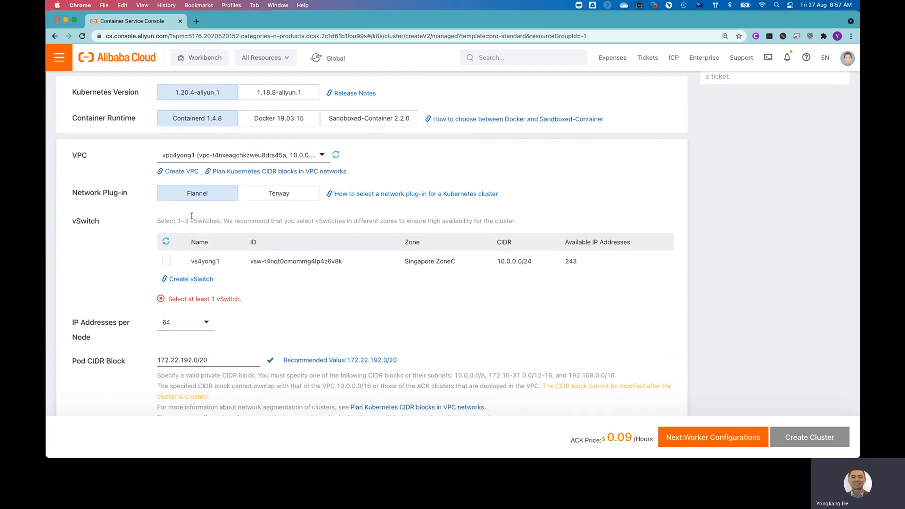
mouse_move(207, 215)
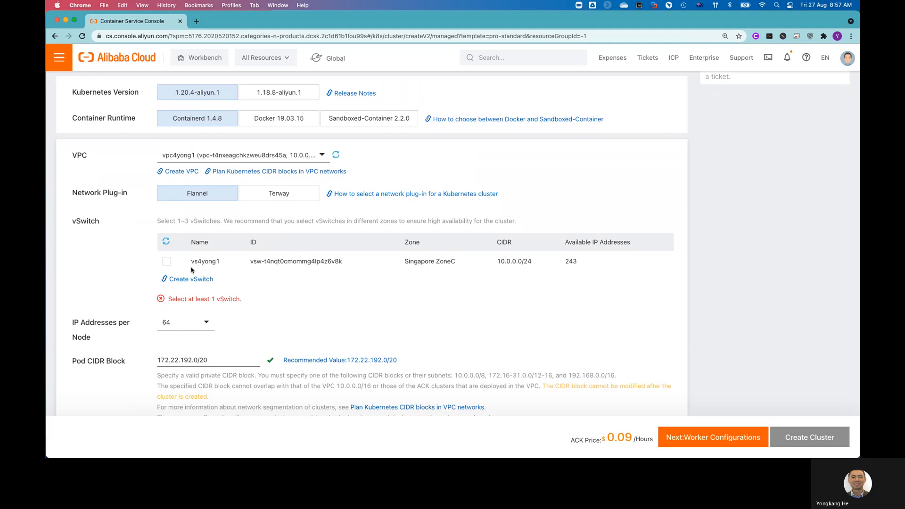
mouse_move(171, 267)
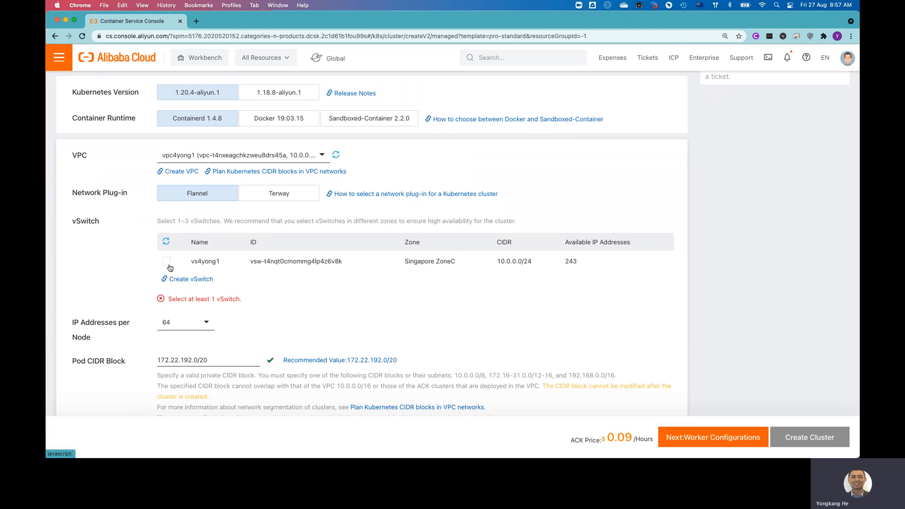
left_click(167, 261)
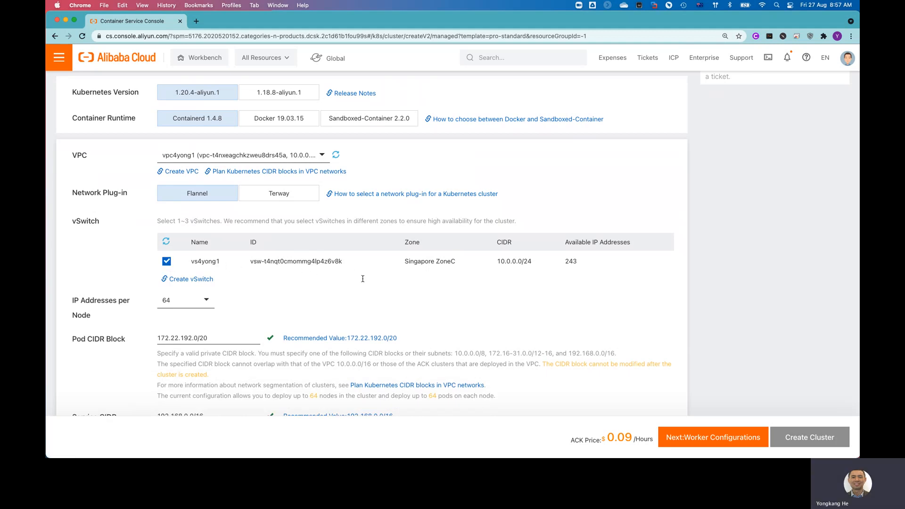
scroll("down", 3)
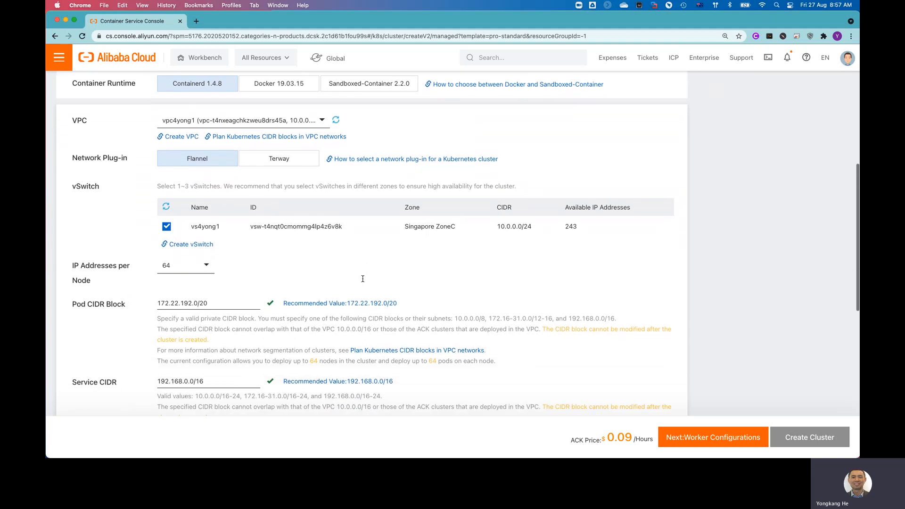
scroll("down", 3)
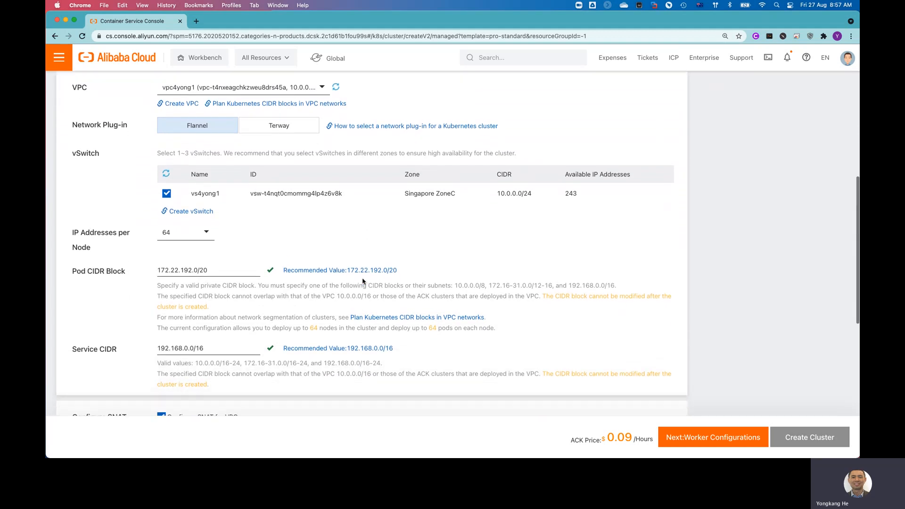
scroll("down", 3)
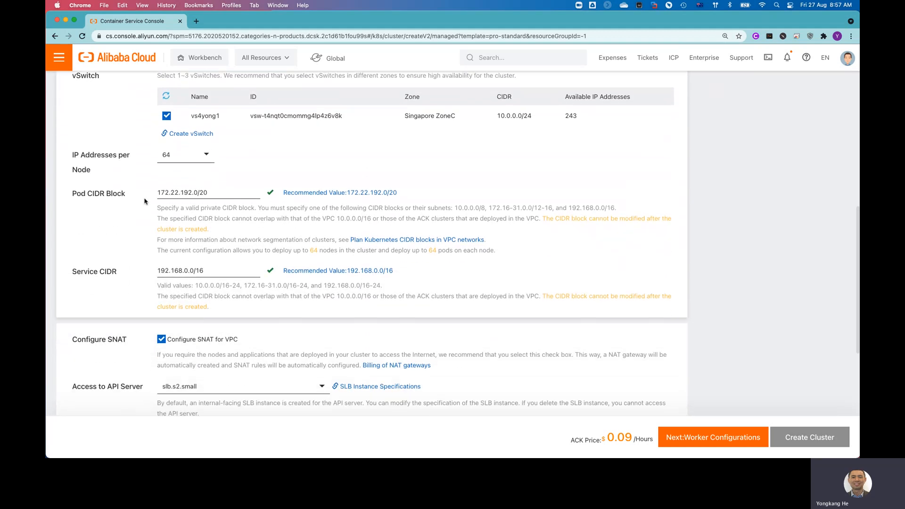
mouse_move(138, 174)
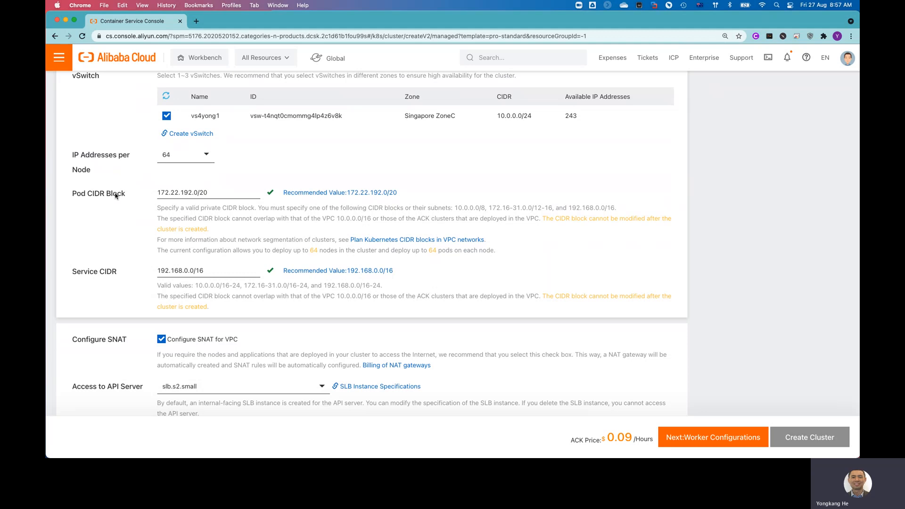
mouse_move(101, 224)
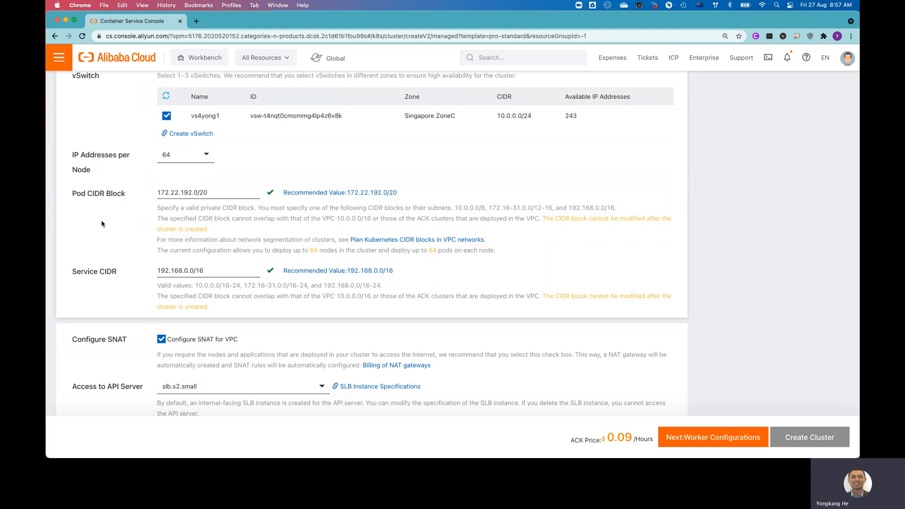
scroll("down", 3)
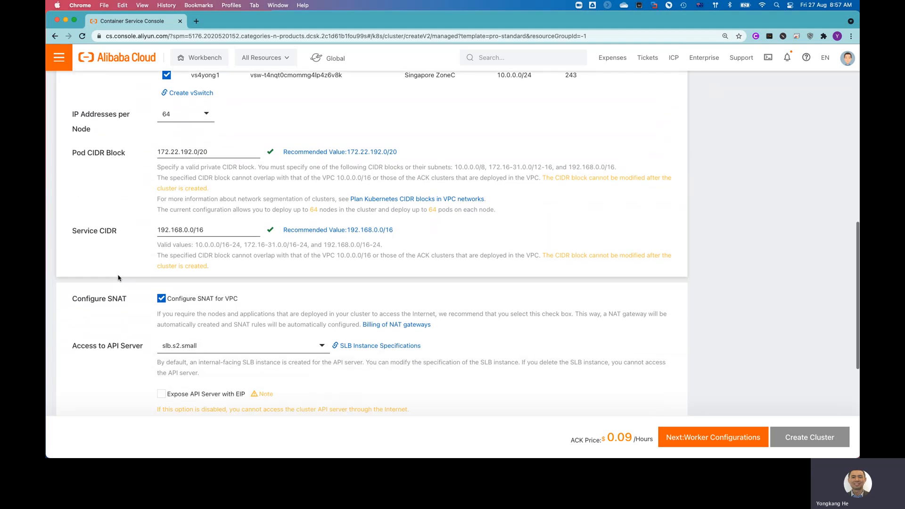
scroll("down", 3)
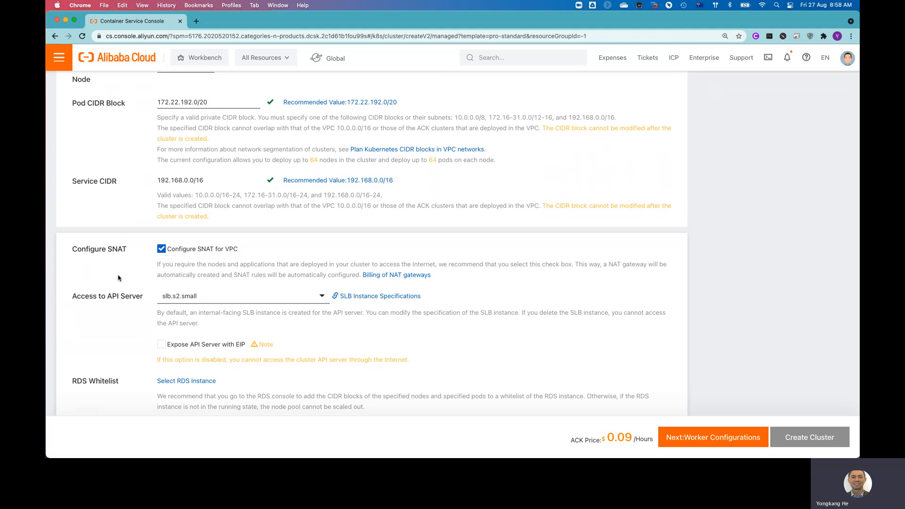
scroll("down", 3)
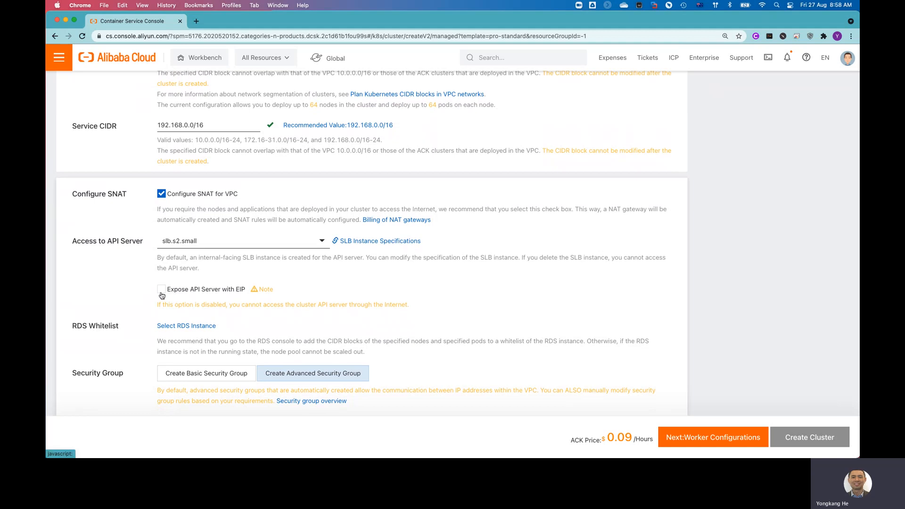
Expose the API server via EIP and select resource group rg4yong1
left_click(162, 289)
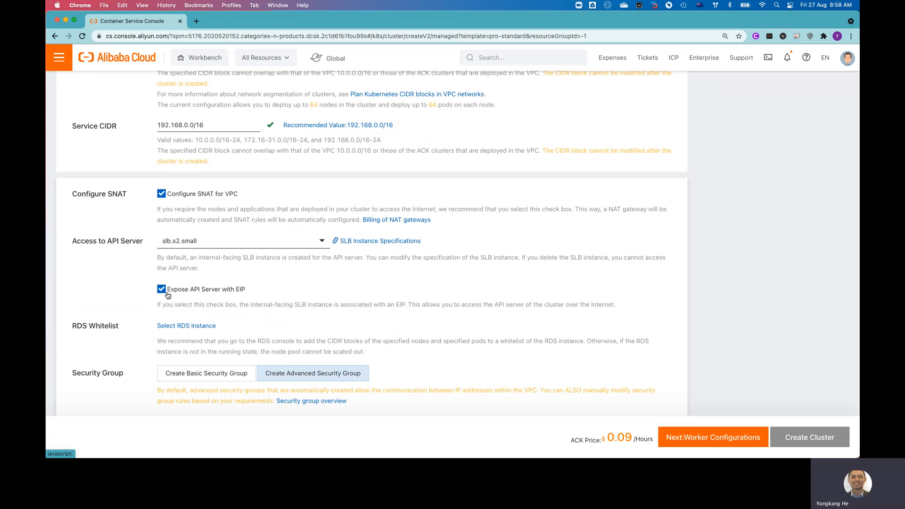
mouse_move(245, 300)
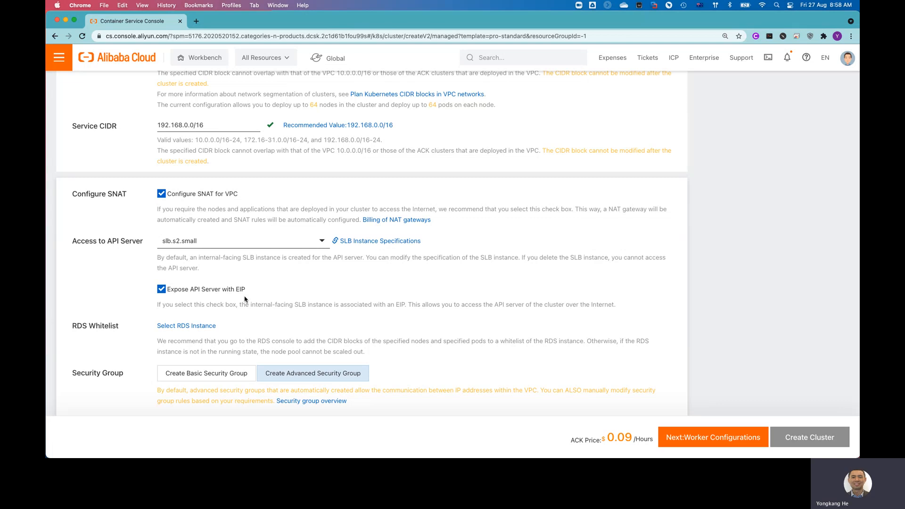
scroll("down", 3)
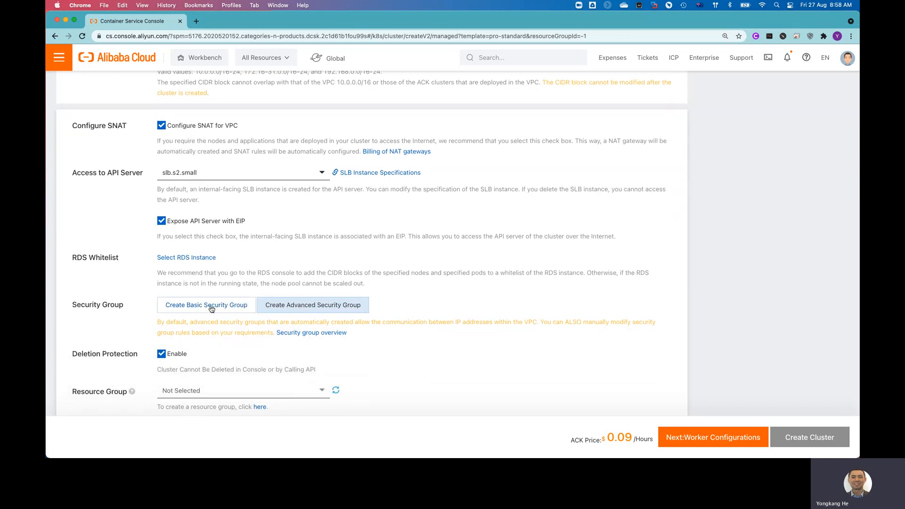
scroll("down", 3)
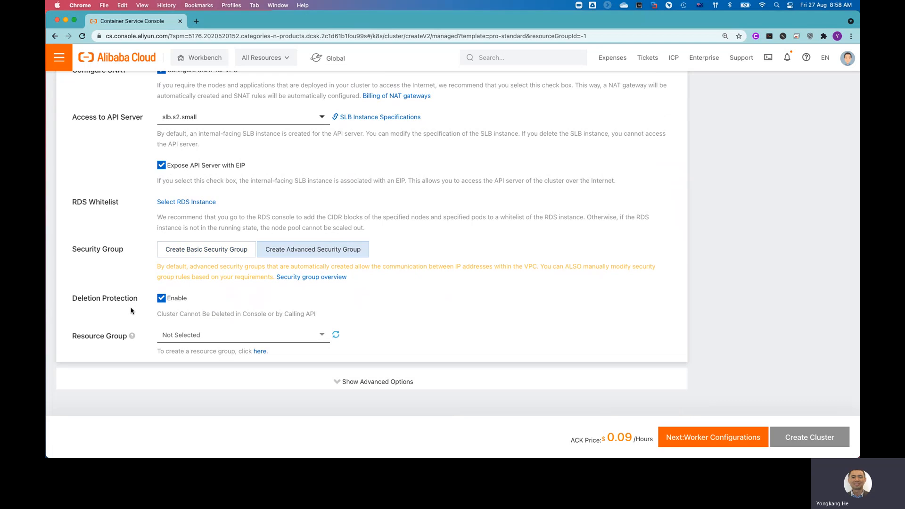
mouse_move(163, 307)
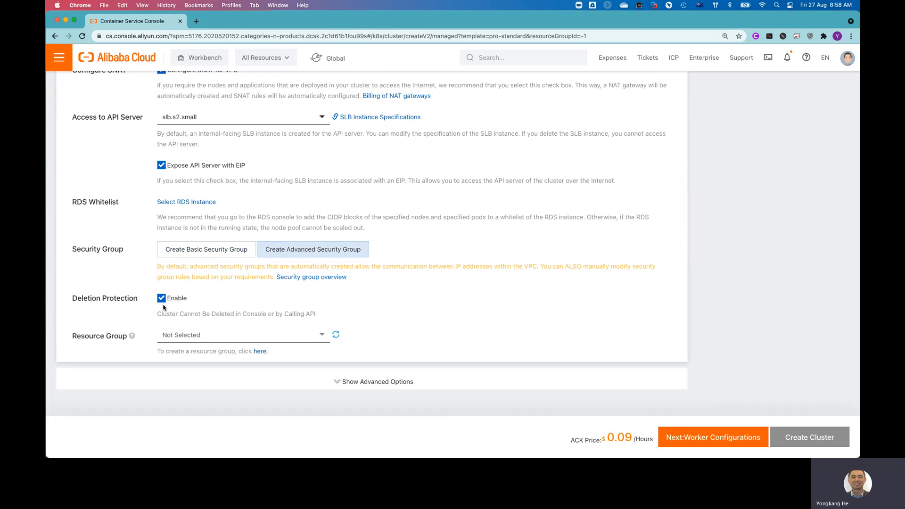
mouse_move(178, 307)
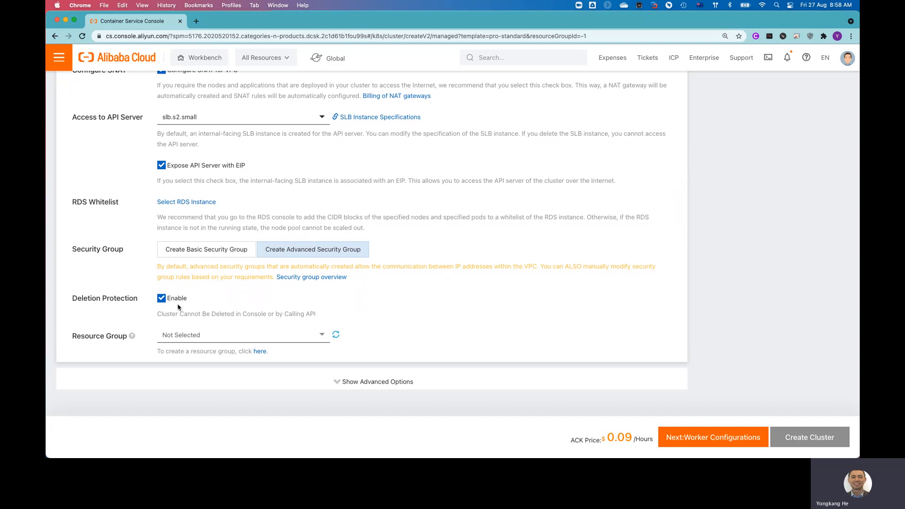
mouse_move(185, 306)
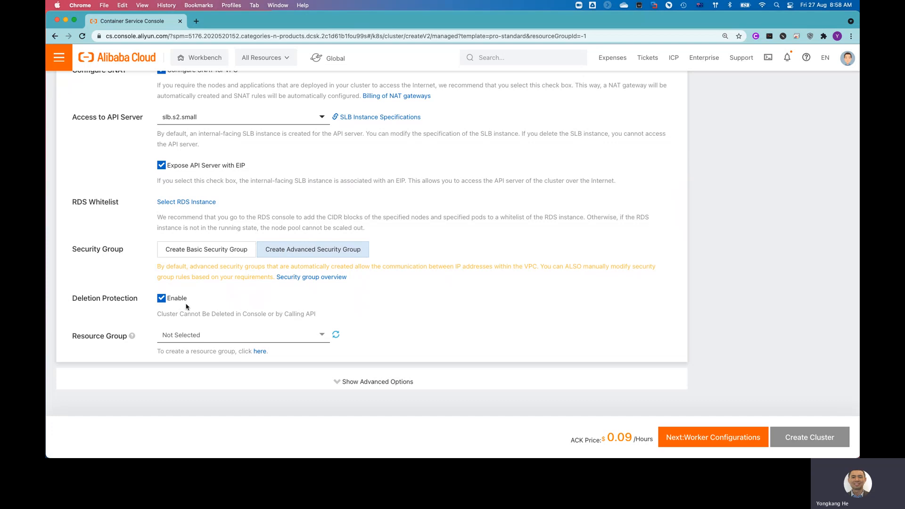
mouse_move(249, 312)
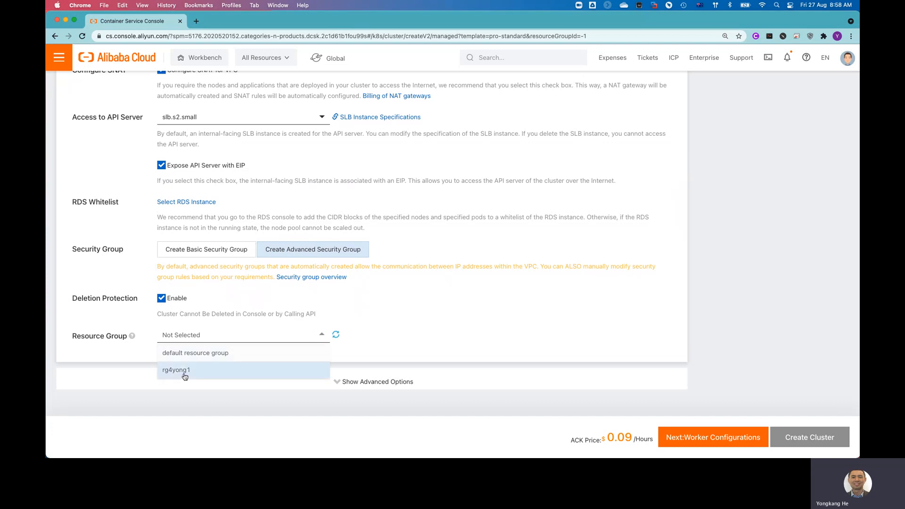
left_click(176, 369)
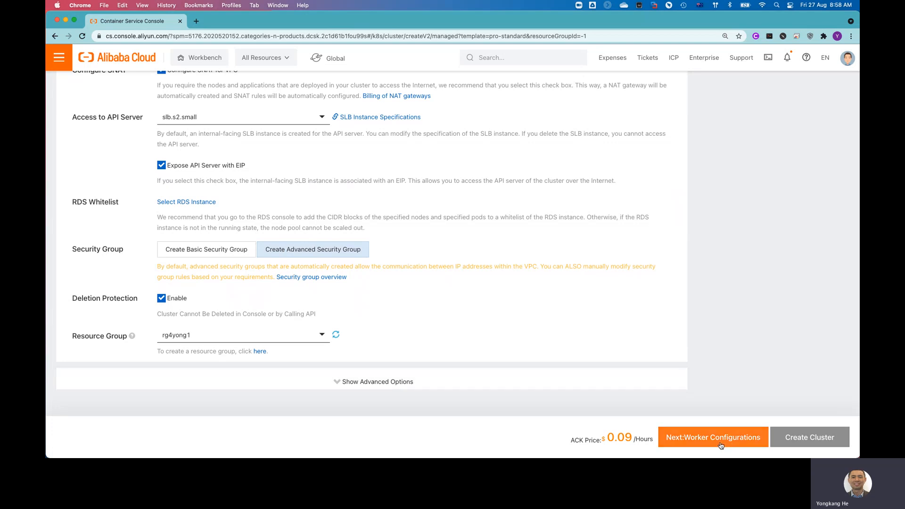
Advance to Worker Configurations and filter instance types to General Purpose
left_click(712, 436)
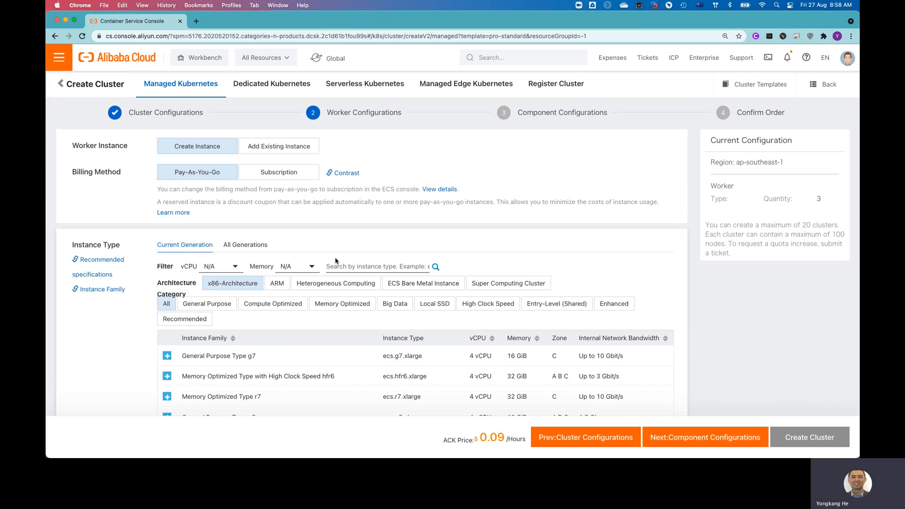
mouse_move(316, 223)
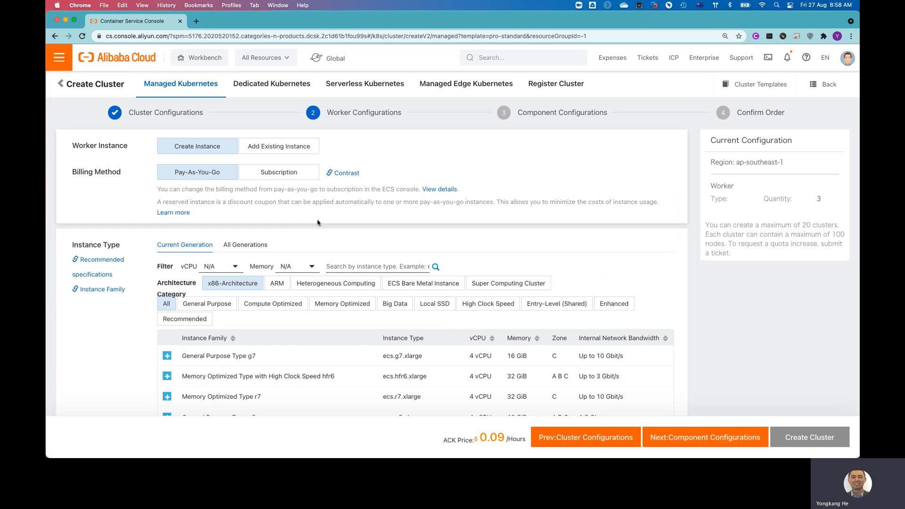
mouse_move(315, 215)
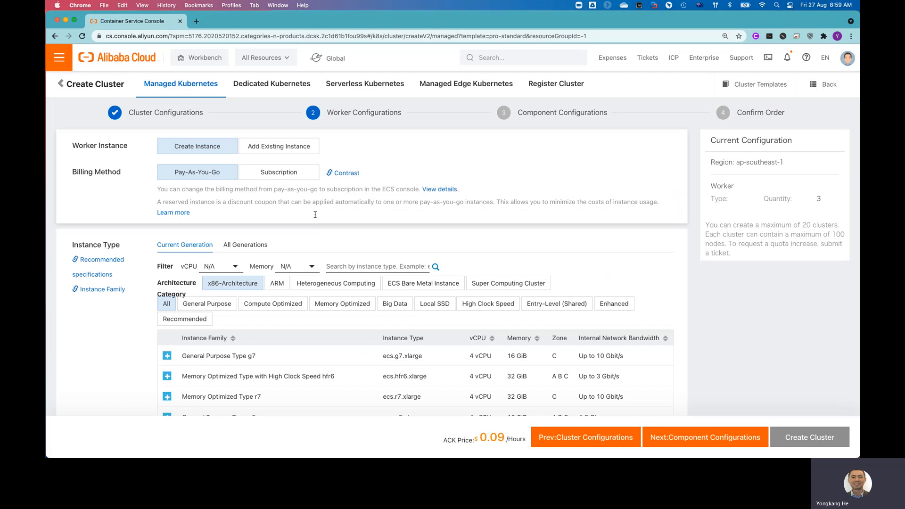
scroll("down", 3)
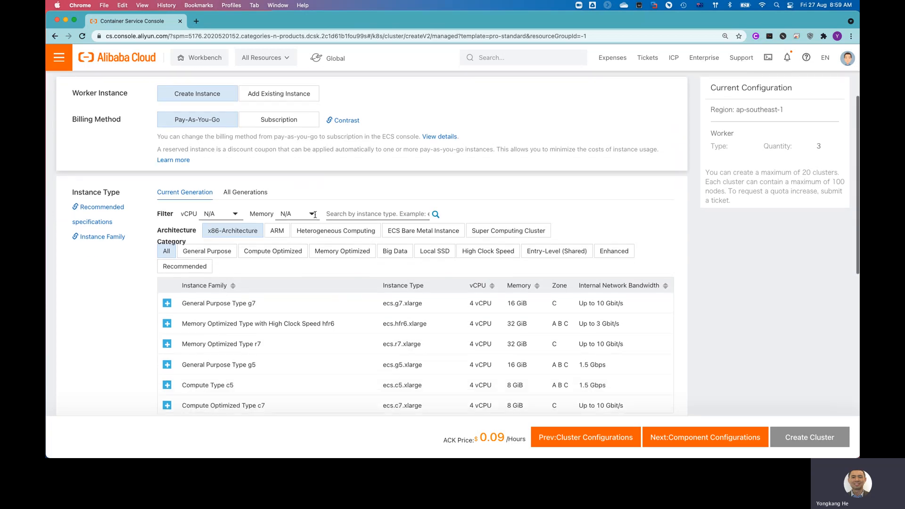
scroll("down", 3)
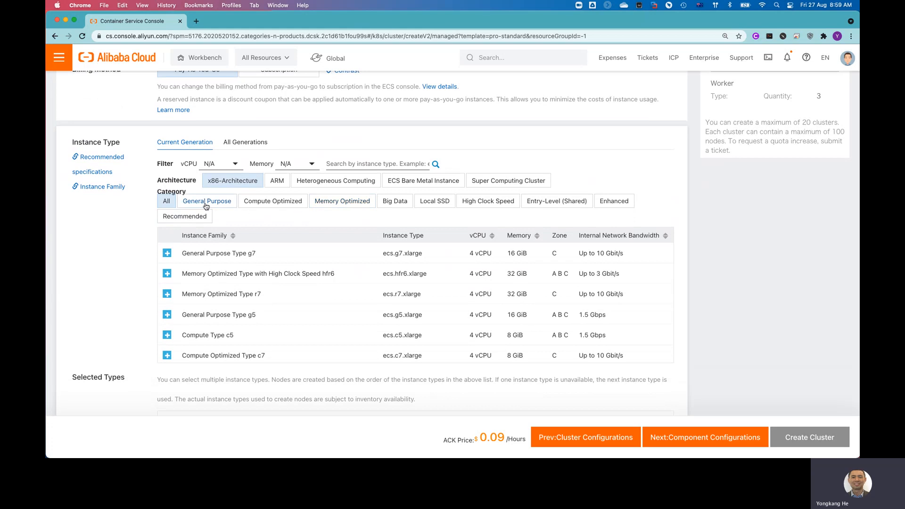
left_click(206, 201)
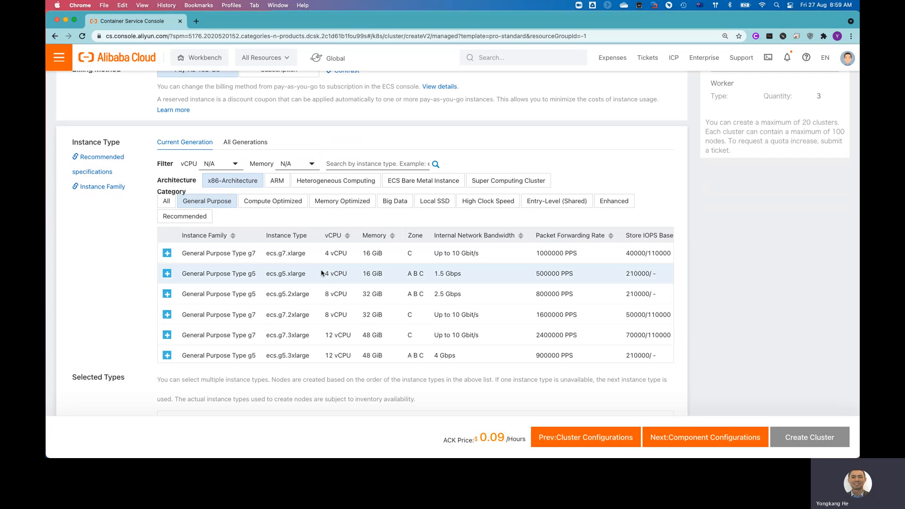
scroll("down", 3)
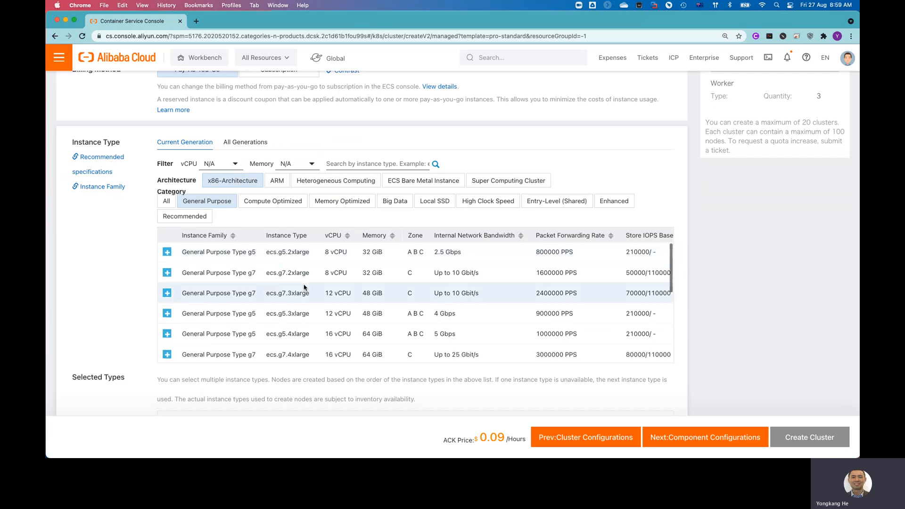
scroll("down", 3)
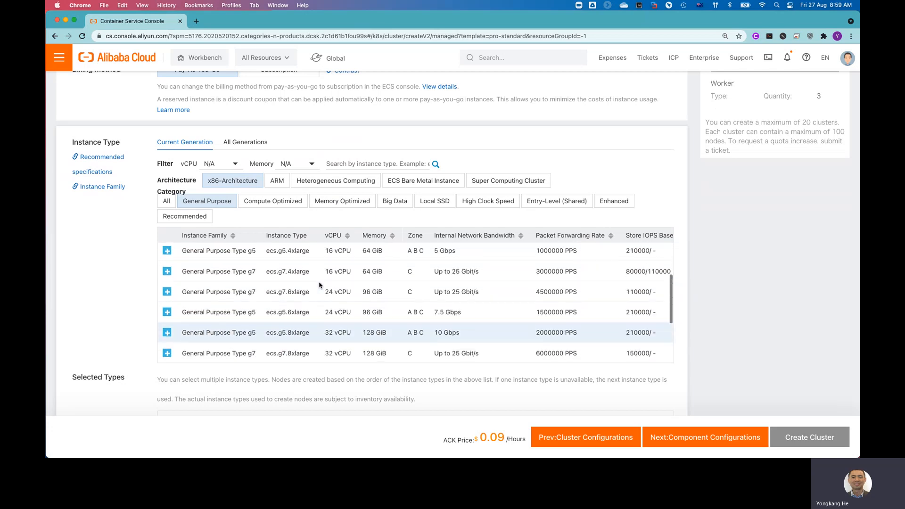
scroll("up", 3)
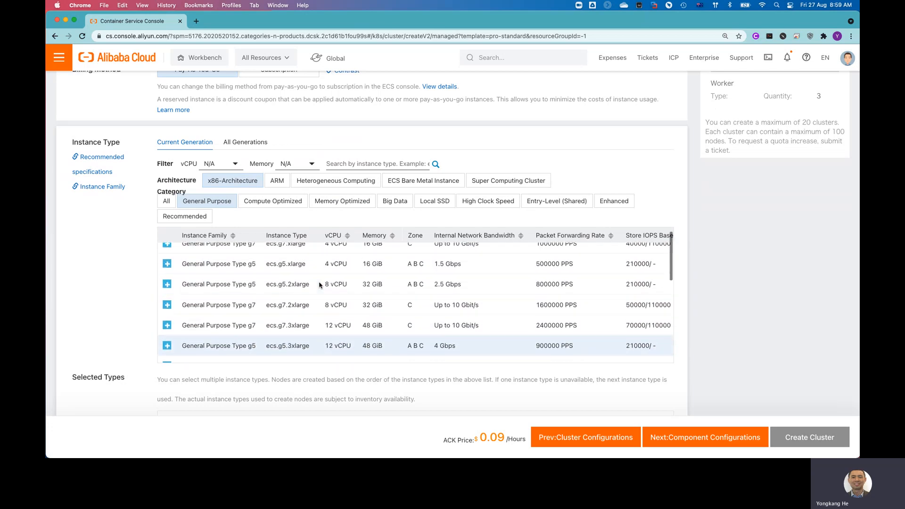
scroll("up", 3)
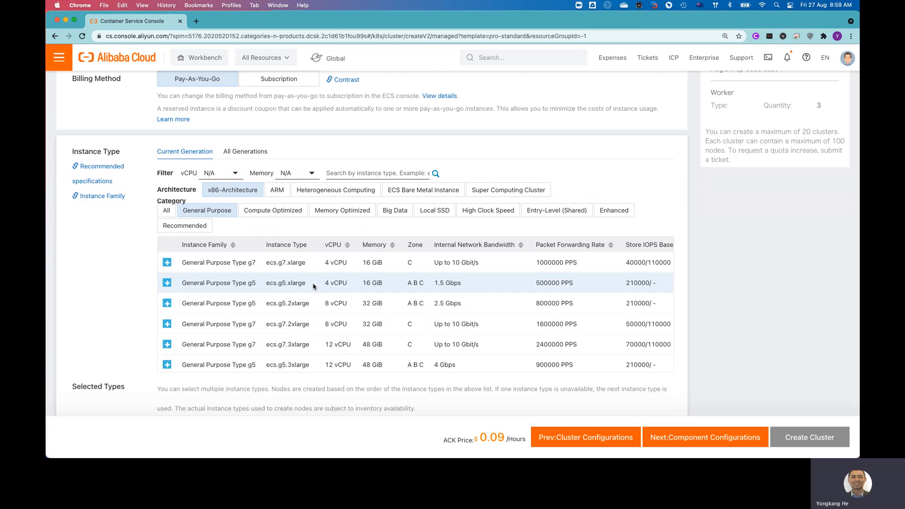
Select ecs.g5.xlarge, reduce worker quantity to 1 and set the system disk to 40 GiB
left_click(166, 282)
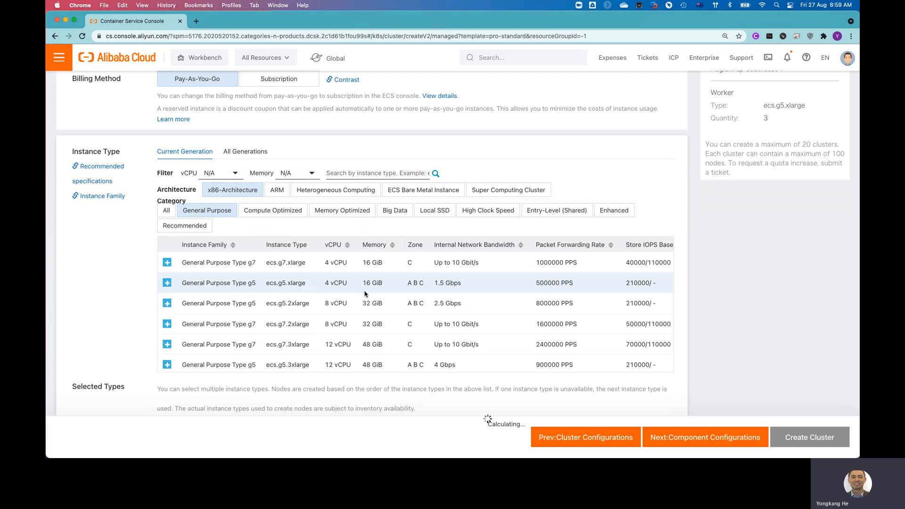
scroll("down", 3)
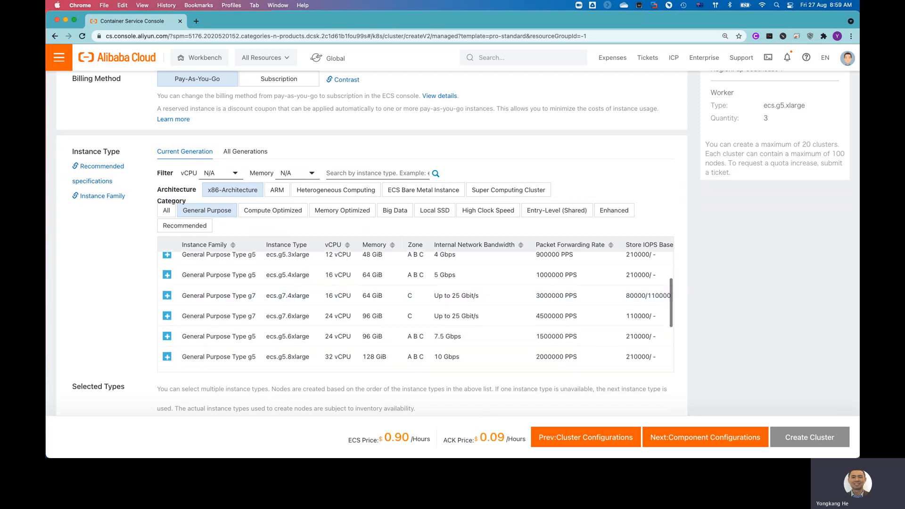
scroll("down", 3)
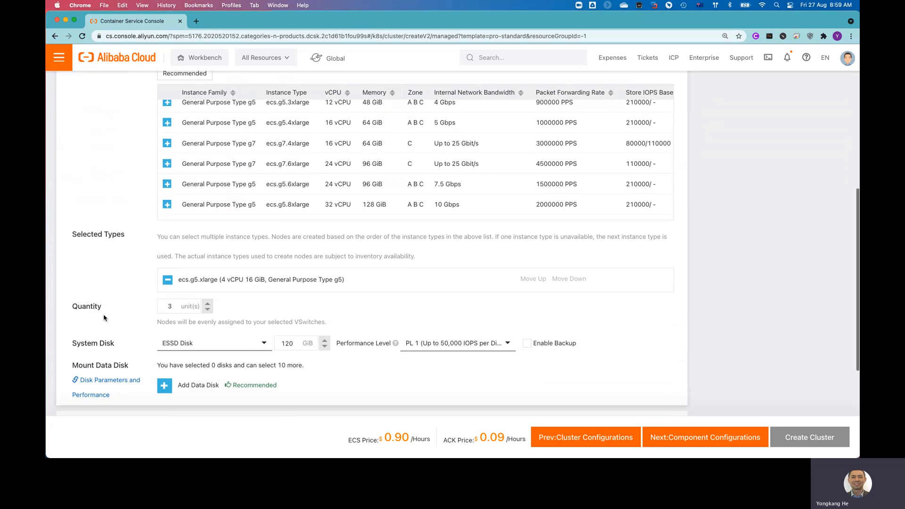
scroll("down", 3)
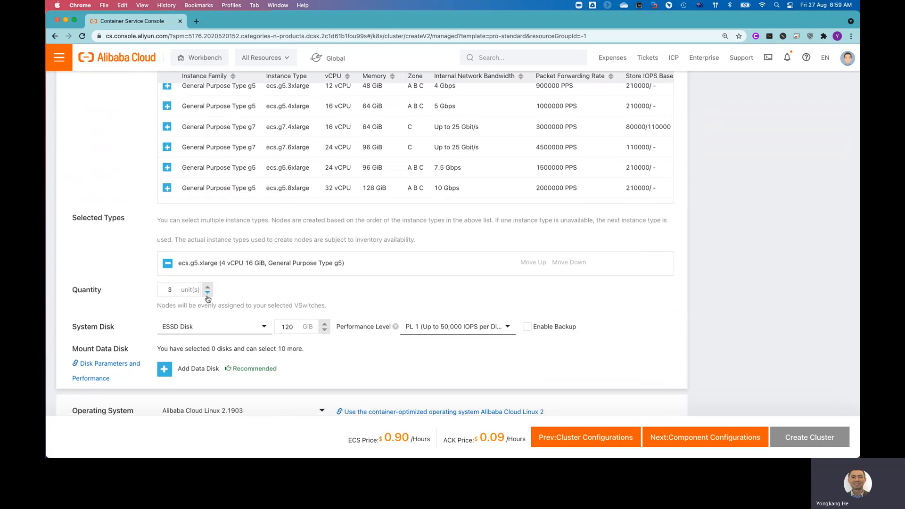
left_click(209, 293)
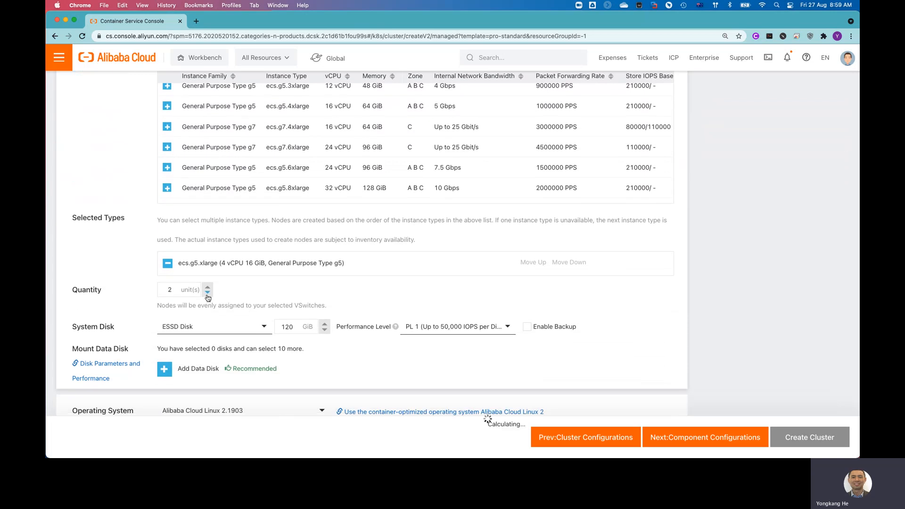
left_click(208, 292)
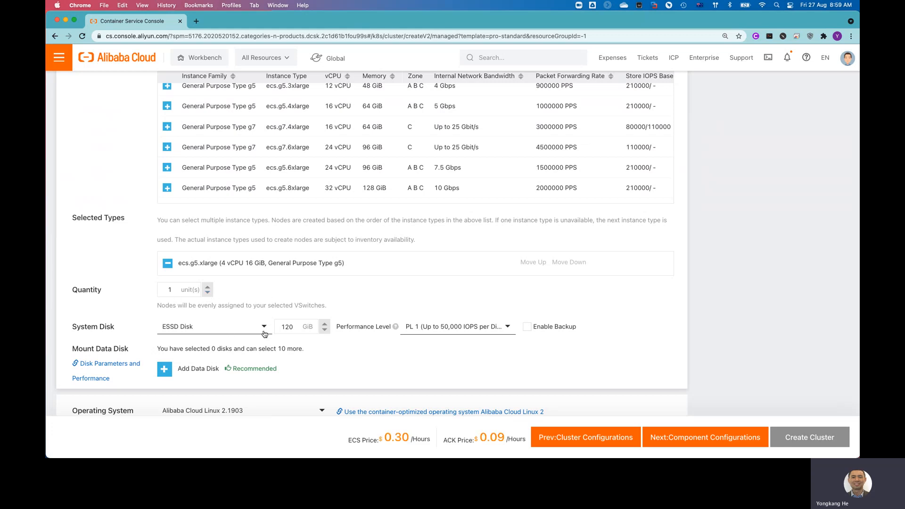
triple_click(291, 326)
type("40")
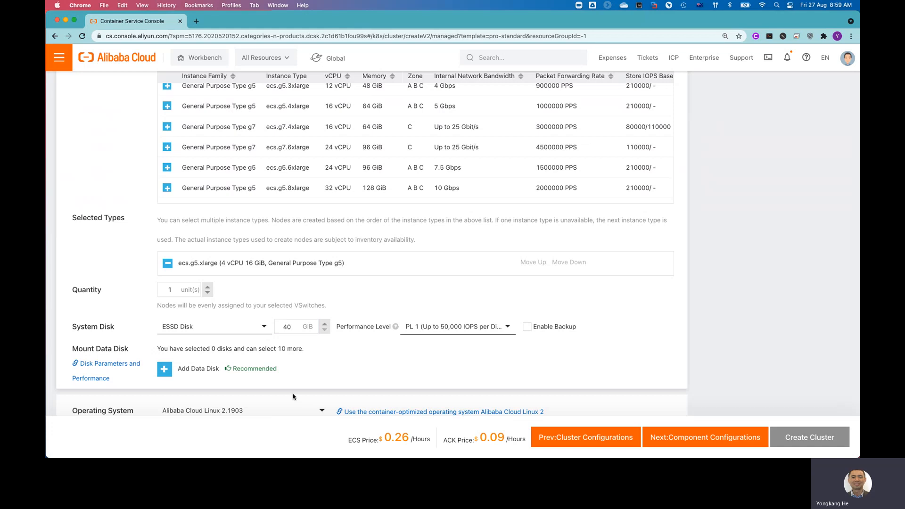
scroll("down", 3)
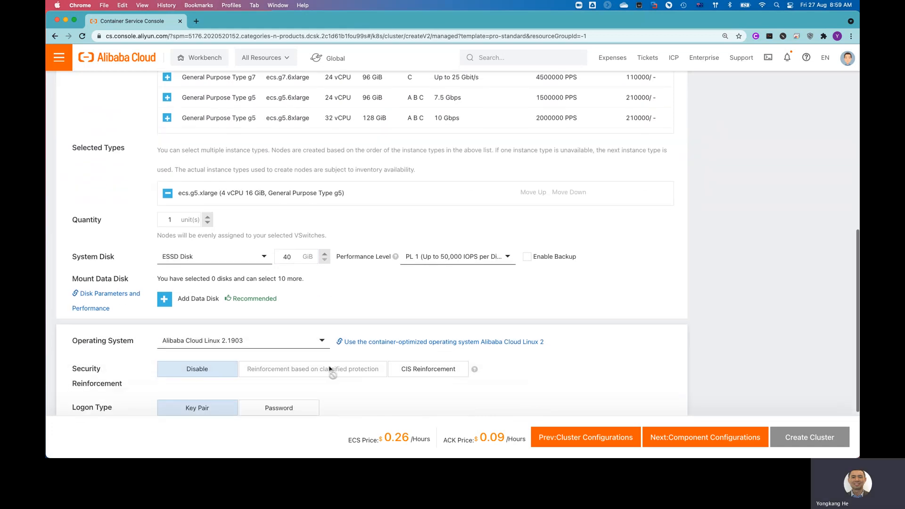
scroll("down", 3)
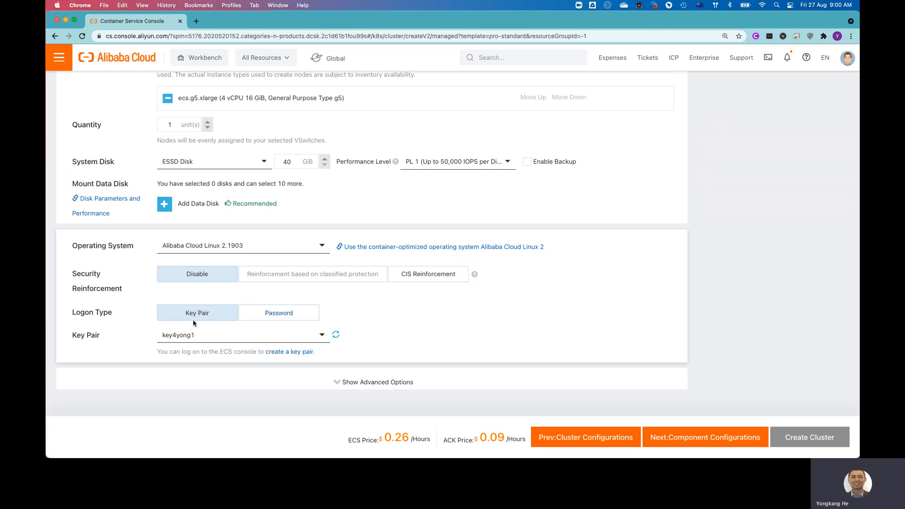
mouse_move(416, 332)
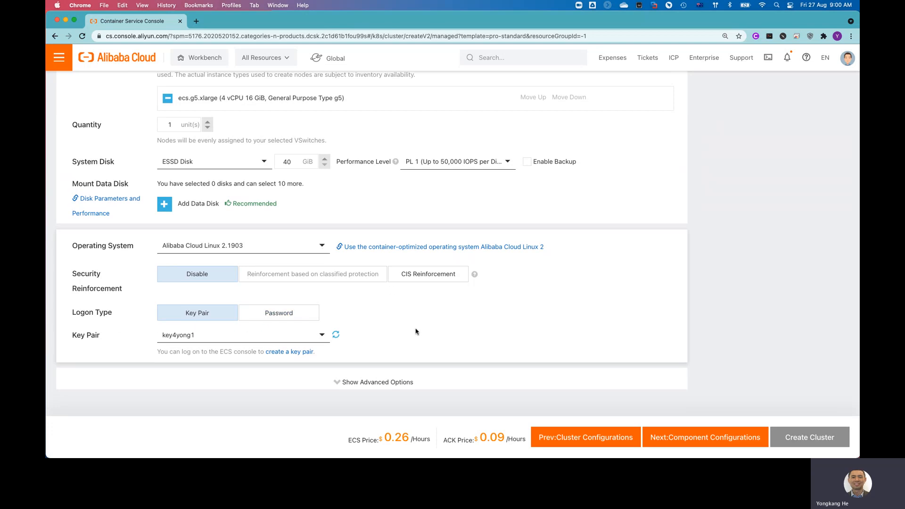
mouse_move(423, 348)
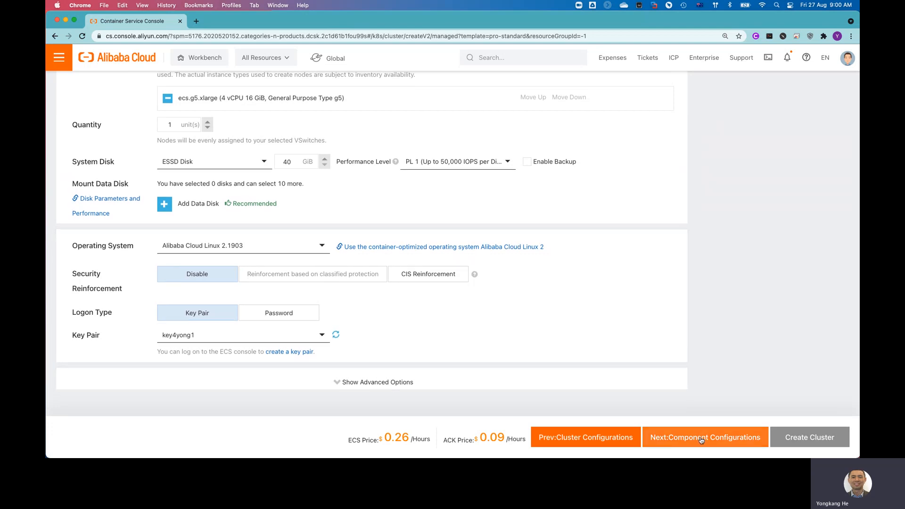
left_click(705, 436)
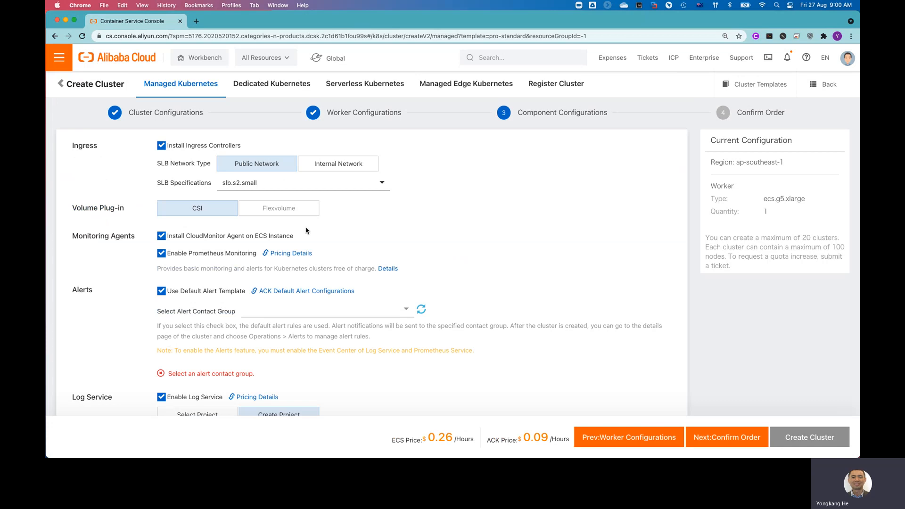
scroll("down", 3)
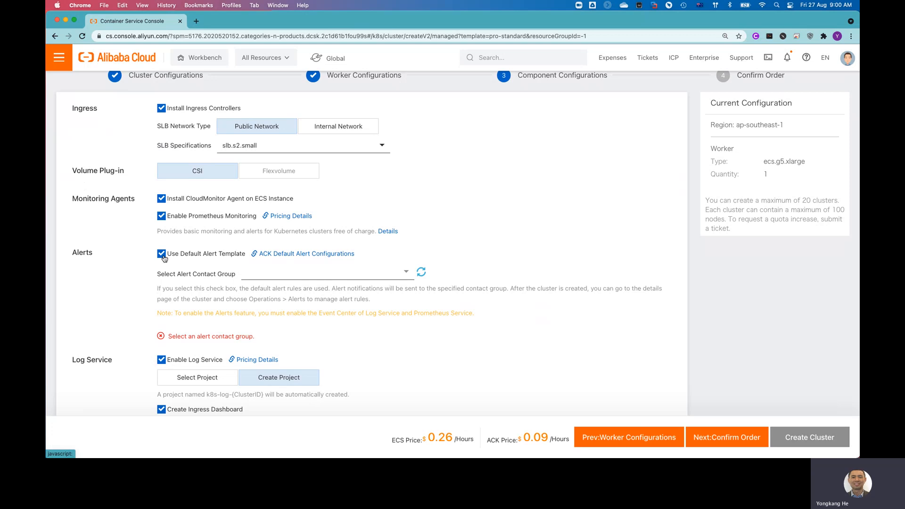
left_click(161, 254)
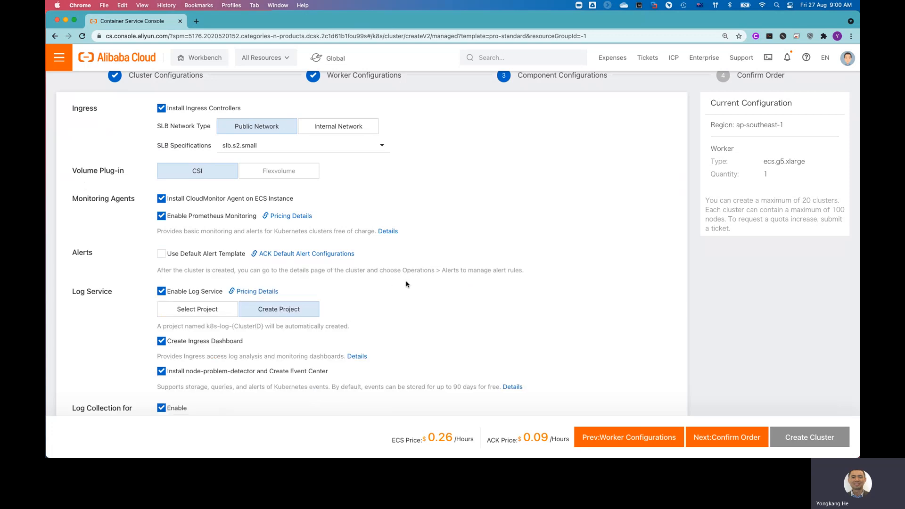
scroll("down", 3)
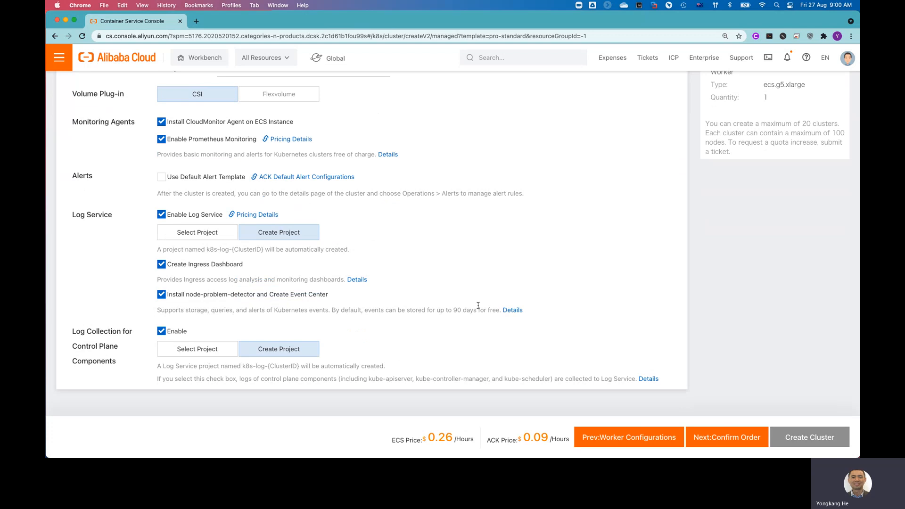
mouse_move(737, 441)
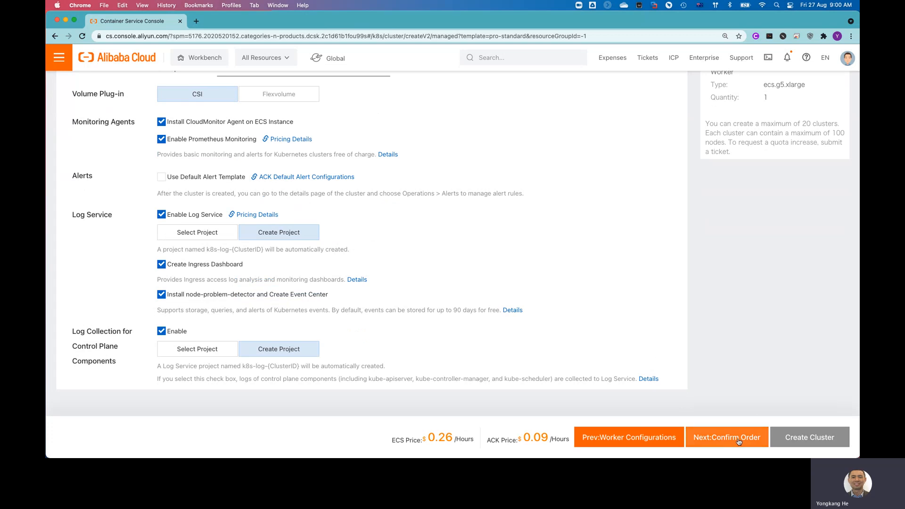
Advance to Confirm Order and review the summary, Dependency Check and Terms of Service
left_click(726, 436)
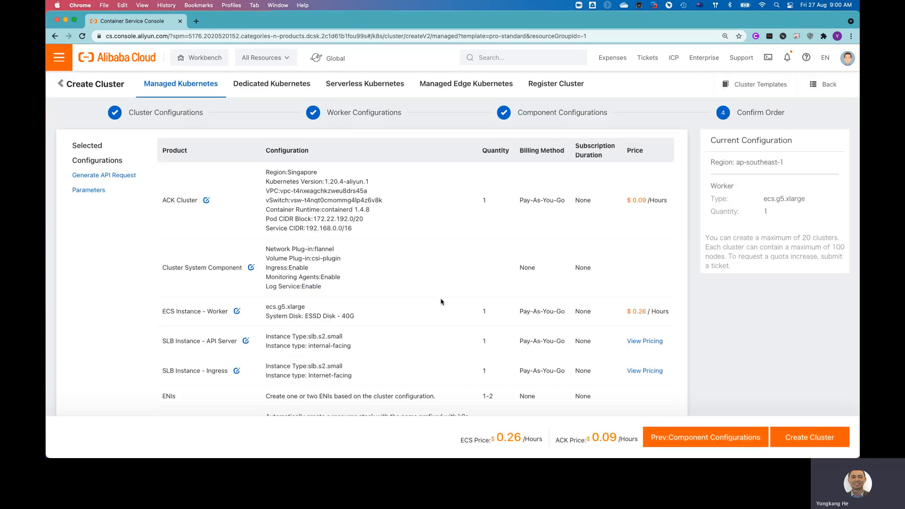
mouse_move(538, 299)
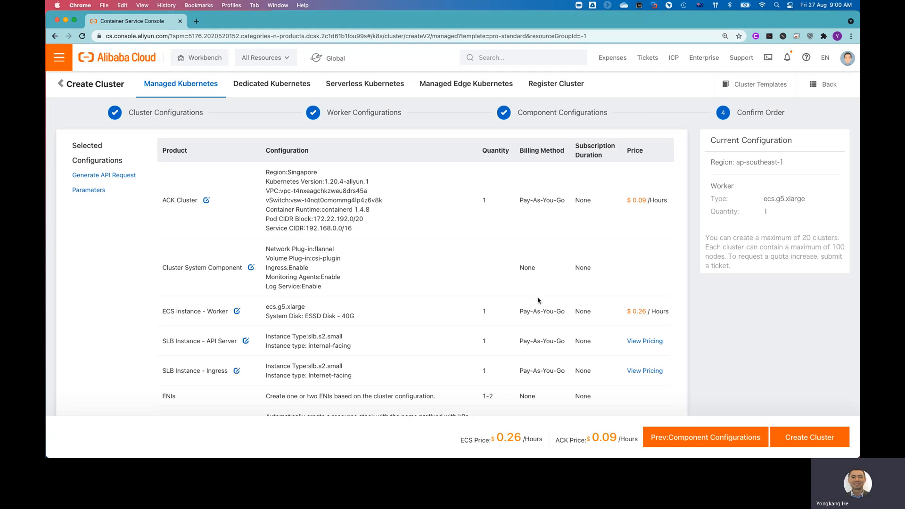
scroll("down", 3)
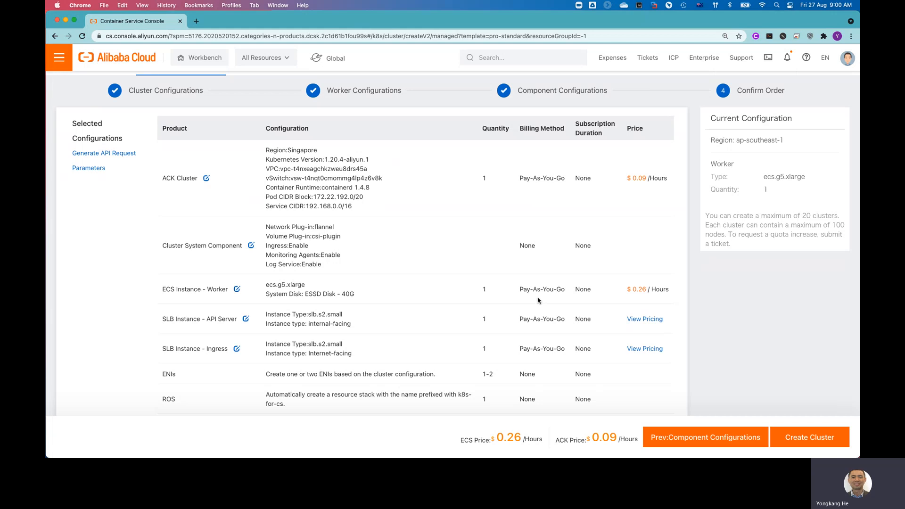
scroll("down", 3)
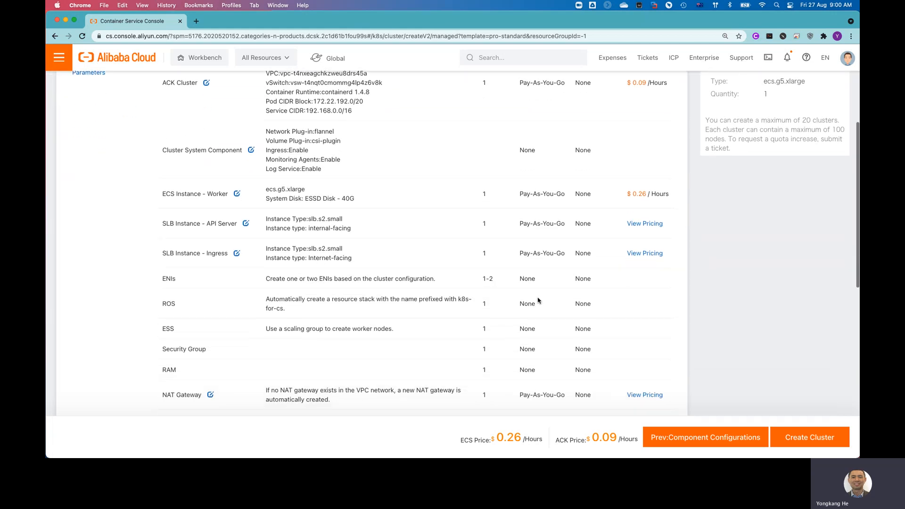
scroll("down", 3)
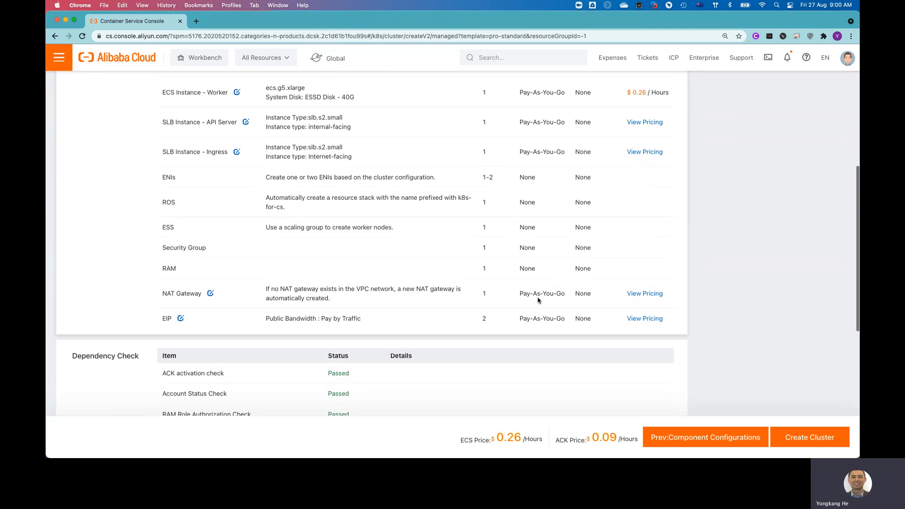
scroll("down", 3)
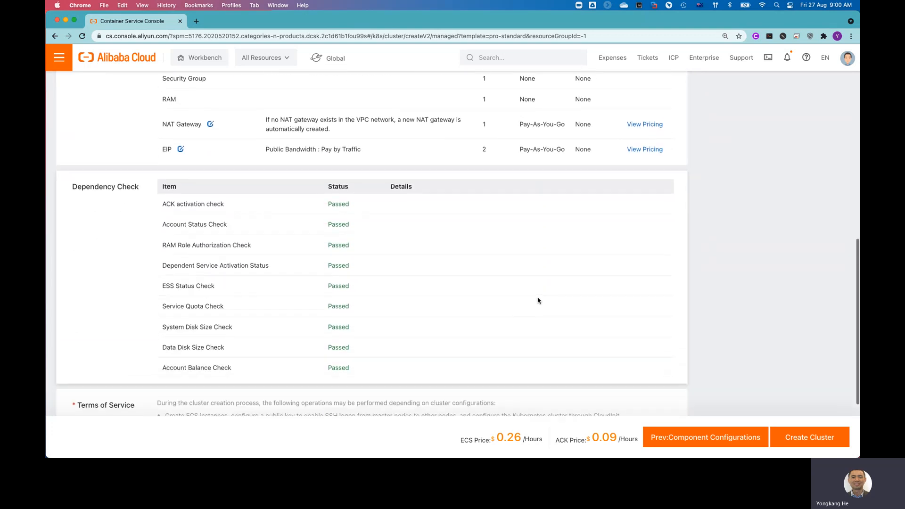
scroll("down", 3)
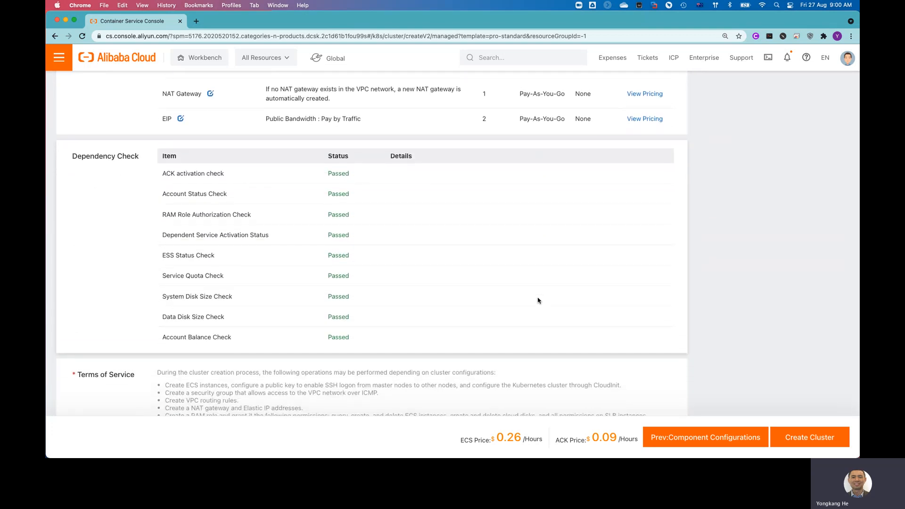
scroll("down", 3)
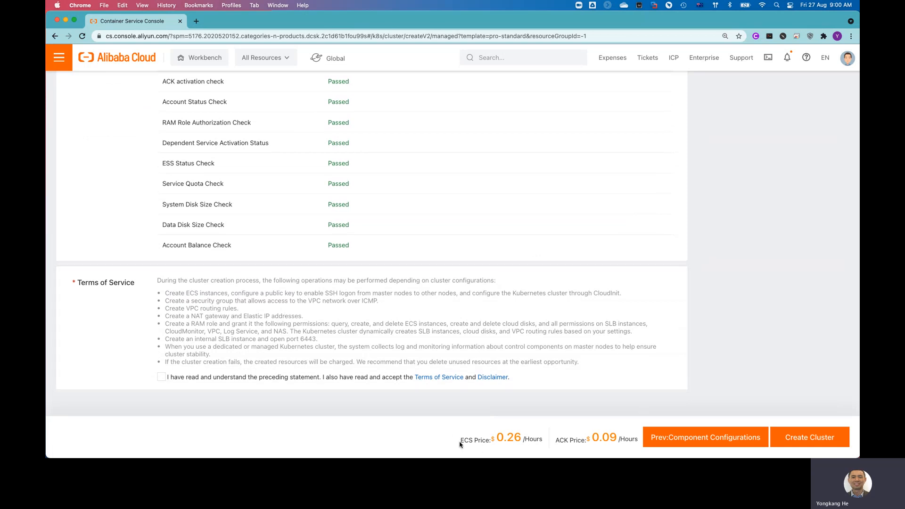
mouse_move(506, 443)
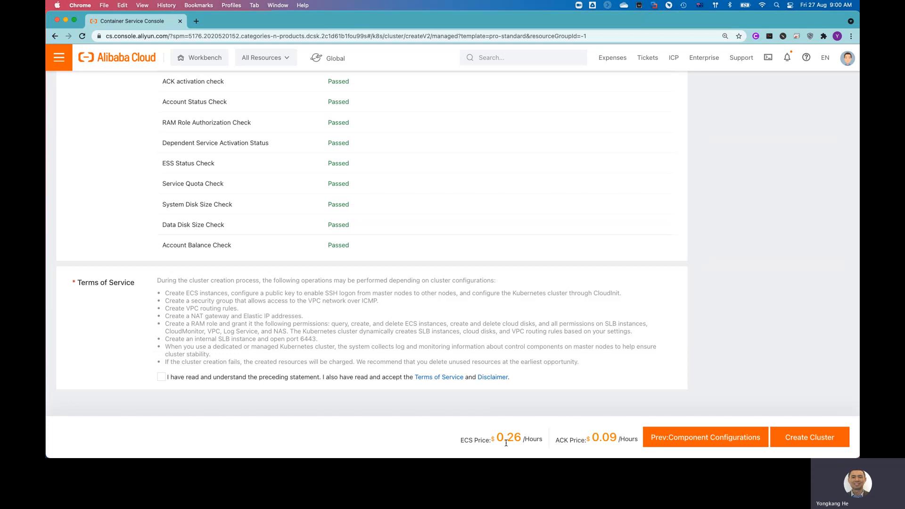
mouse_move(543, 444)
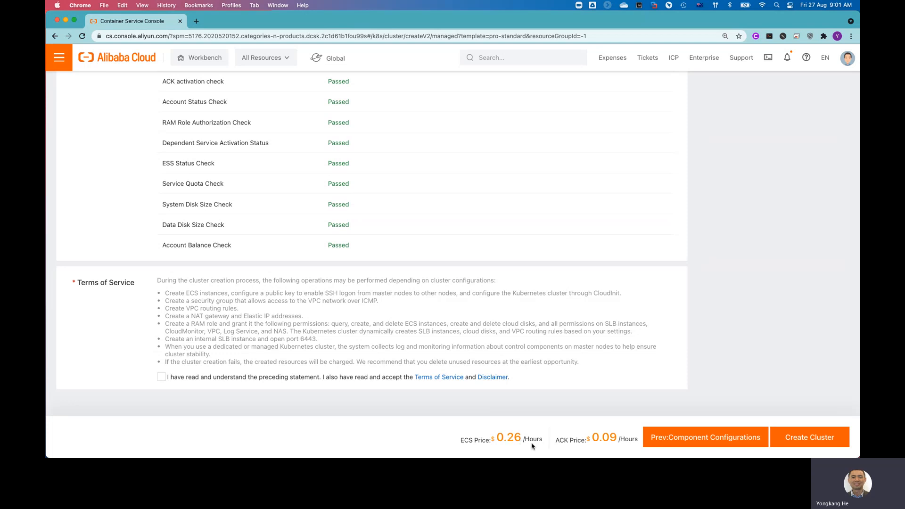
mouse_move(598, 449)
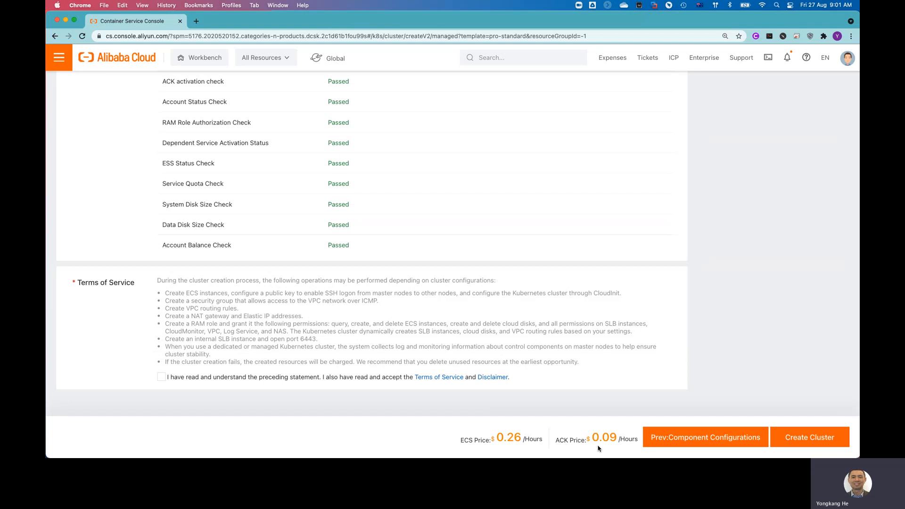
mouse_move(626, 448)
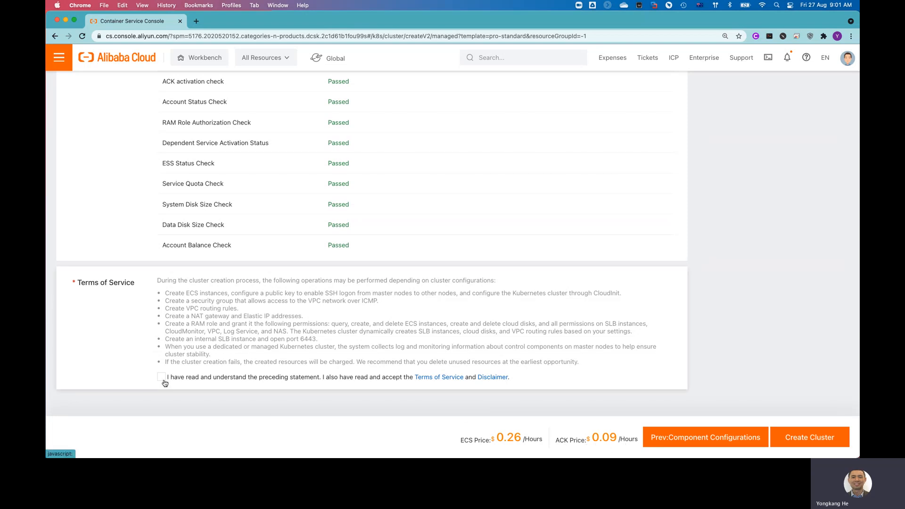
Accept the Terms of Service and submit ack4yong3 with Create Cluster
left_click(161, 377)
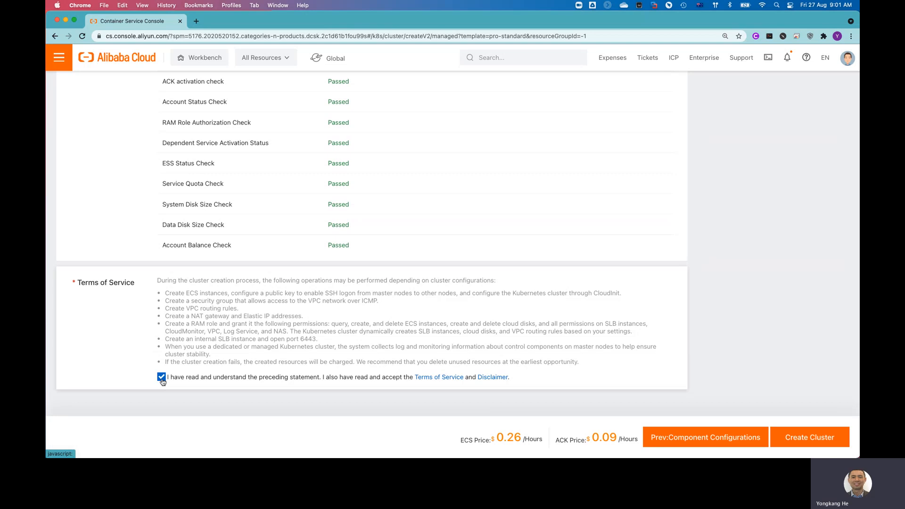
mouse_move(809, 437)
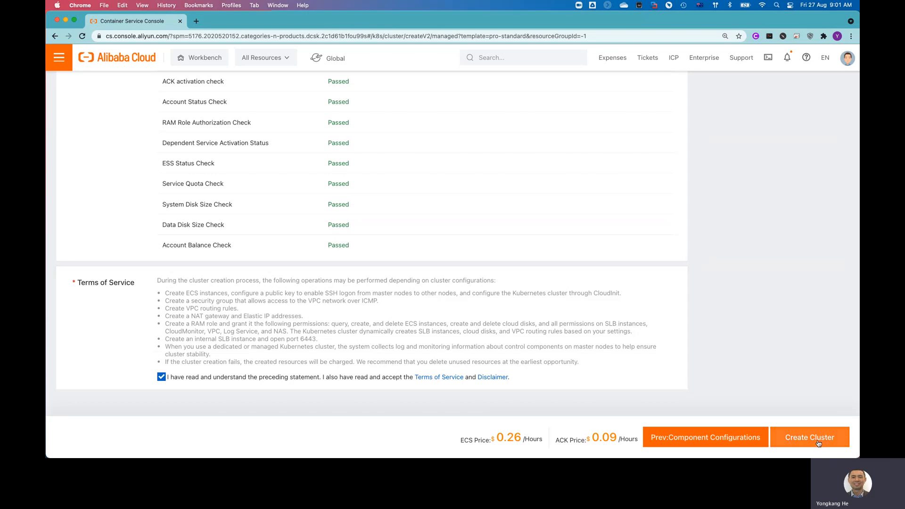
left_click(808, 436)
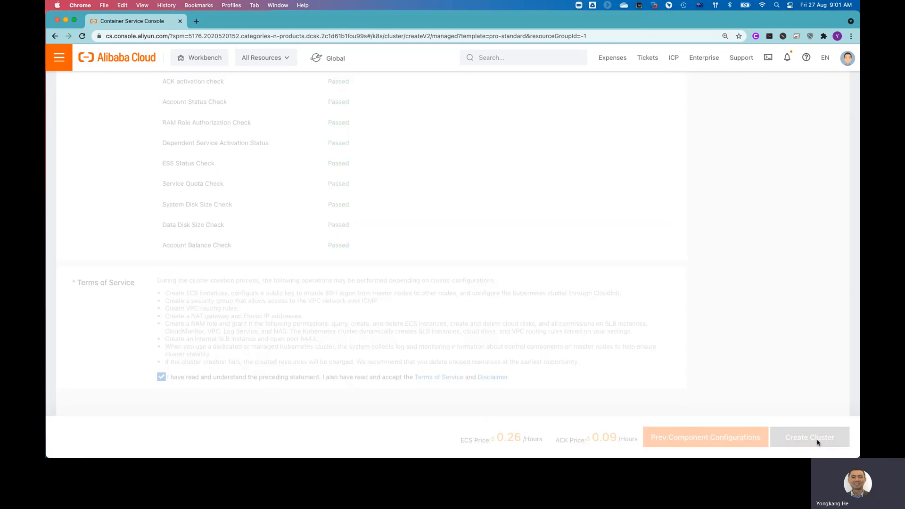
mouse_move(746, 399)
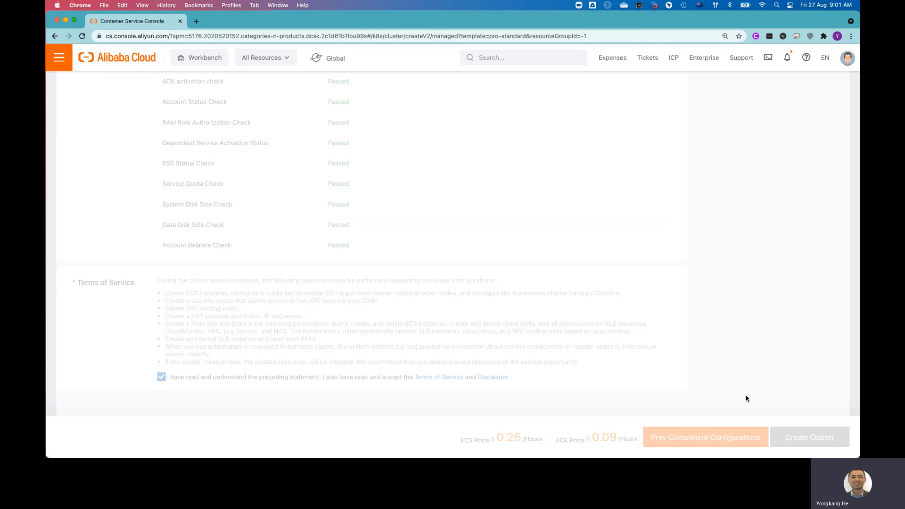
mouse_move(643, 311)
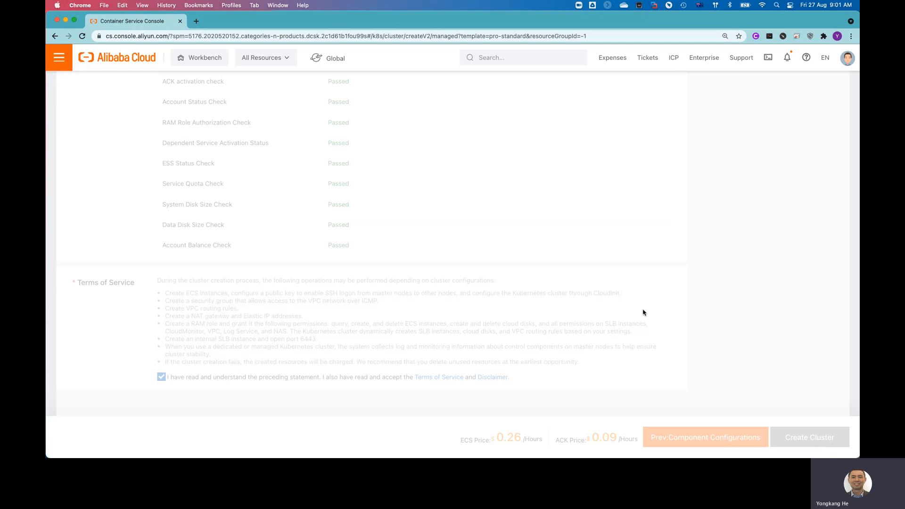
View the Creating Cluster progress table with roles, network, node and configuration steps all Pending
left_click(809, 436)
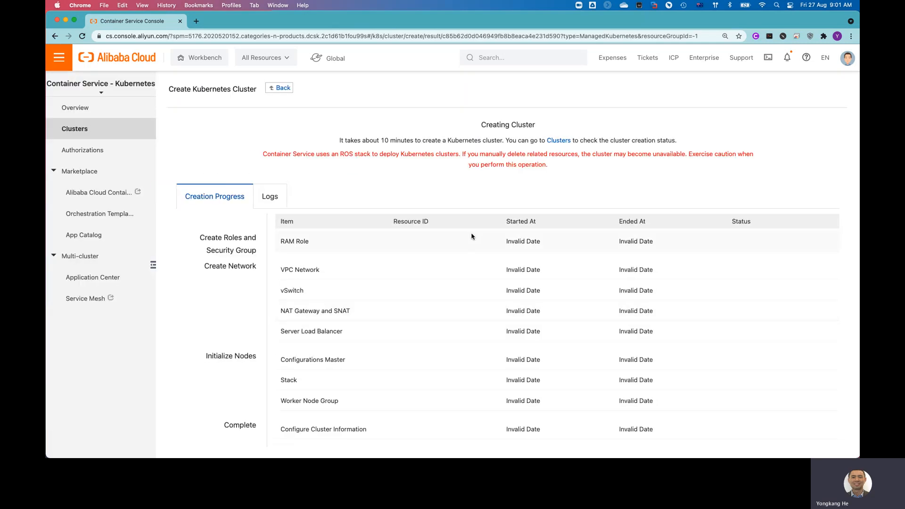
mouse_move(468, 218)
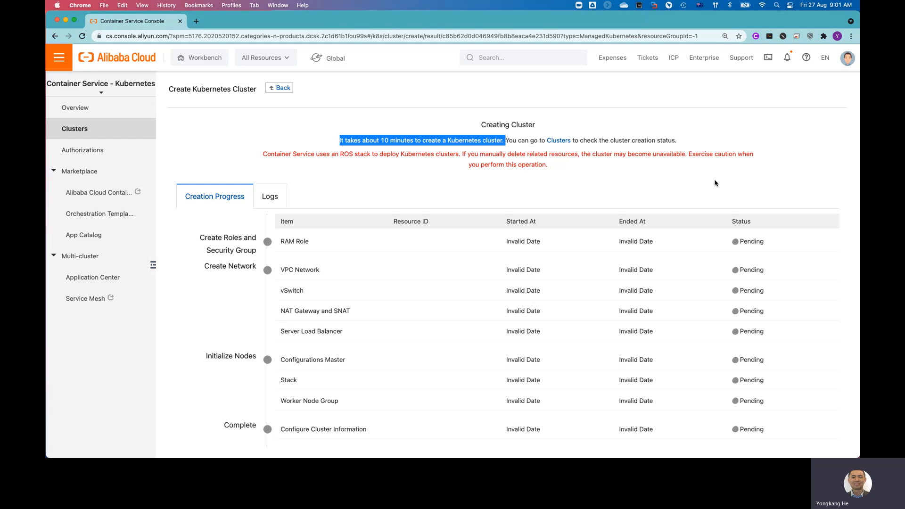
mouse_move(824, 181)
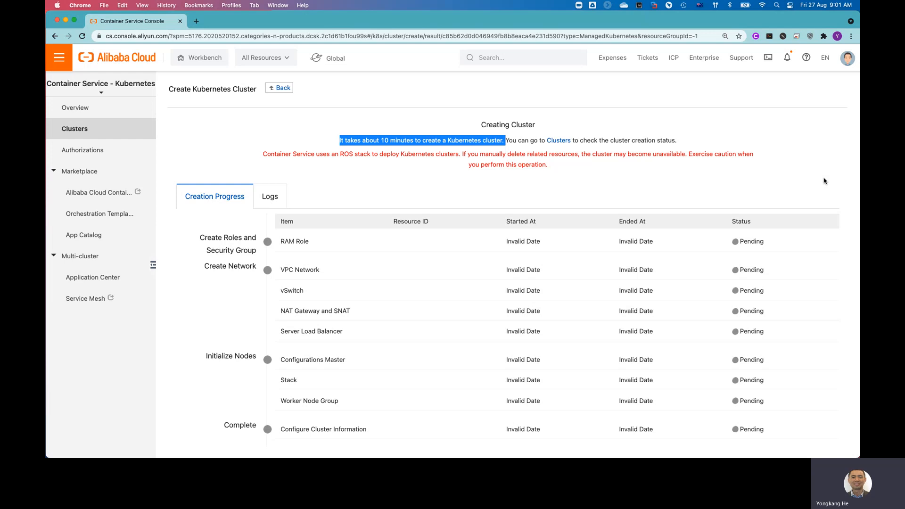
mouse_move(289, 125)
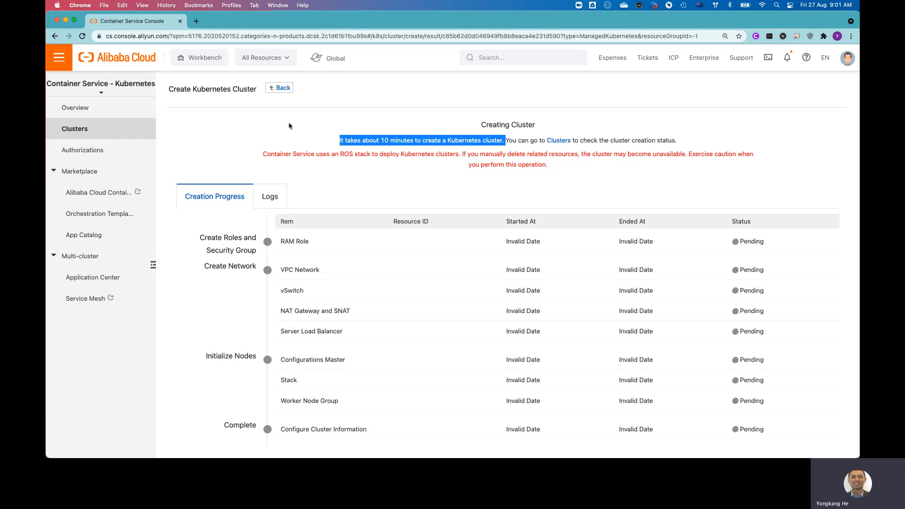
mouse_move(283, 87)
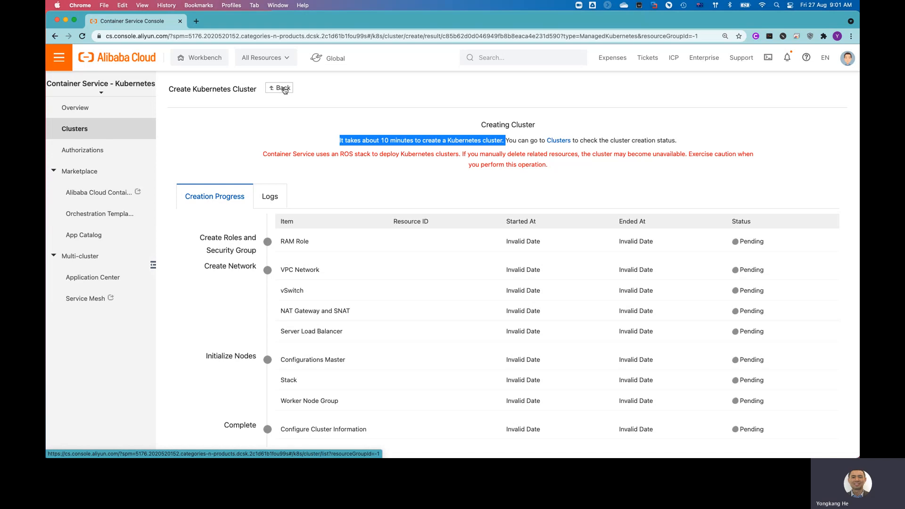
mouse_move(76, 108)
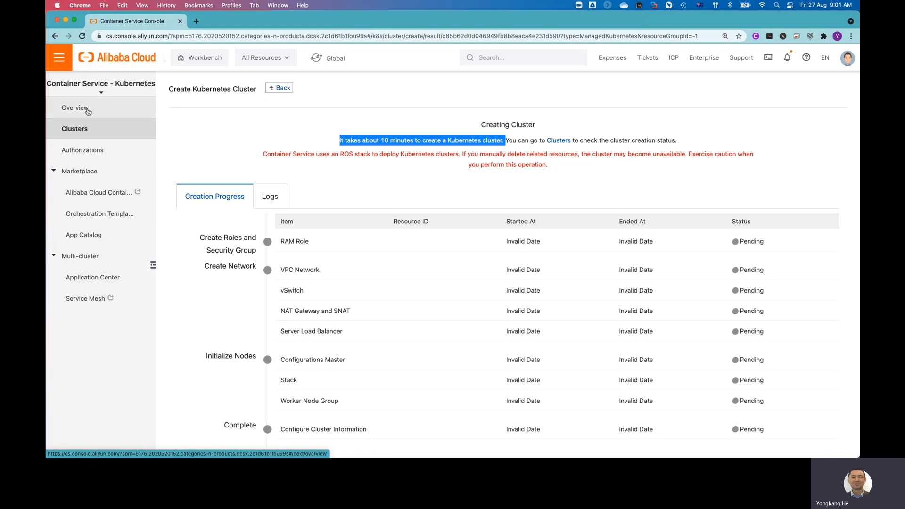
Return to the Clusters list showing ack4yong3 Initializing with one node beside two running clusters
left_click(76, 107)
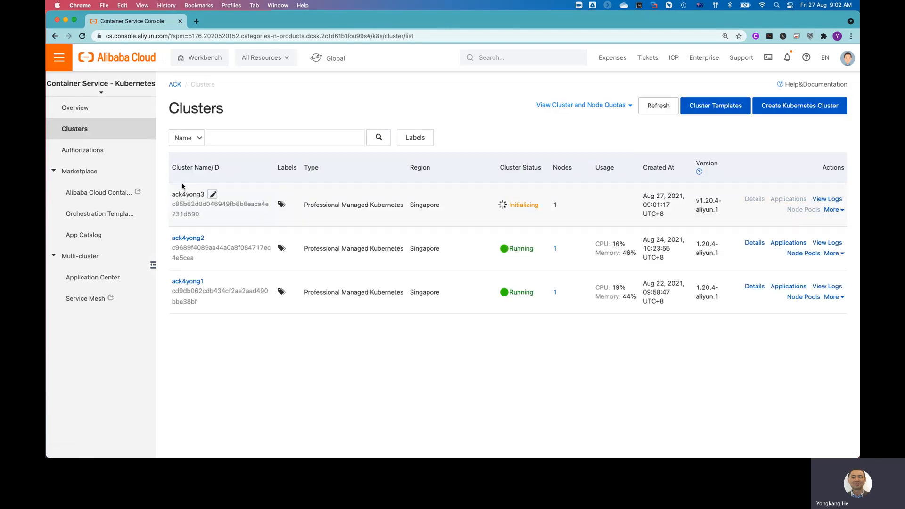
mouse_move(249, 321)
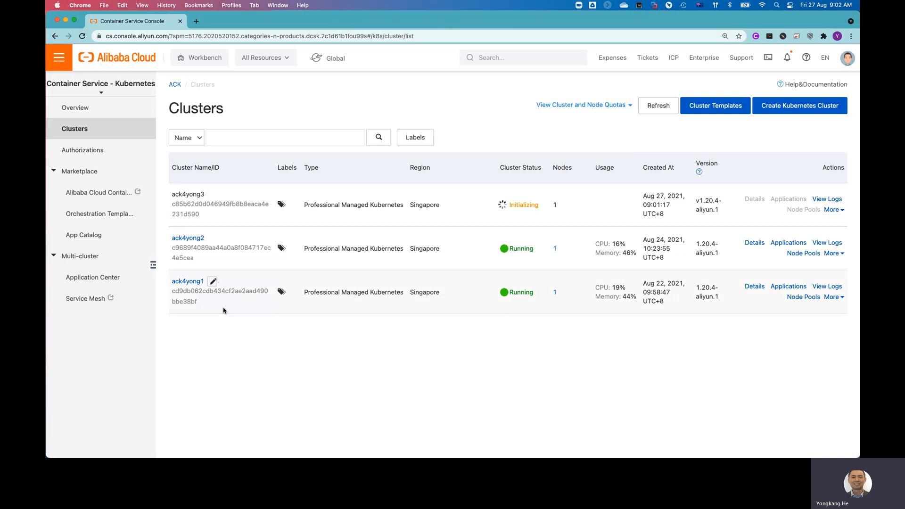
mouse_move(189, 281)
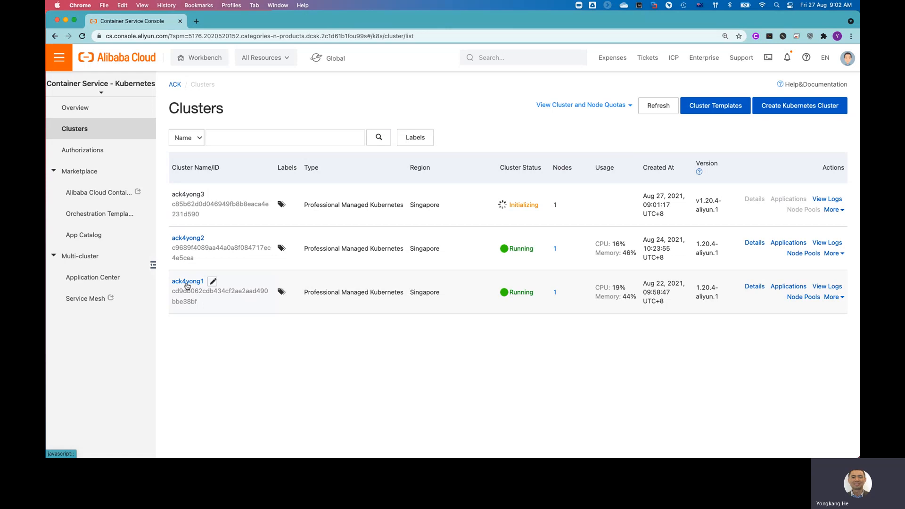
left_click(187, 281)
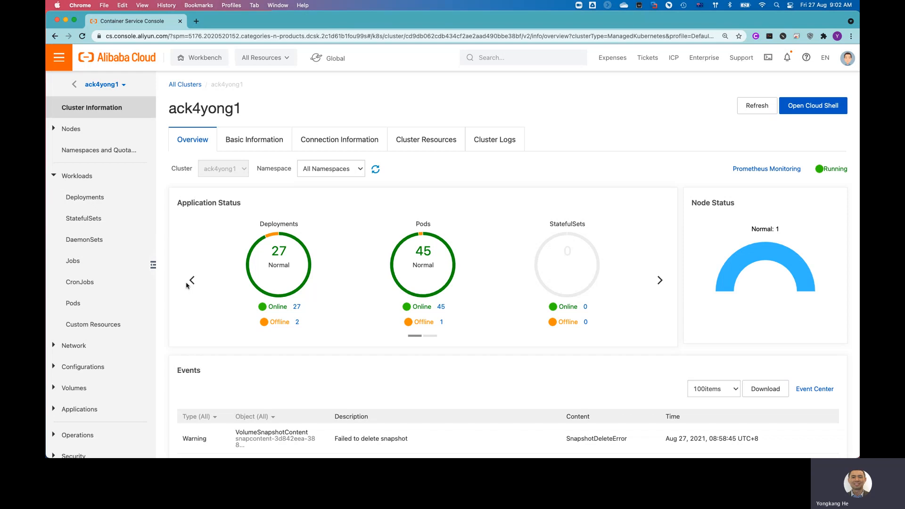
mouse_move(453, 353)
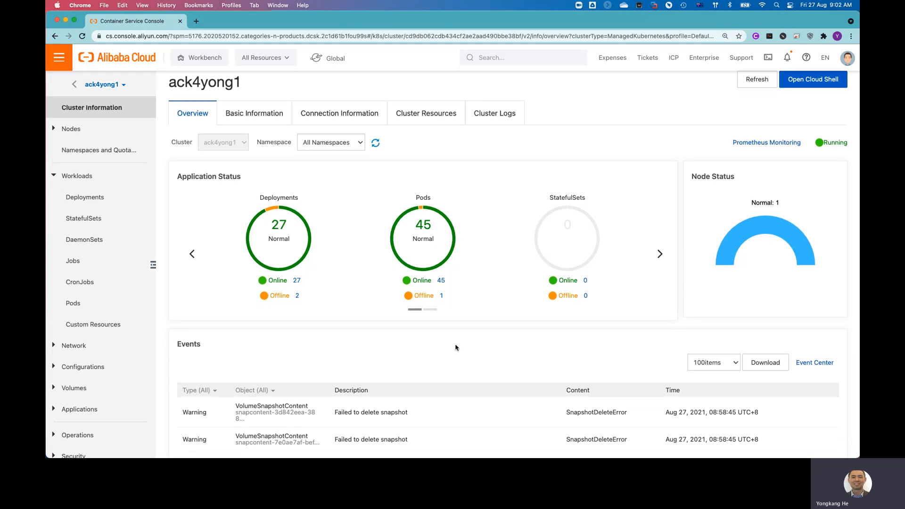
mouse_move(474, 341)
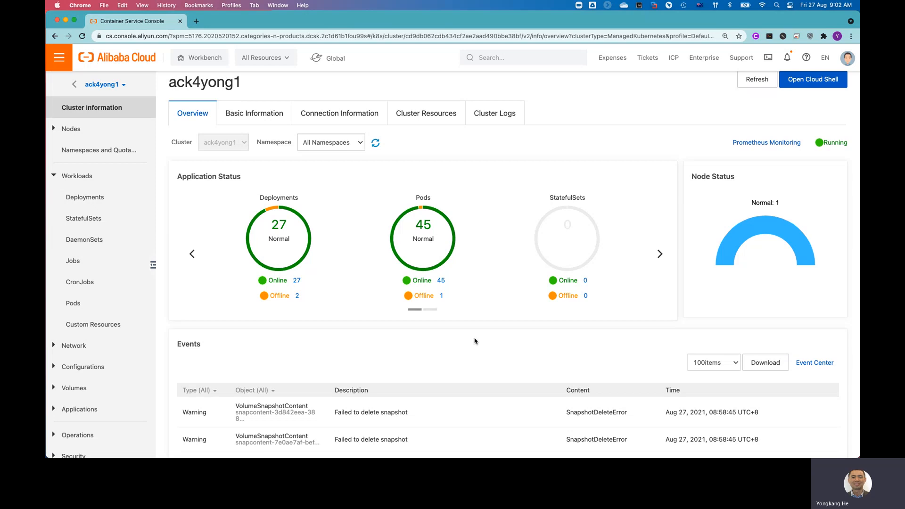
scroll("down", 3)
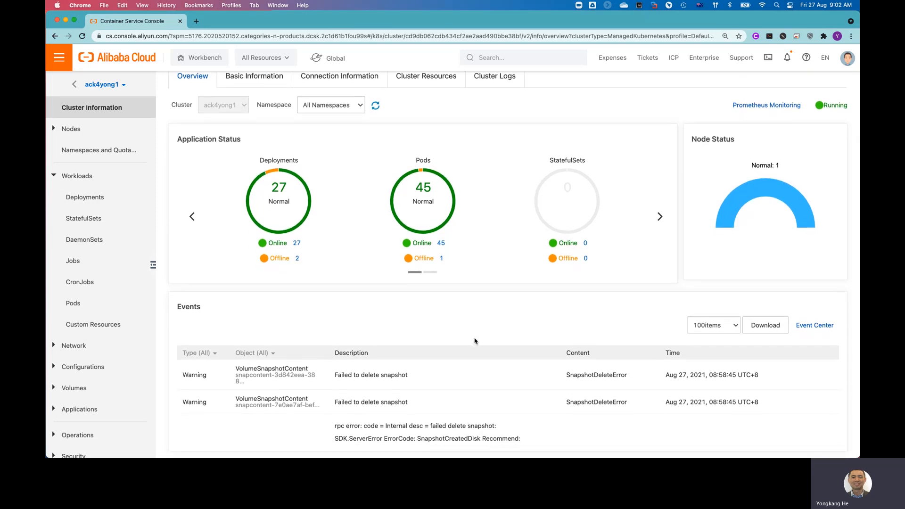
mouse_move(571, 298)
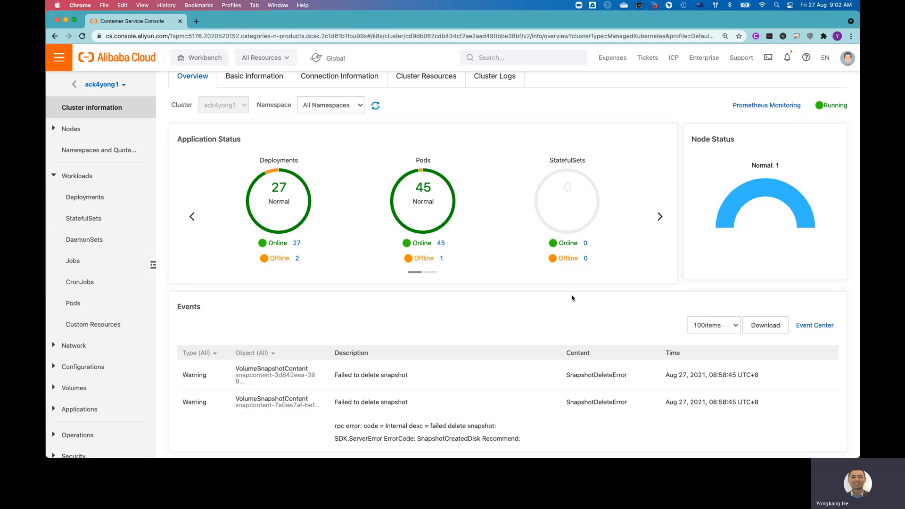
scroll("down", 3)
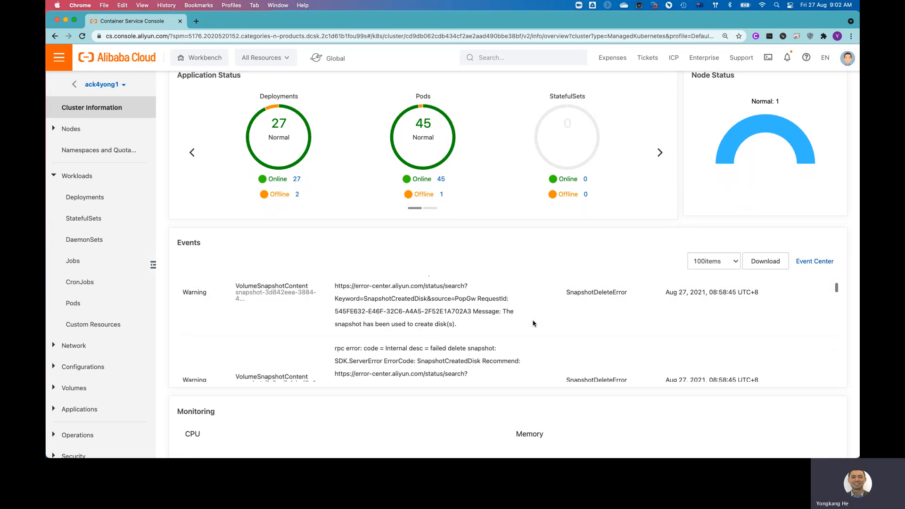
scroll("down", 3)
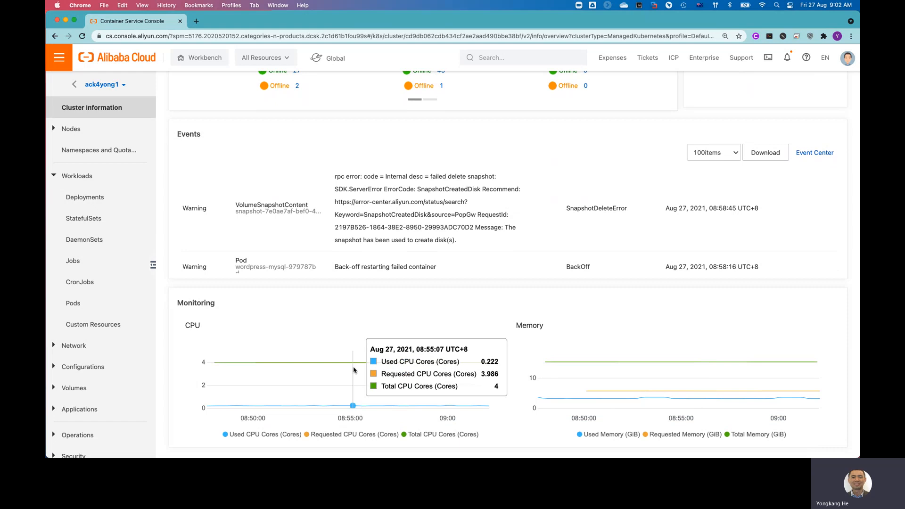
mouse_move(623, 337)
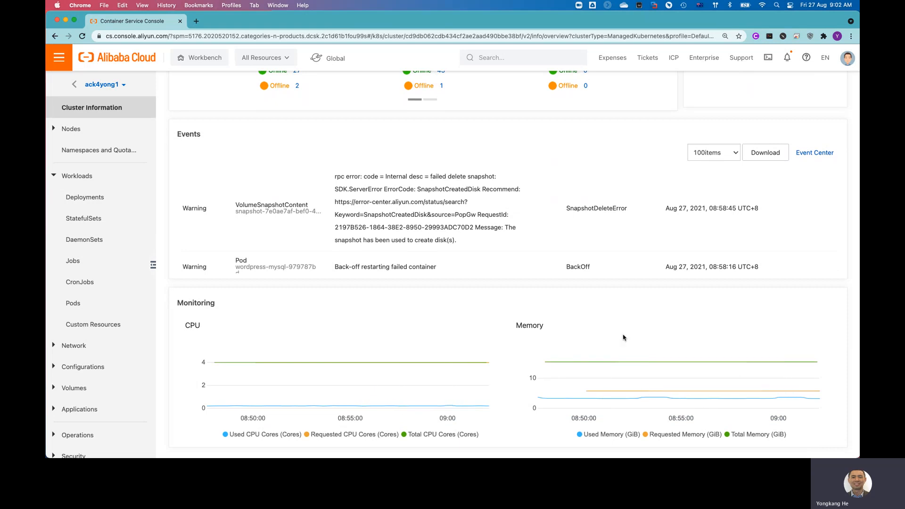
scroll("up", 3)
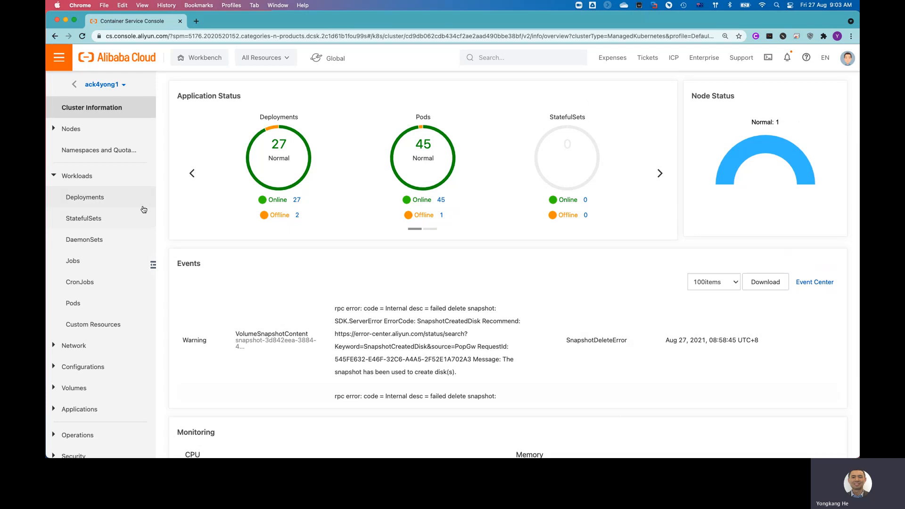
mouse_move(118, 206)
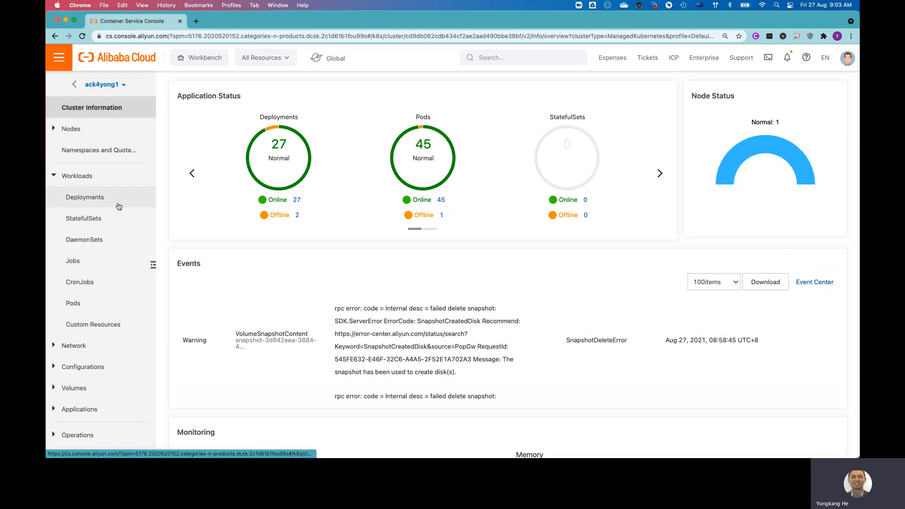
mouse_move(99, 150)
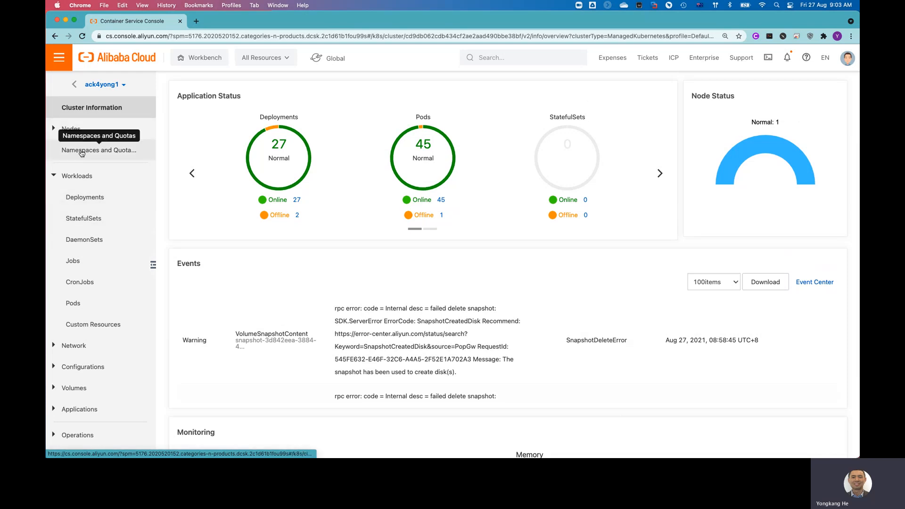
List ack4yong1's nine Ready namespaces, including wordpress and postgresql
left_click(99, 150)
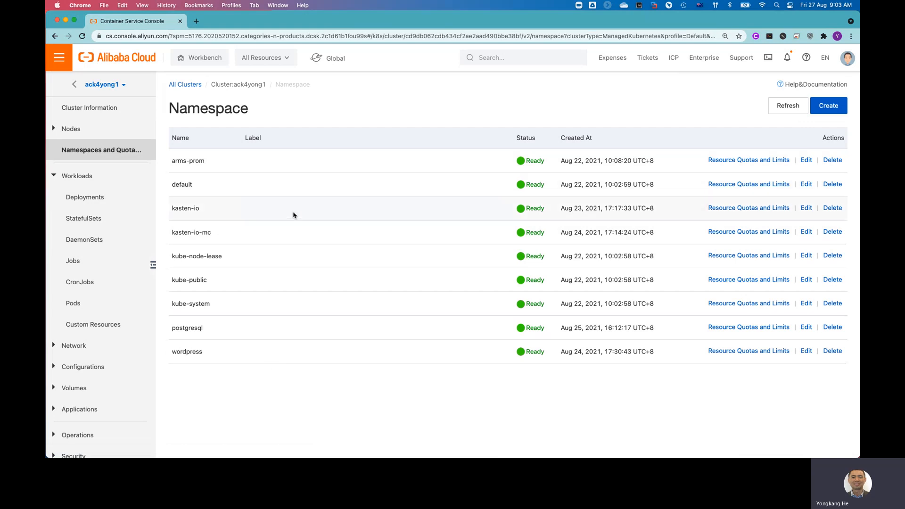
mouse_move(305, 344)
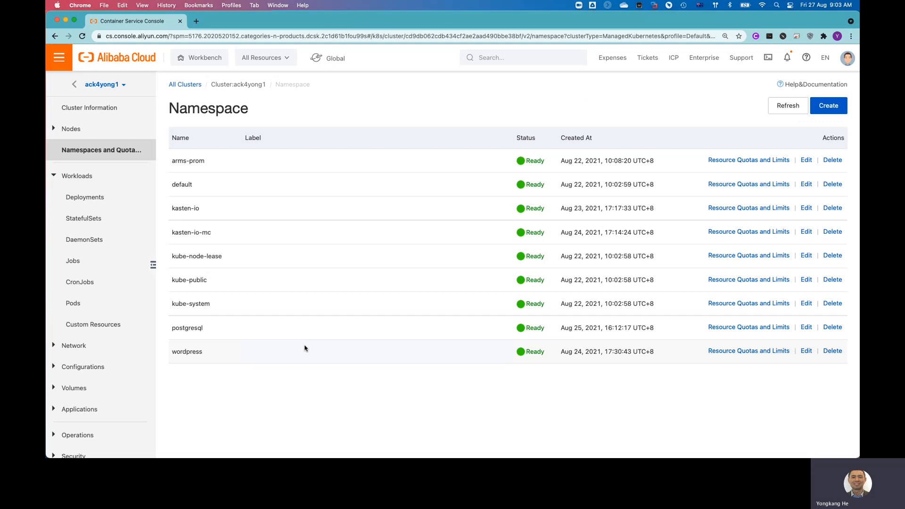
mouse_move(85, 197)
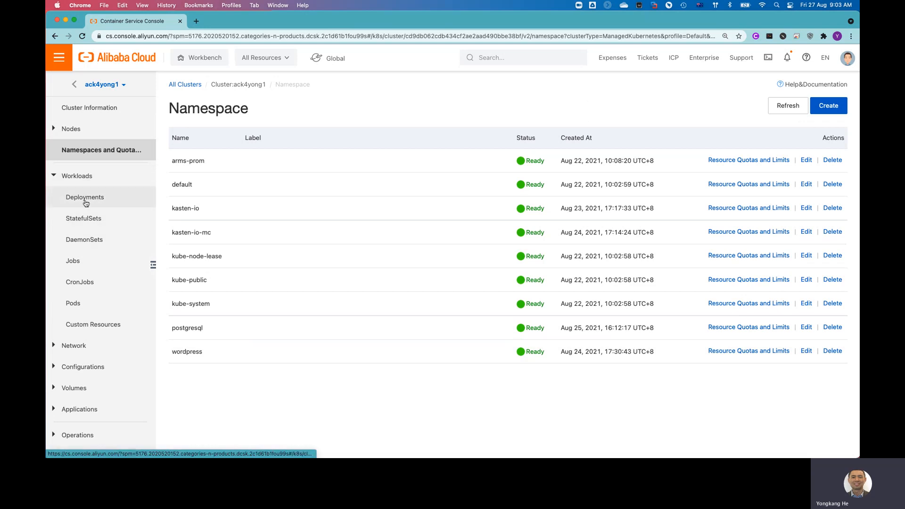
View the postgresql namespace's single postgres:10.4 deployment, then its empty StatefulSets list
left_click(84, 197)
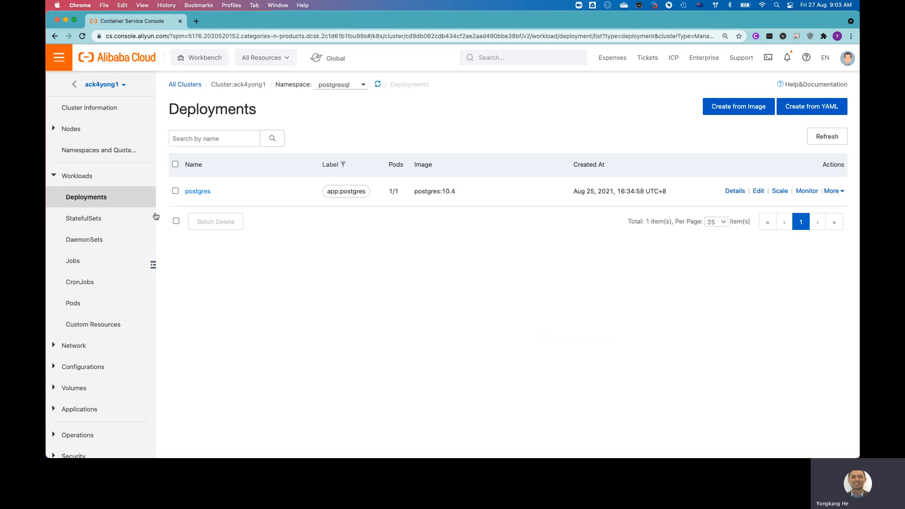
mouse_move(83, 220)
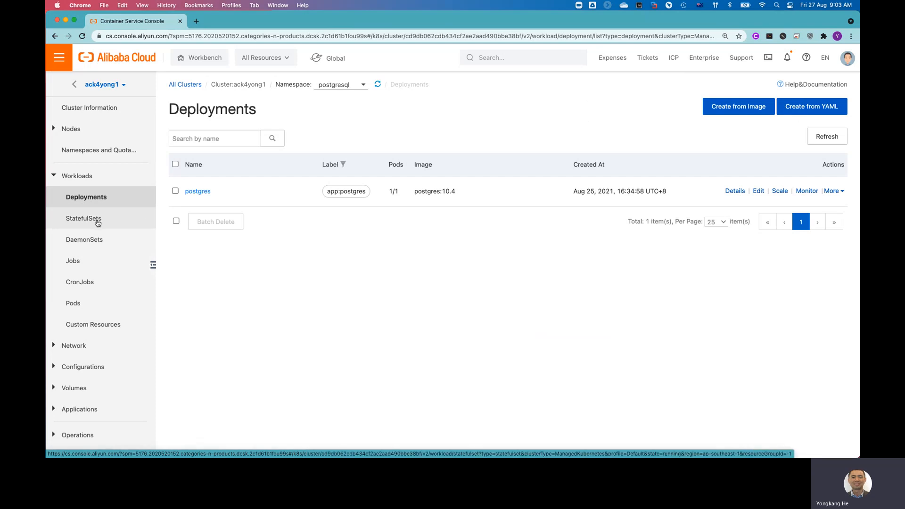
mouse_move(73, 302)
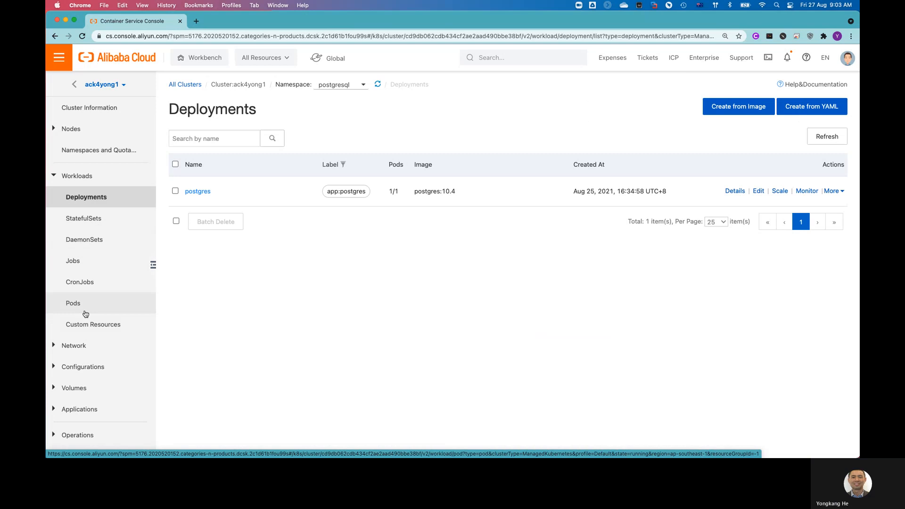
mouse_move(84, 240)
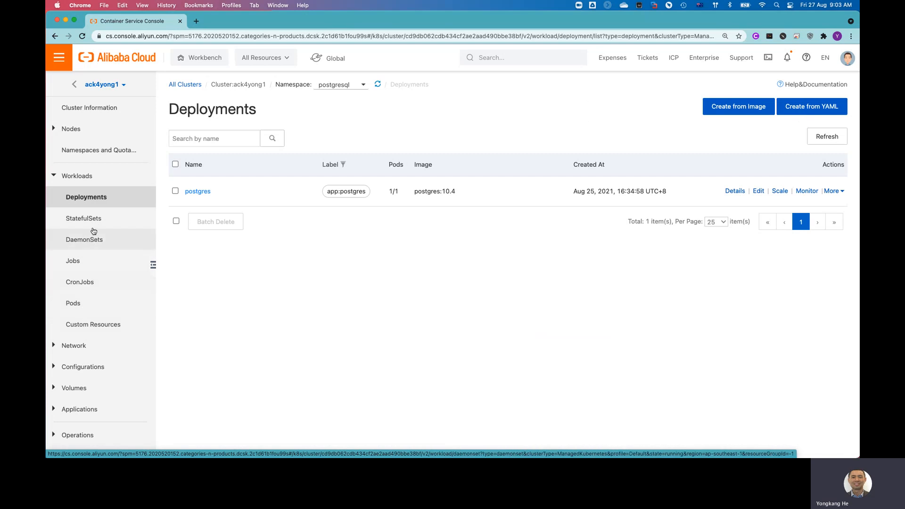
left_click(85, 218)
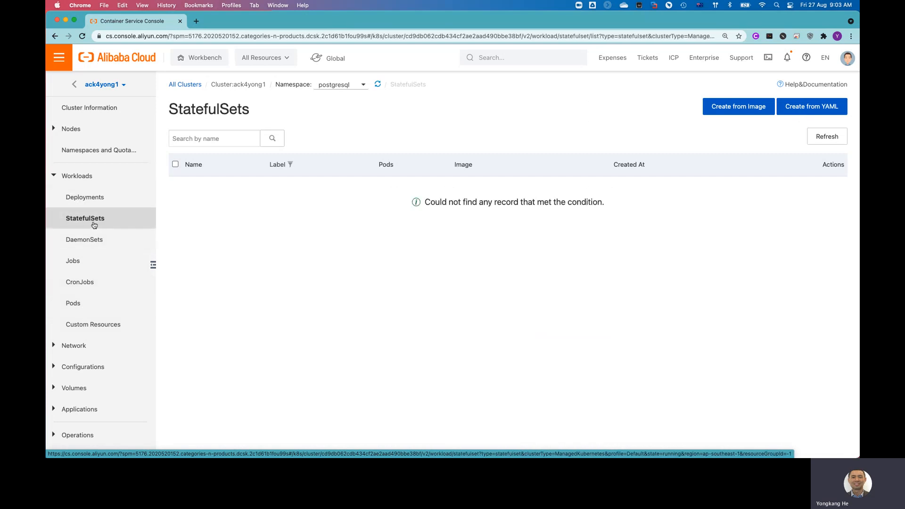
mouse_move(114, 257)
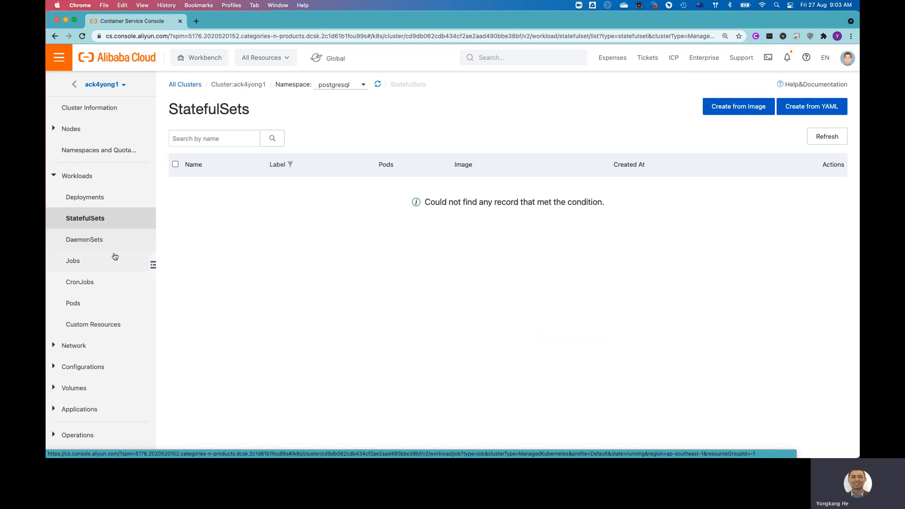
mouse_move(72, 302)
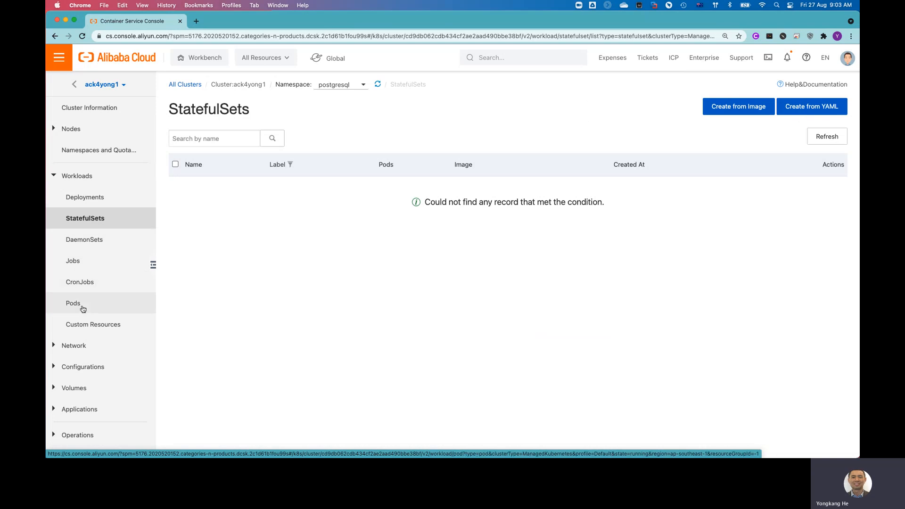
List the wordpress namespace's pods: three running and wordpress-mysql in CrashLoopBackOff
left_click(74, 303)
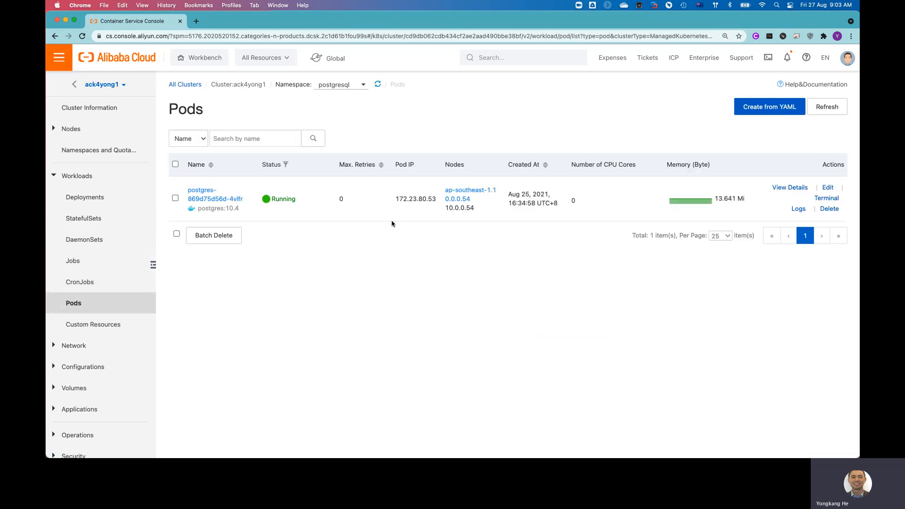
mouse_move(361, 103)
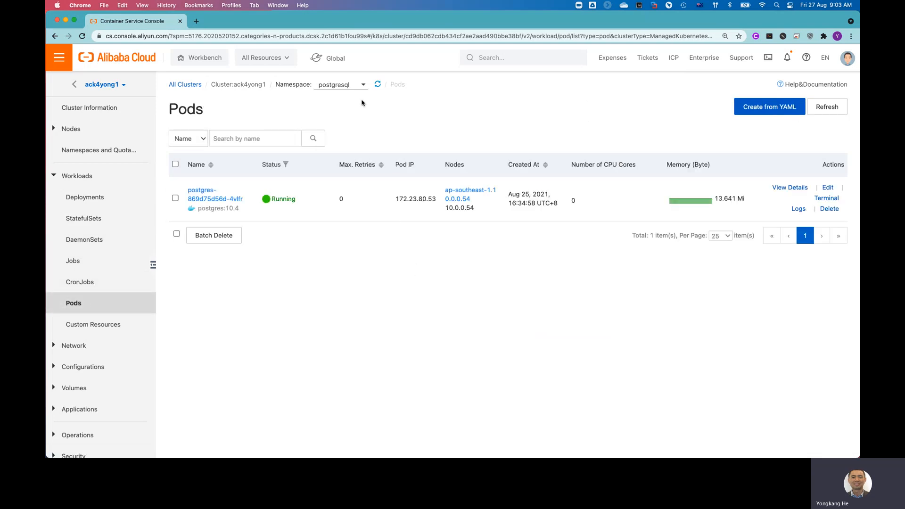
mouse_move(321, 101)
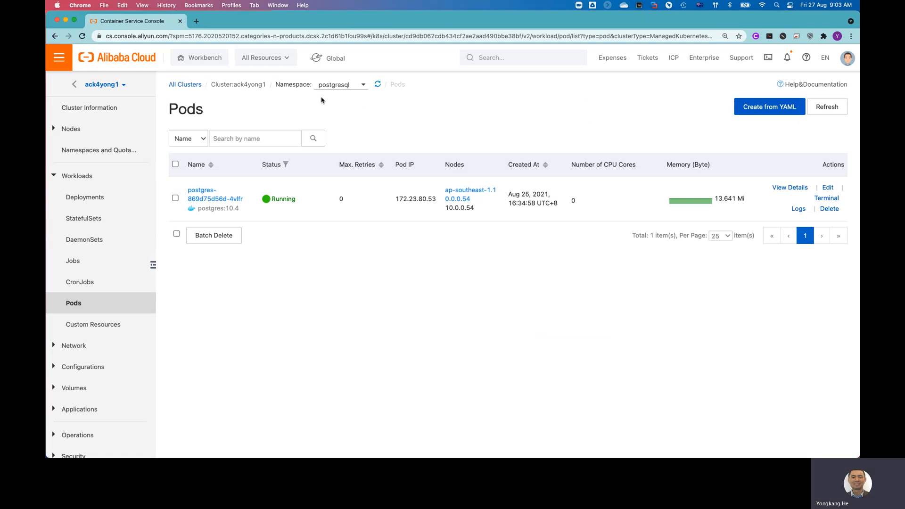
mouse_move(358, 93)
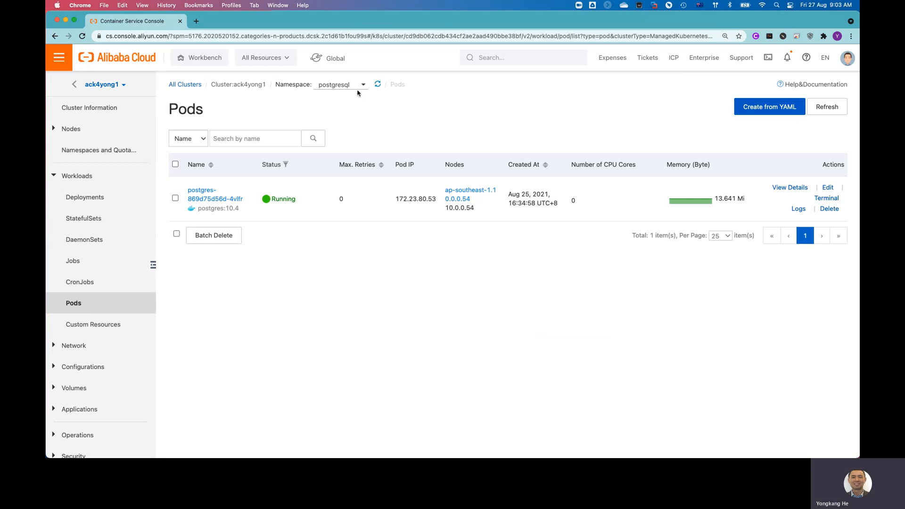
left_click(340, 84)
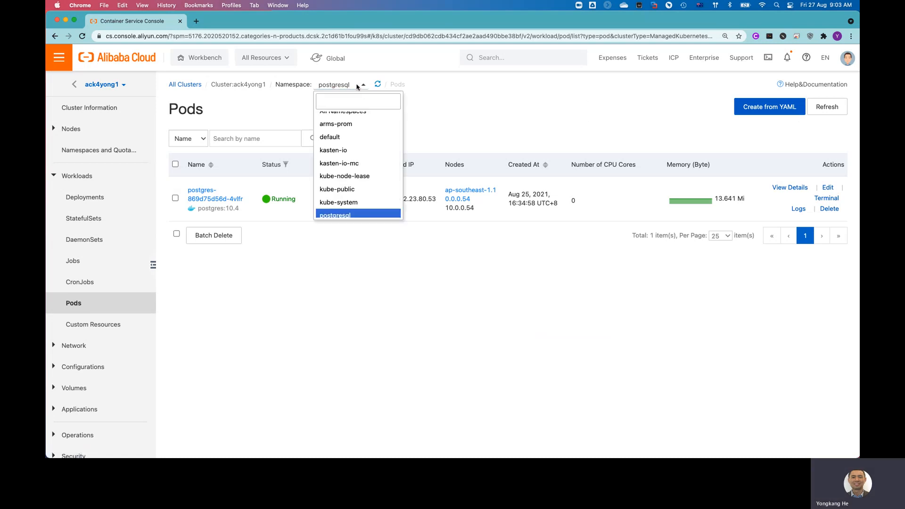
scroll("down", 3)
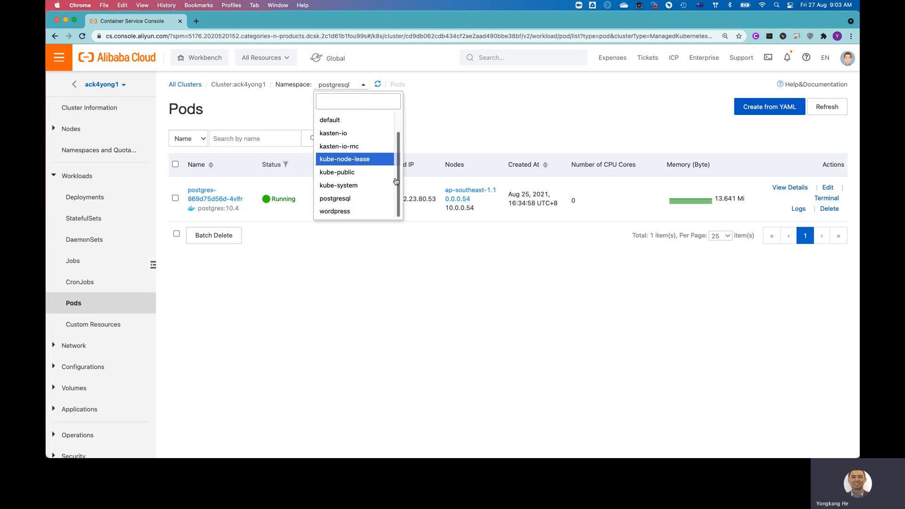
mouse_move(335, 210)
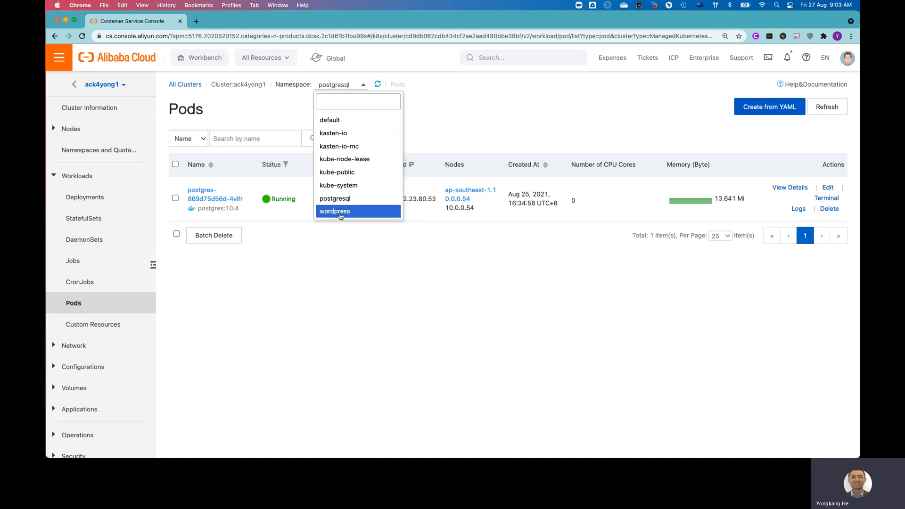
left_click(334, 211)
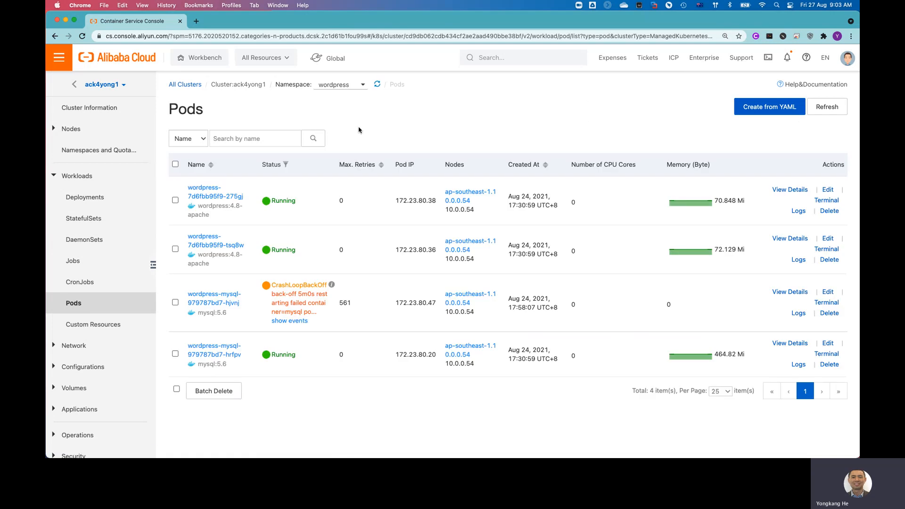
mouse_move(412, 173)
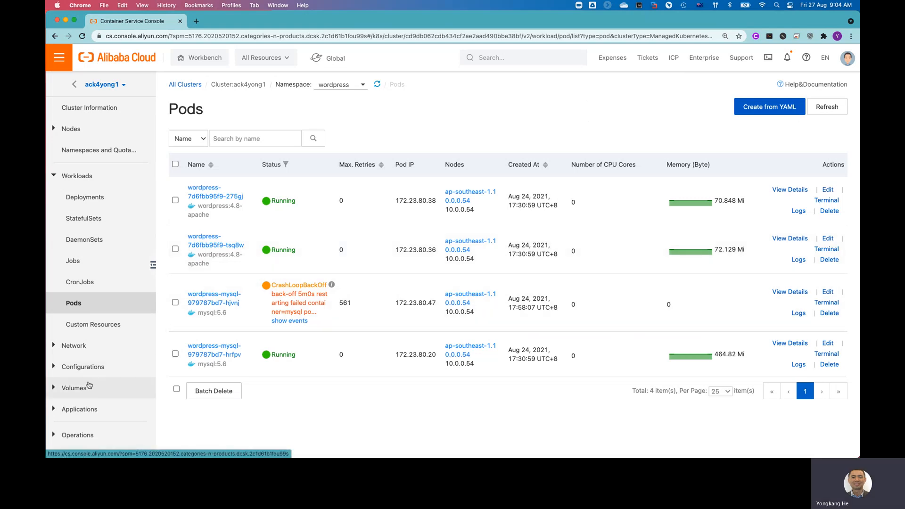
View the wordpress LoadBalancer and wordpress-mysql ClusterIP services, then the empty Ingresses list
left_click(73, 345)
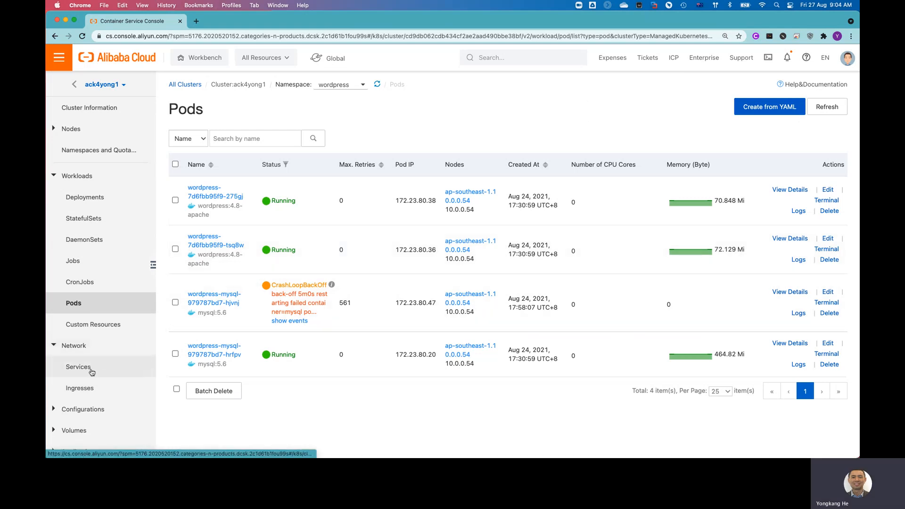
left_click(79, 367)
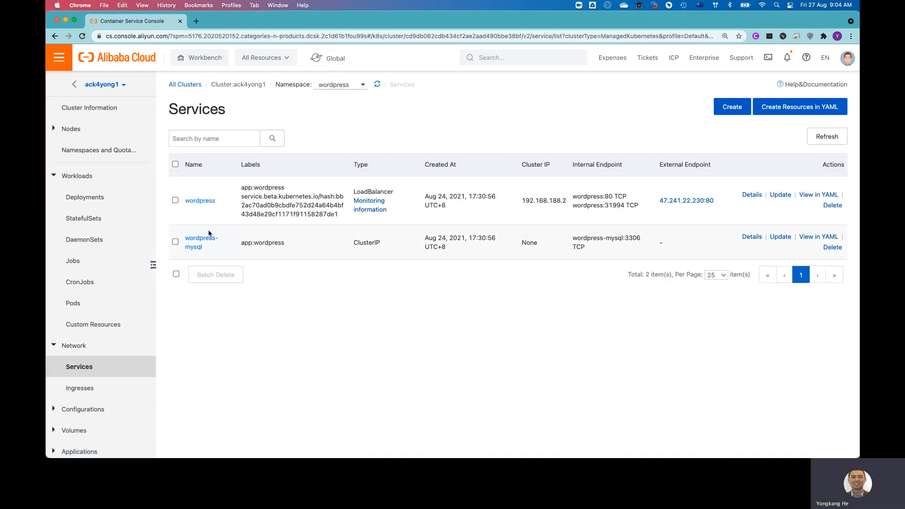
mouse_move(200, 253)
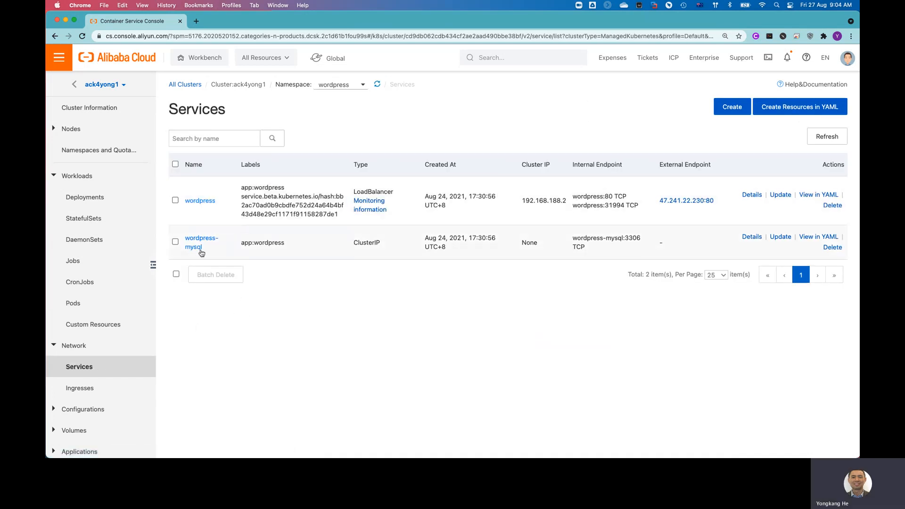
mouse_move(193, 323)
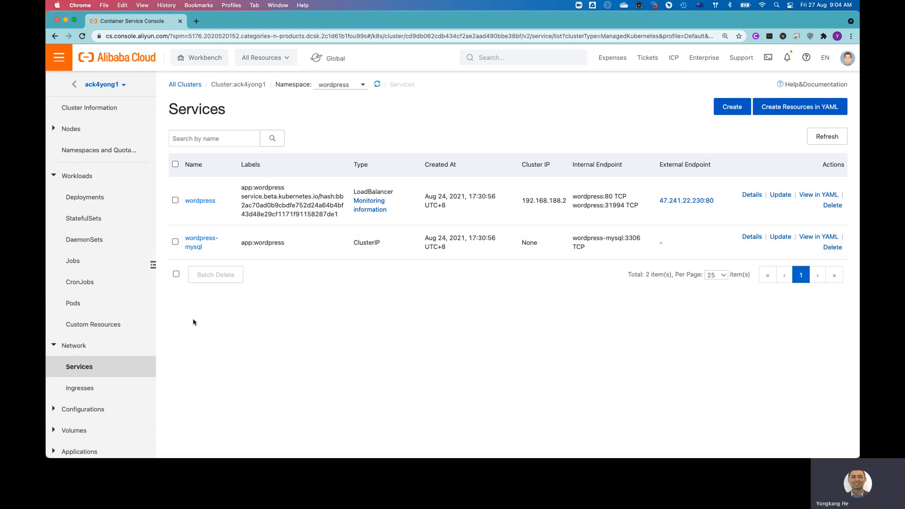
left_click(81, 387)
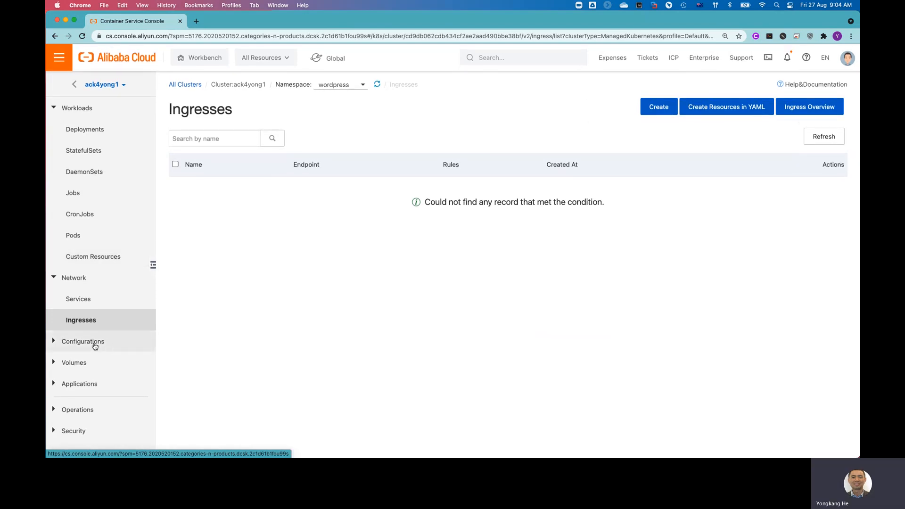
View the wordpress namespace's kube-root-ca.crt ConfigMap, then its secret default-token-6sqcj
left_click(83, 341)
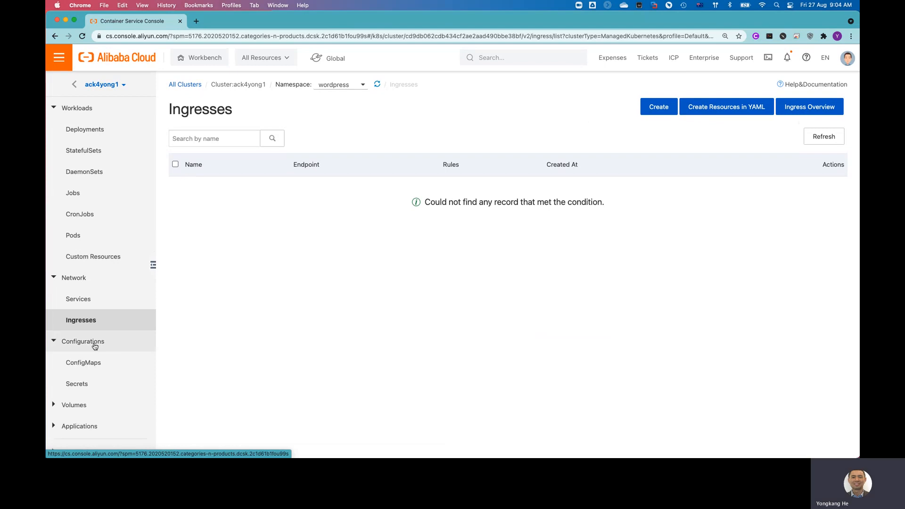
left_click(83, 362)
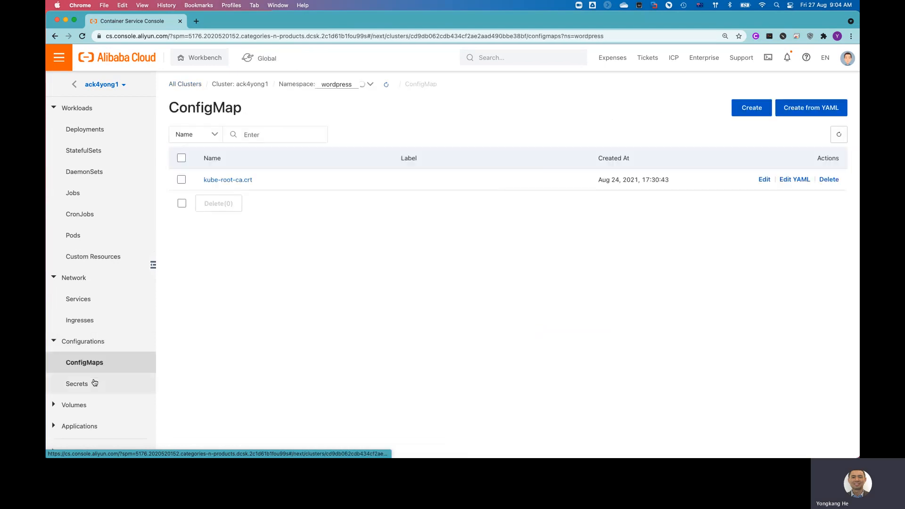
left_click(77, 381)
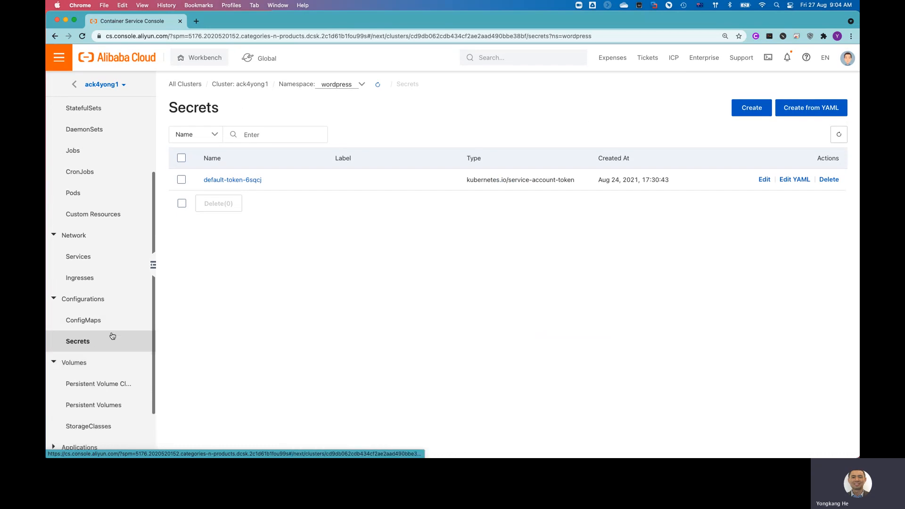
List the five alicloud-disk storage classes and csi-hostpath-sc
left_click(89, 426)
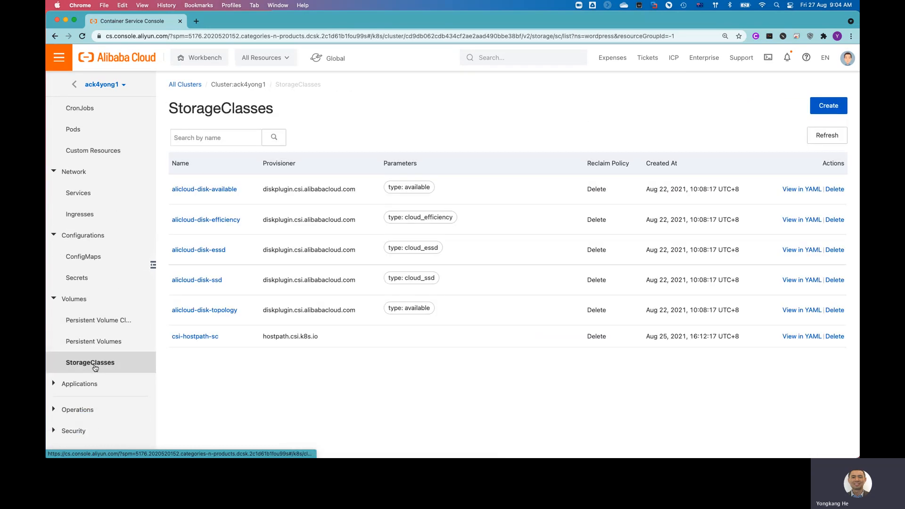
mouse_move(233, 220)
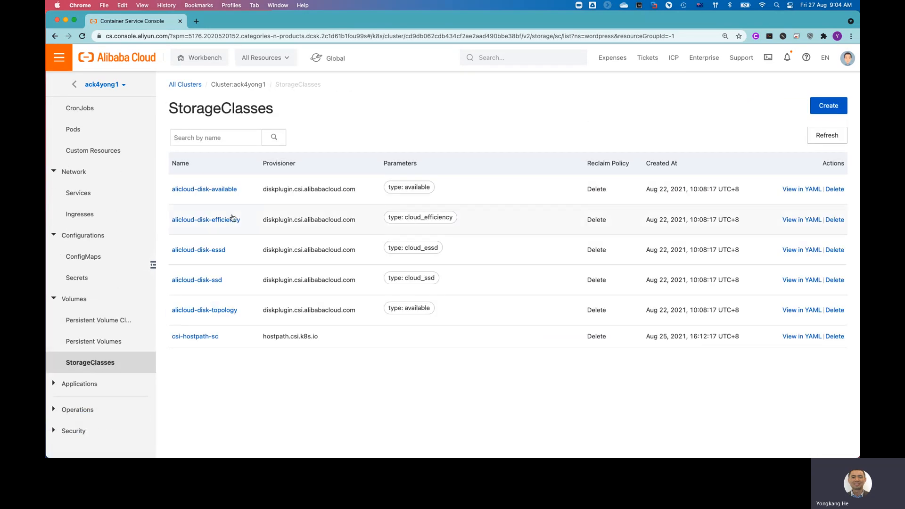
mouse_move(204, 188)
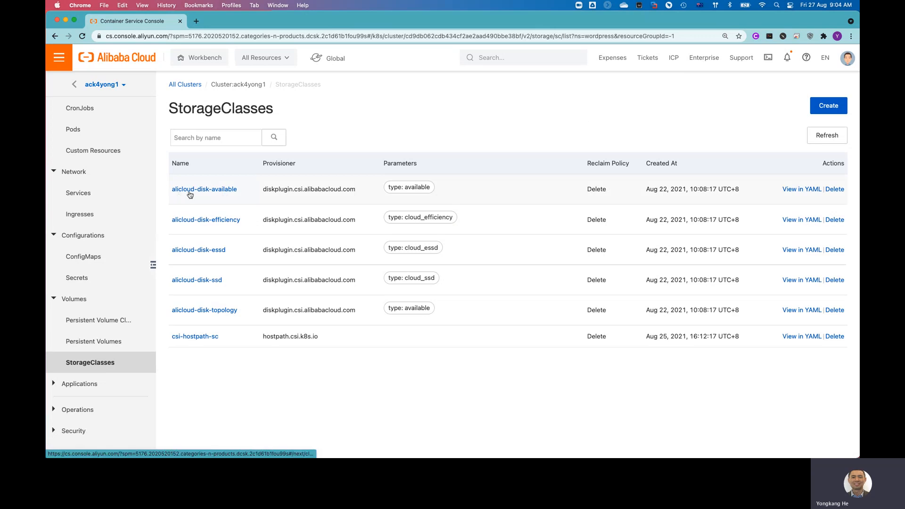
mouse_move(227, 295)
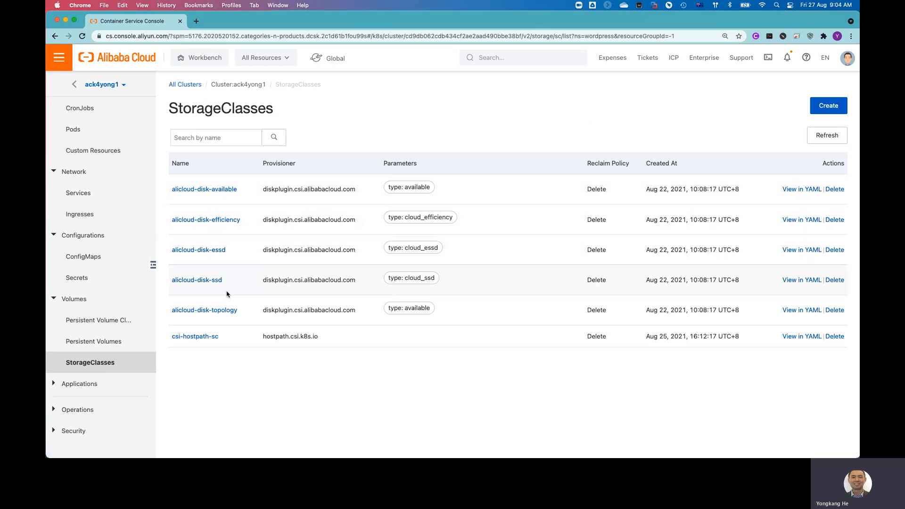
mouse_move(226, 312)
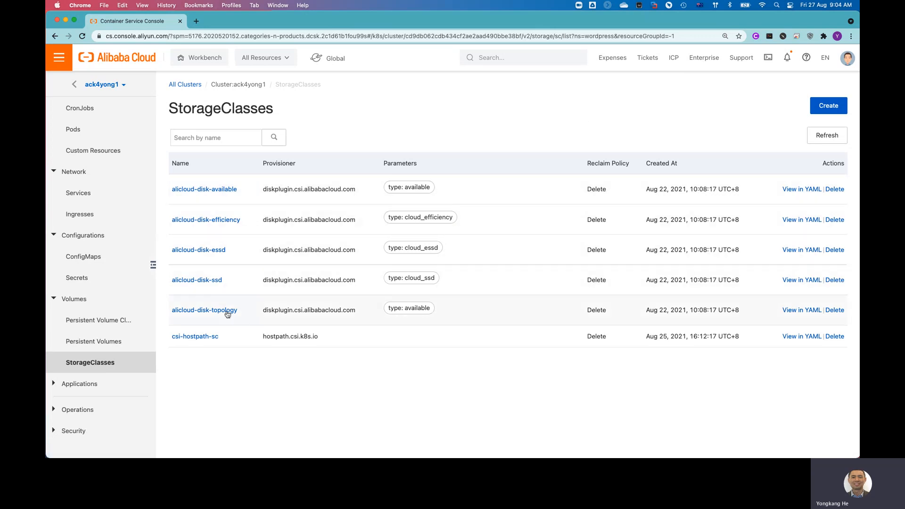
mouse_move(205, 290)
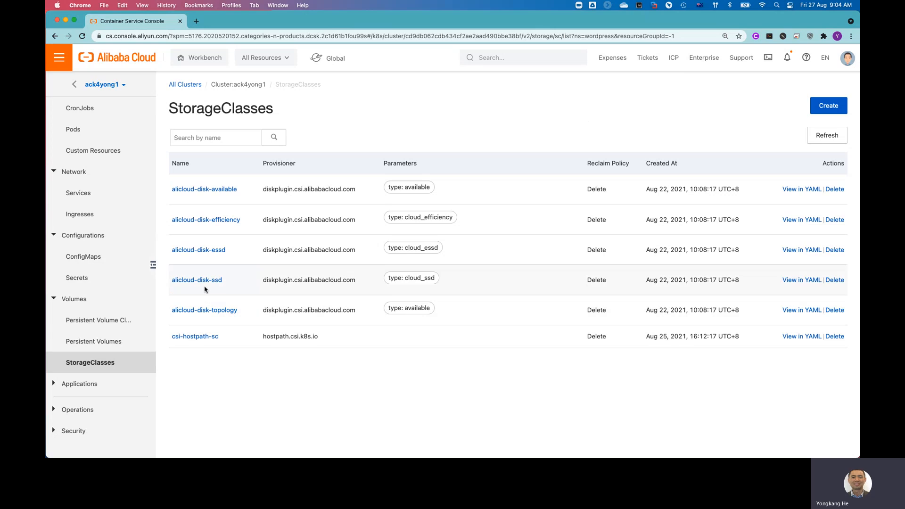
mouse_move(201, 260)
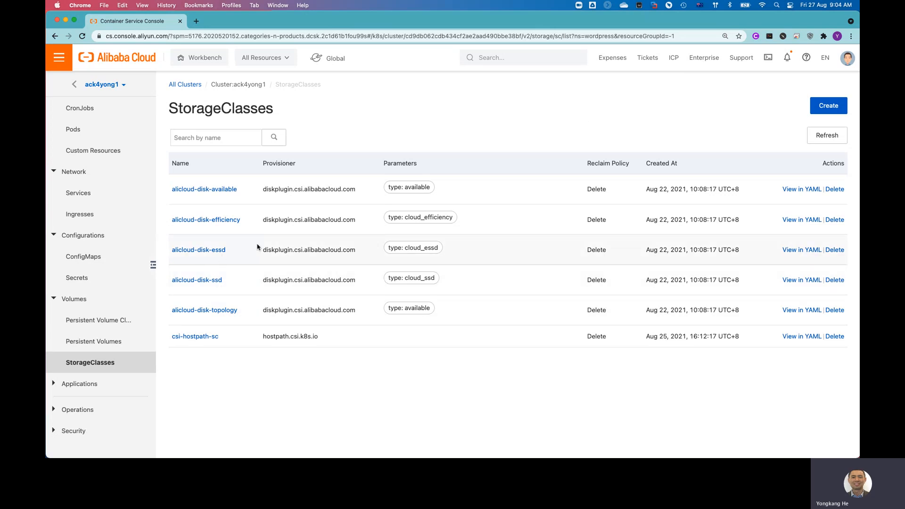
mouse_move(264, 227)
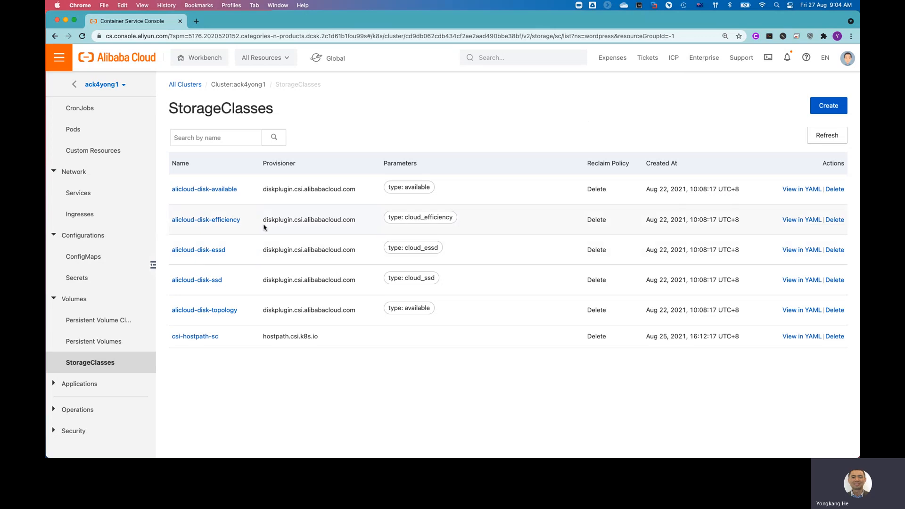
mouse_move(98, 319)
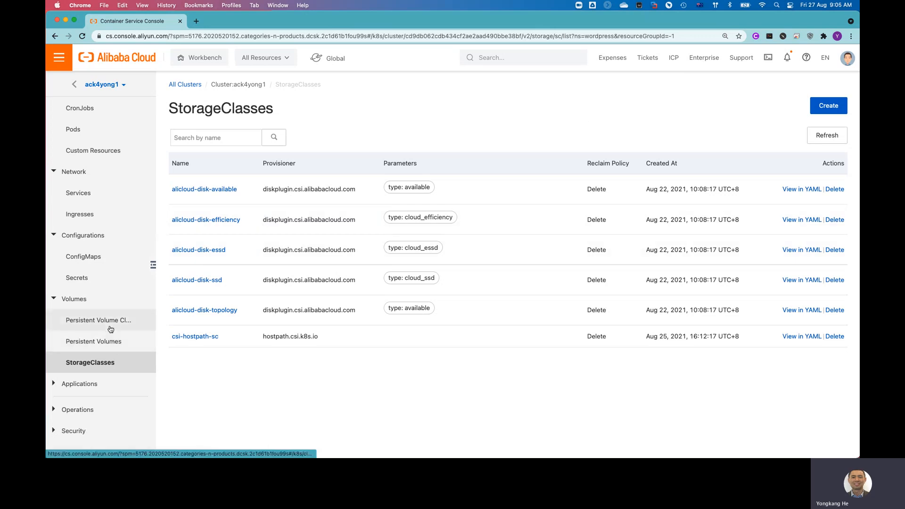
Review persistent volumes, then the Bound claims mysql-pv-claim and wp-pv-claim on alicloud-disk-essd
left_click(94, 342)
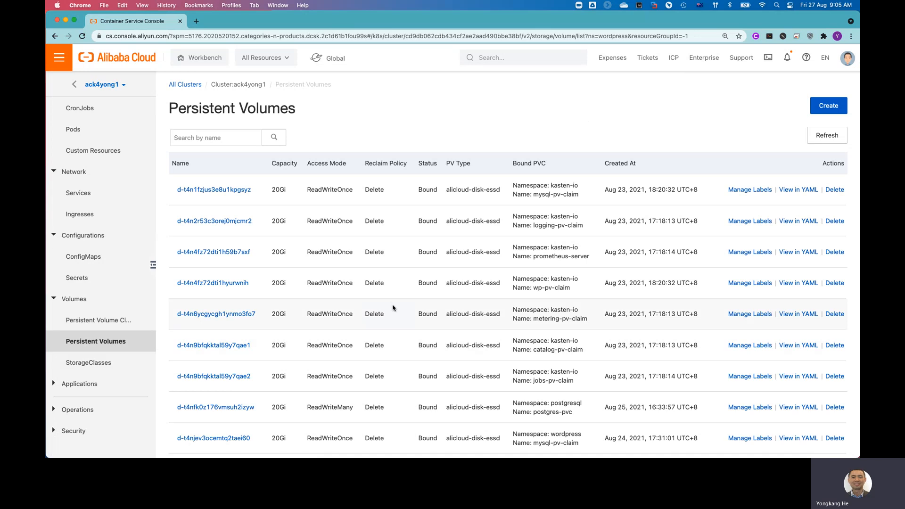
mouse_move(99, 320)
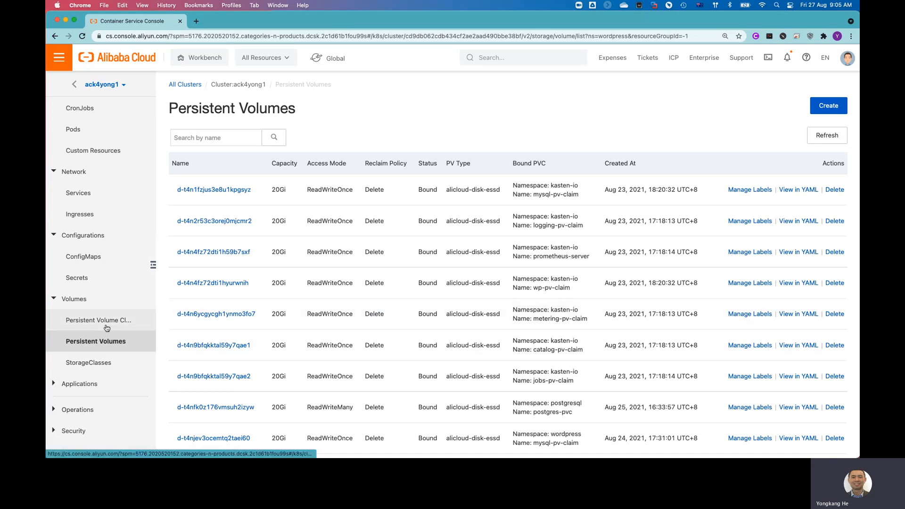
left_click(98, 319)
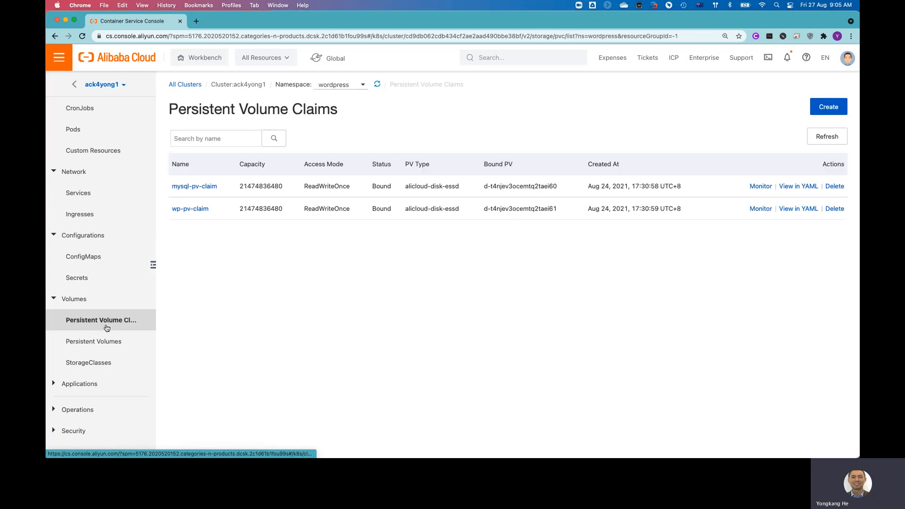
mouse_move(487, 319)
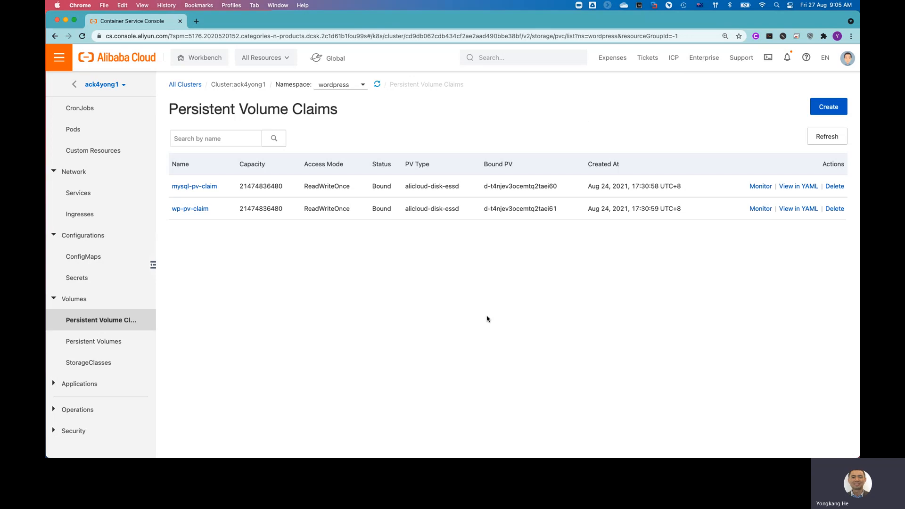
mouse_move(88, 362)
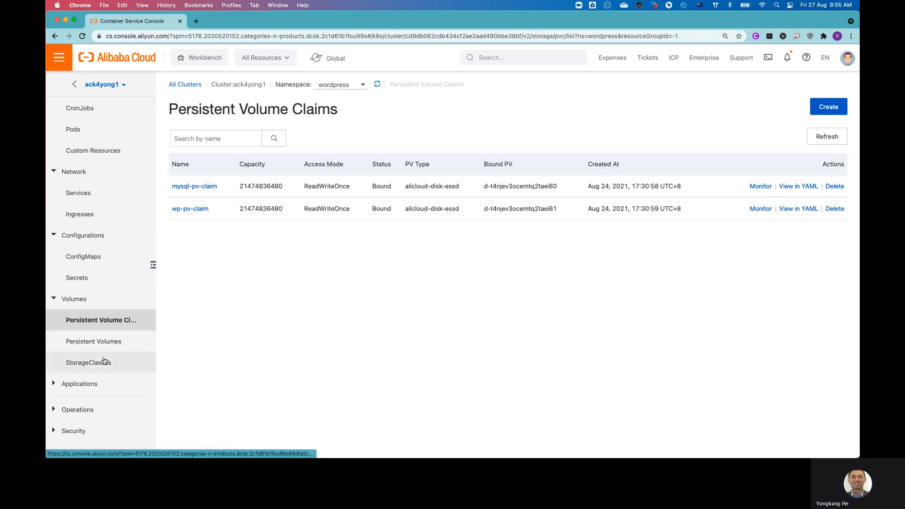
left_click(80, 383)
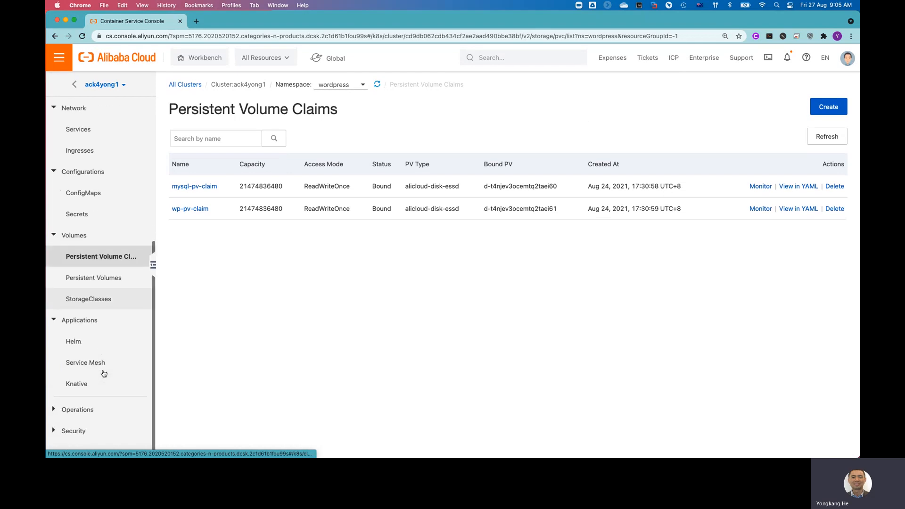
mouse_move(74, 341)
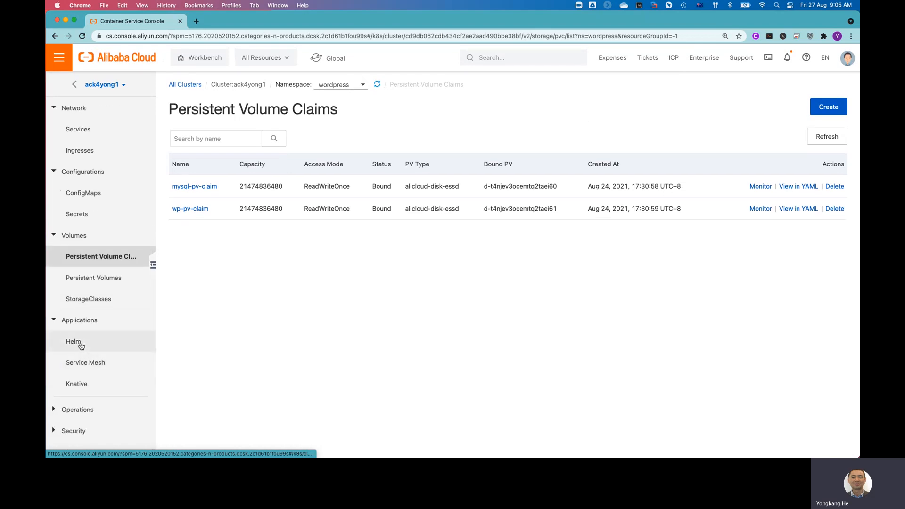
List the deployed Helm releases ack-node-problem-detector, arms-prometheus and k10
left_click(73, 341)
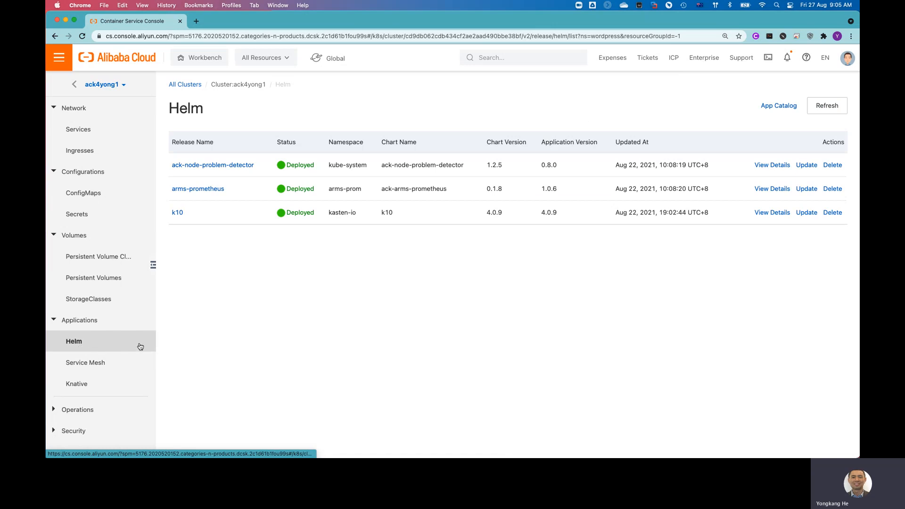
mouse_move(268, 177)
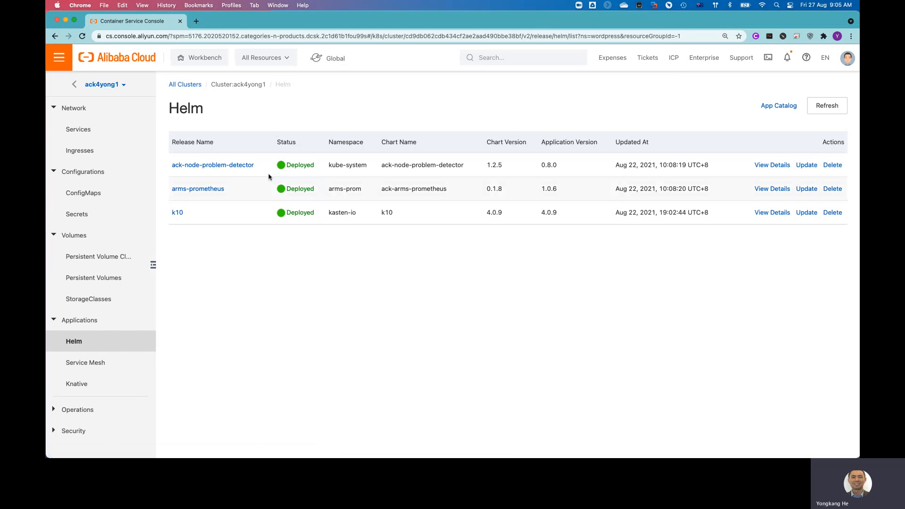
mouse_move(708, 179)
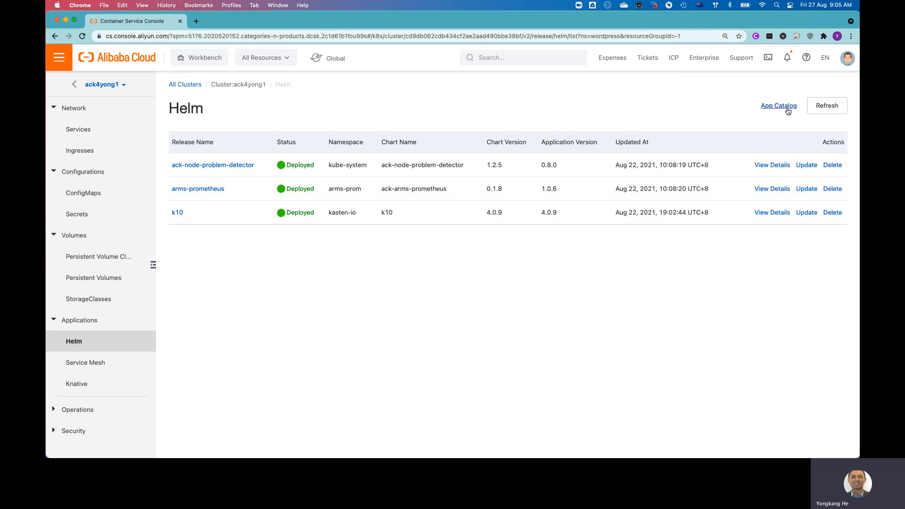
Scroll the App Catalog grid down past ack-fluid until the ack-ingress-nginx card shows
left_click(778, 105)
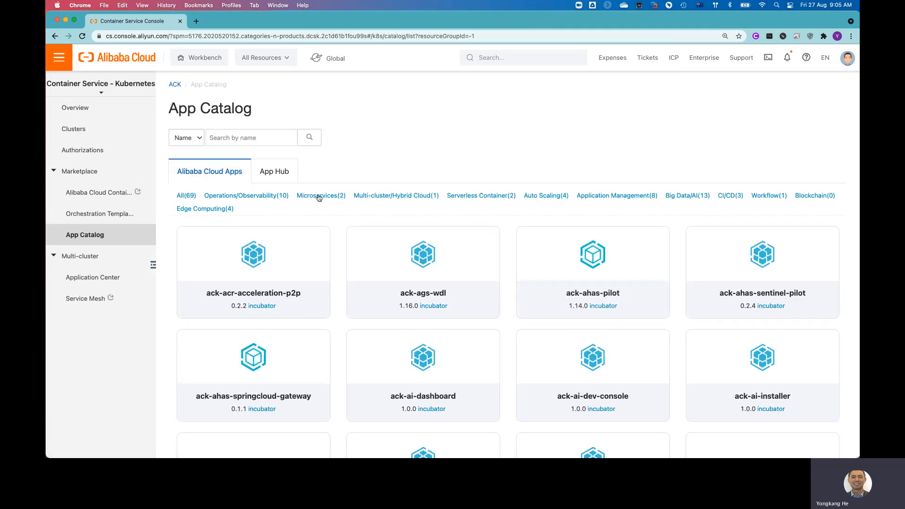
scroll("down", 3)
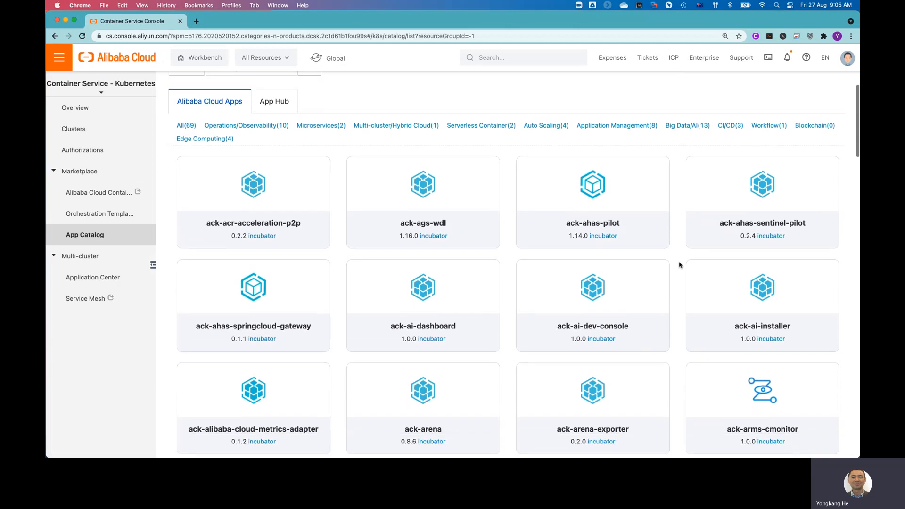
scroll("down", 3)
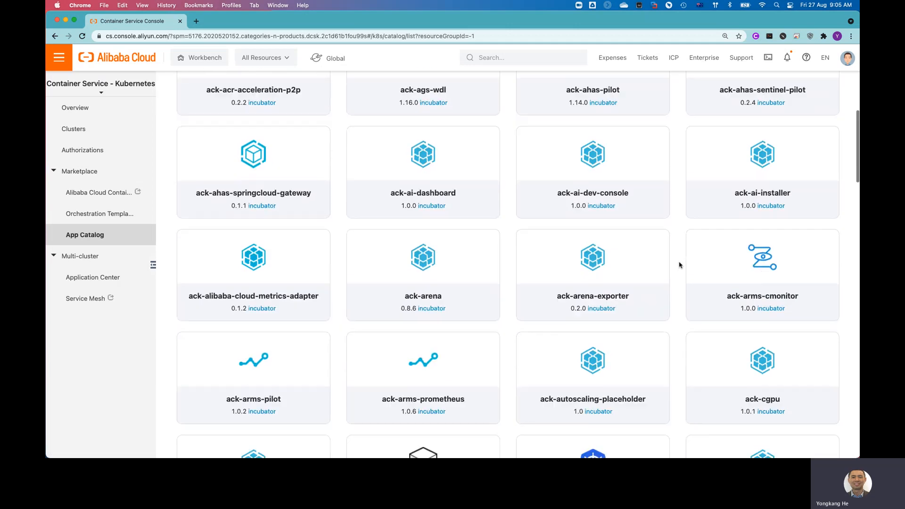
scroll("down", 3)
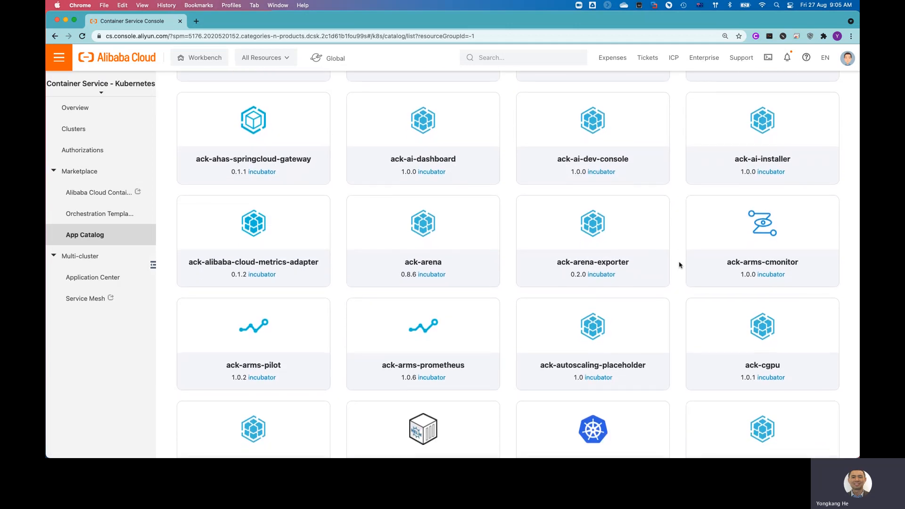
scroll("down", 3)
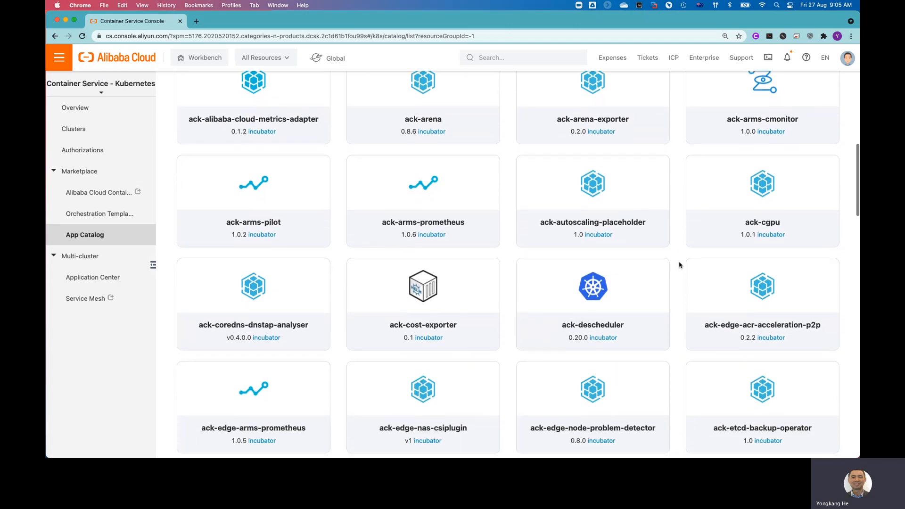
scroll("down", 3)
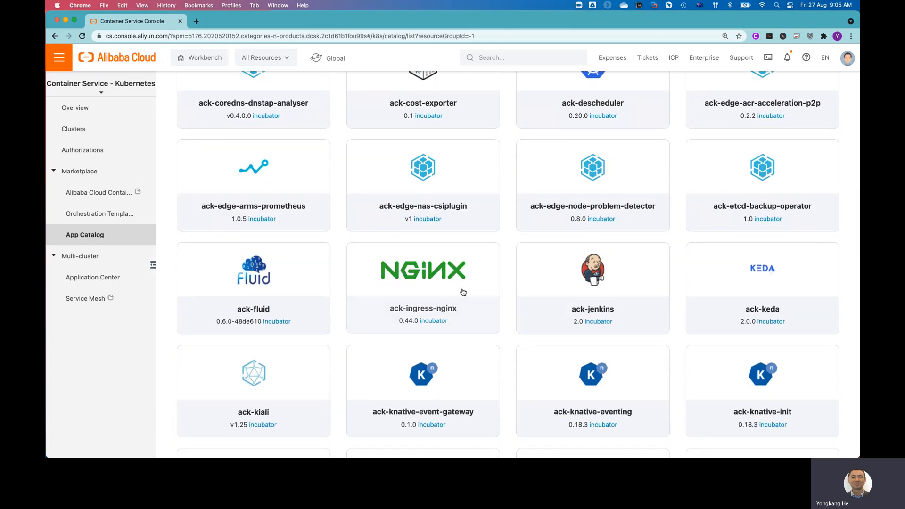
left_click(422, 287)
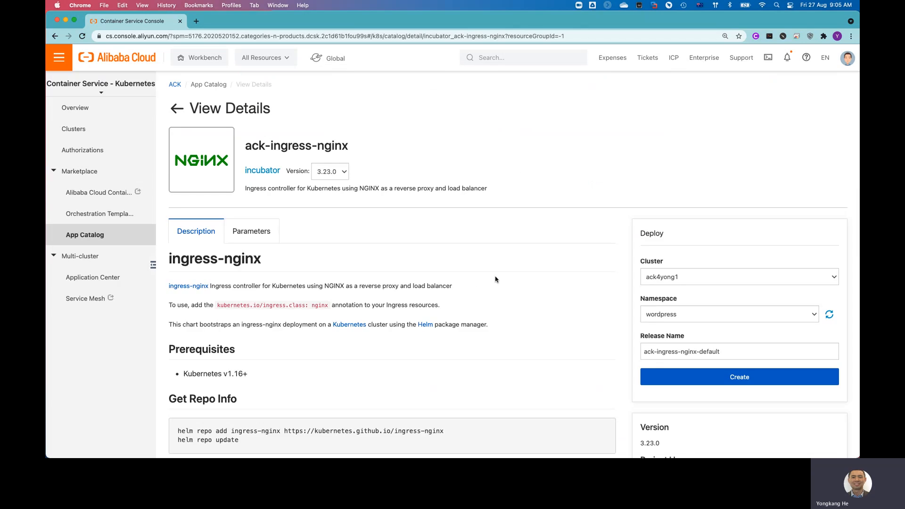
scroll("down", 3)
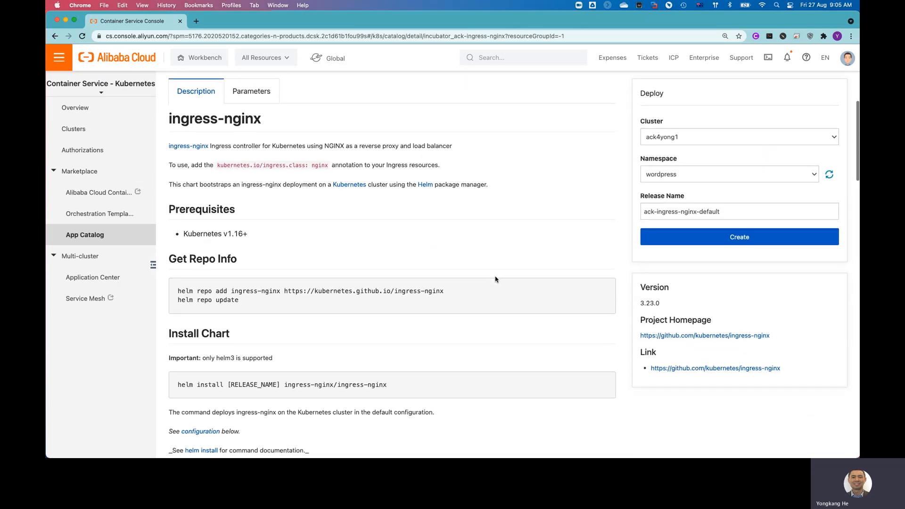
scroll("down", 3)
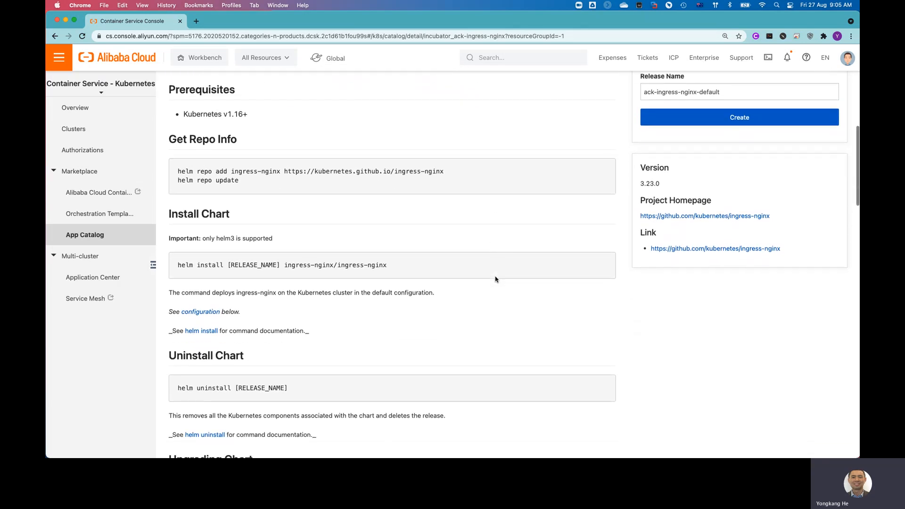
scroll("down", 3)
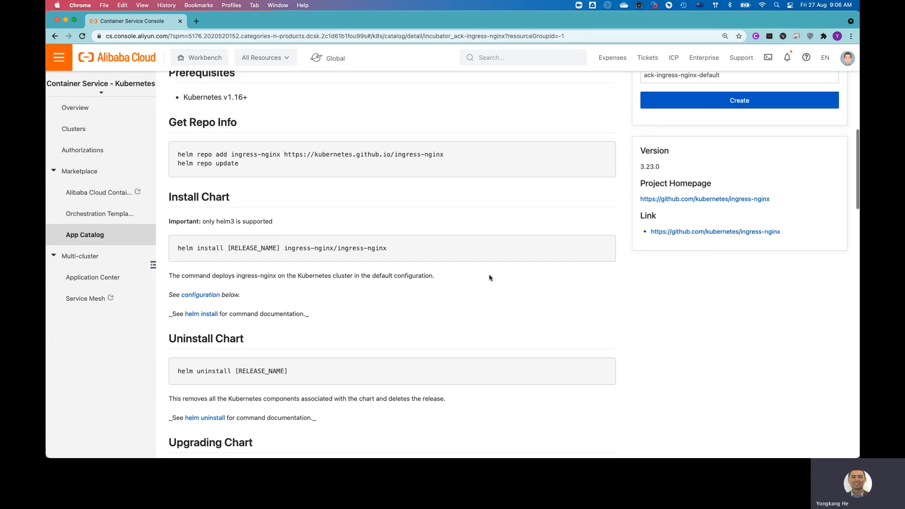
scroll("up", 3)
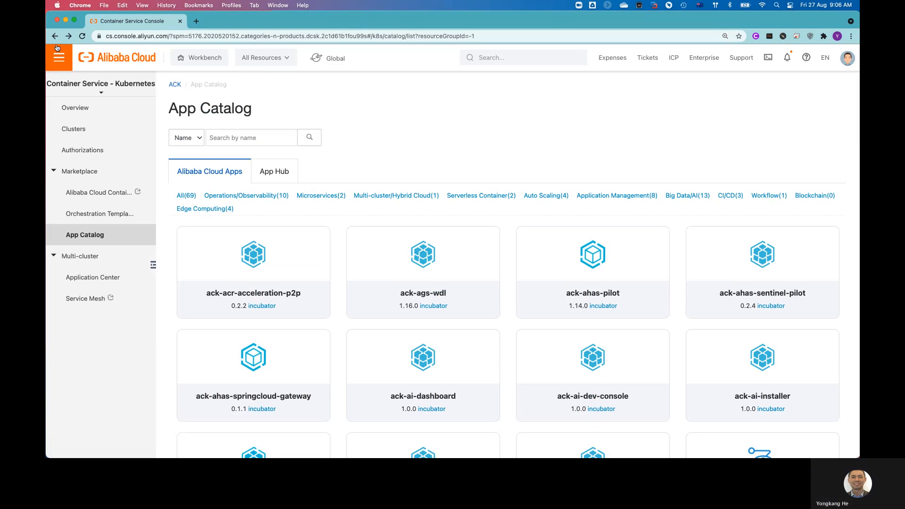
Dismiss the Products and Services overview on the Helm page and expand Operations in the sidebar
left_click(55, 58)
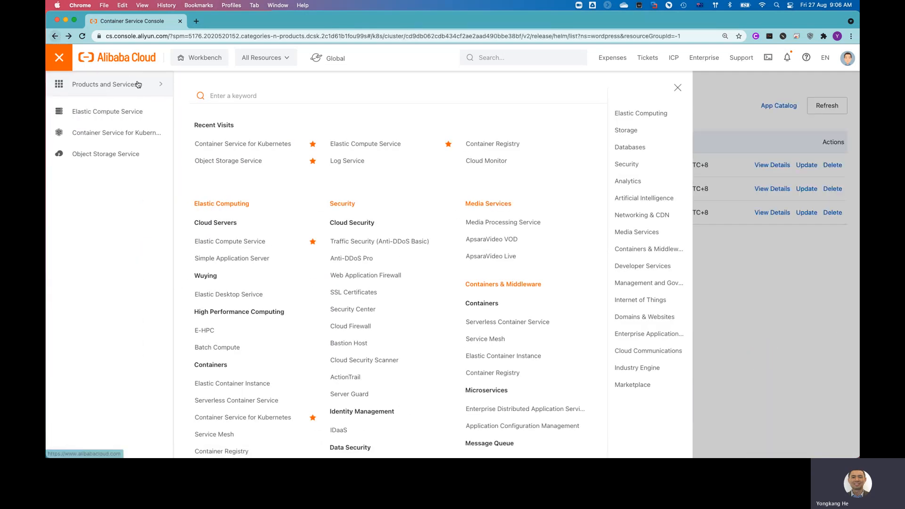
left_click(677, 86)
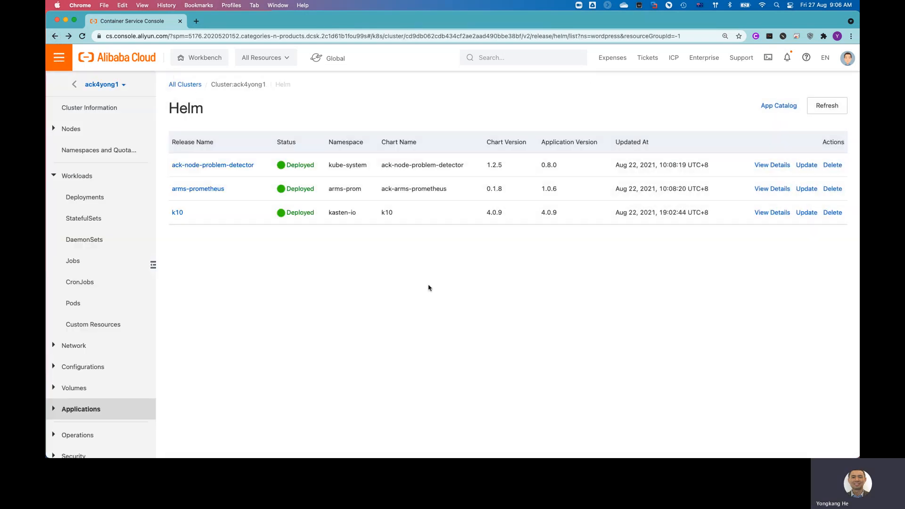
scroll("down", 3)
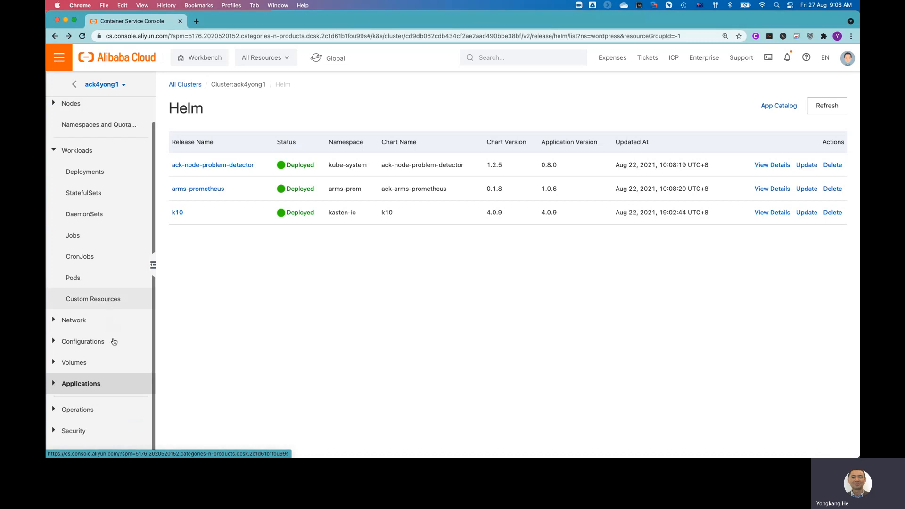
left_click(77, 408)
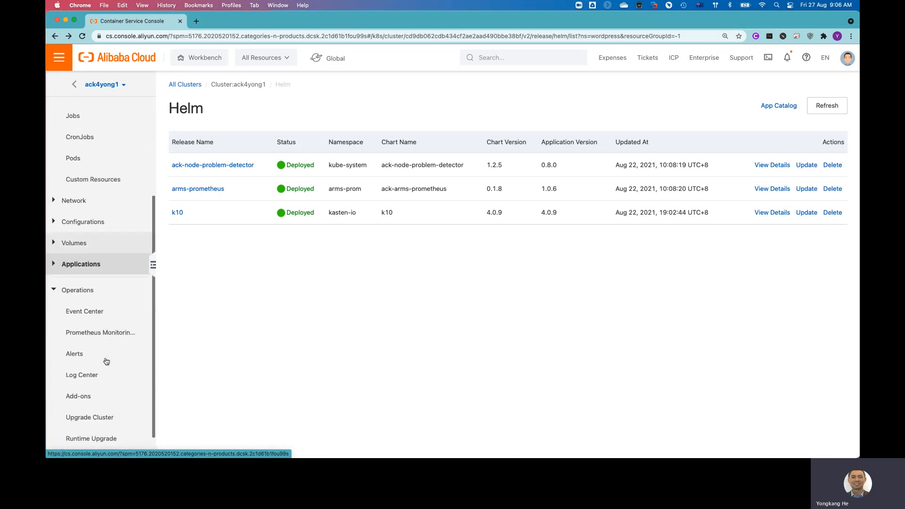
scroll("down", 3)
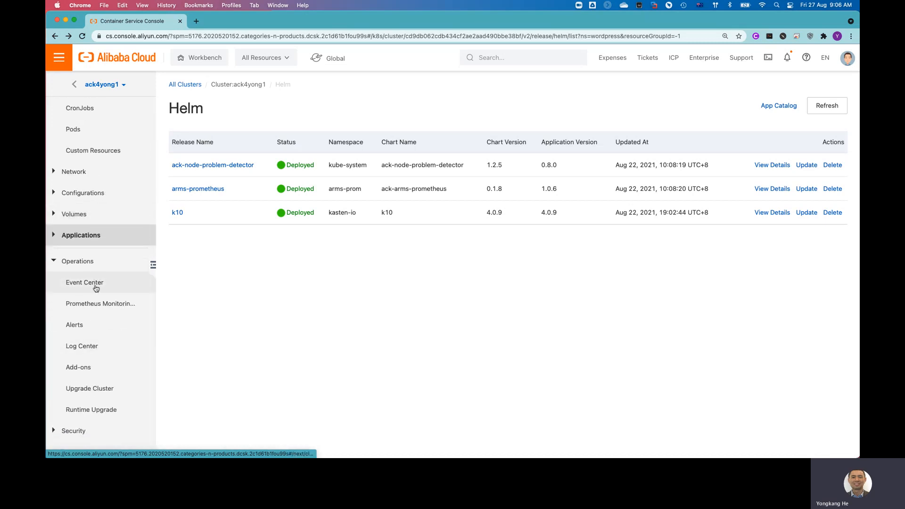
Visit Event Center, then Prometheus Monitoring for ack4yong1 under Operations
left_click(84, 282)
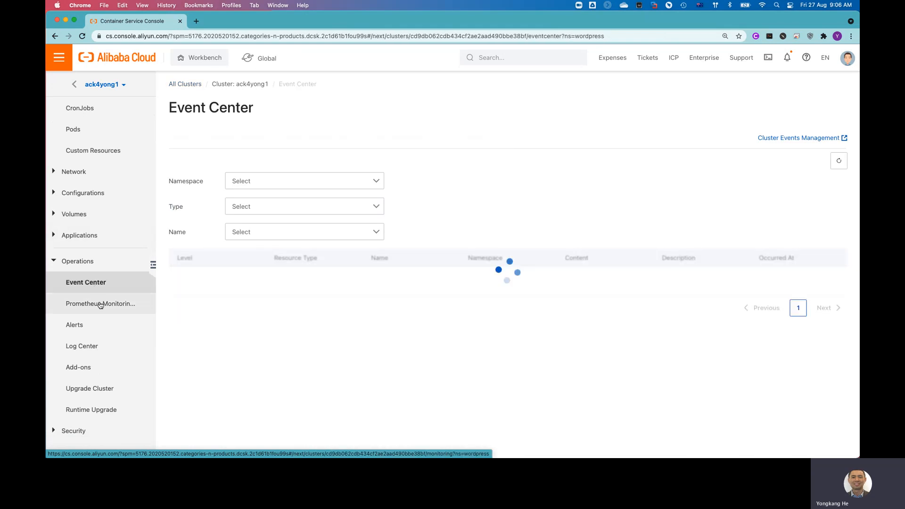
left_click(100, 304)
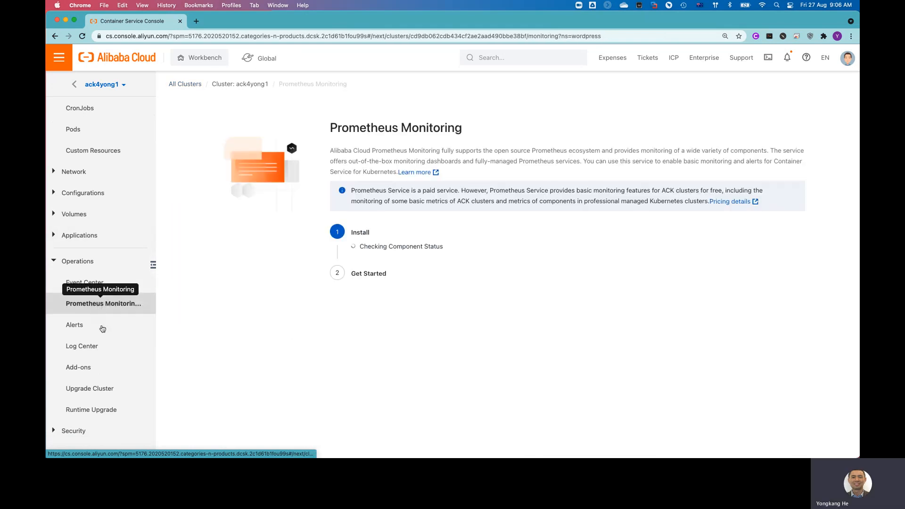
mouse_move(107, 328)
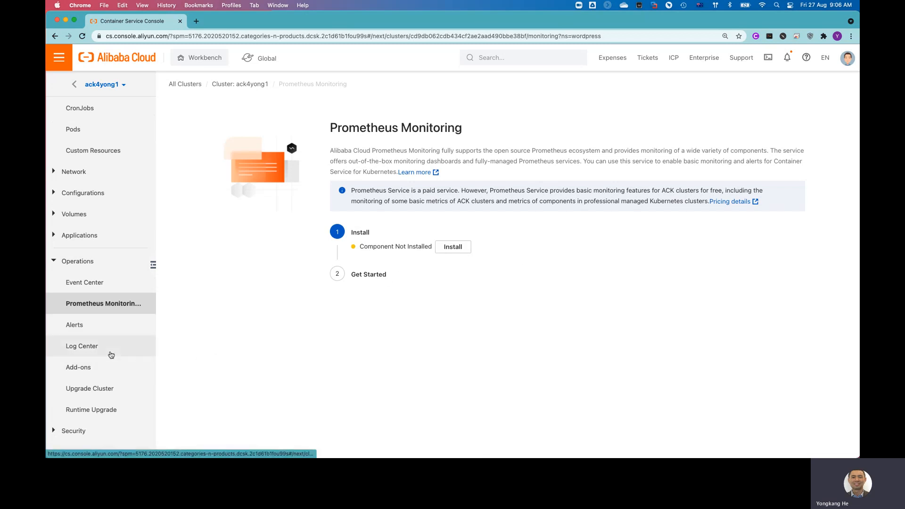
mouse_move(89, 388)
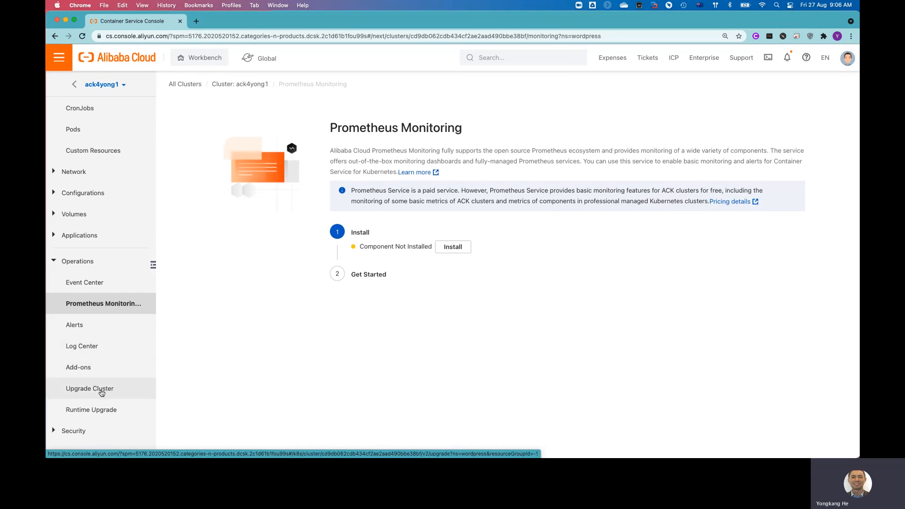
View Upgrade Cluster showing Kubernetes 1.20.4-aliyun.1, then expand the Security pages
left_click(90, 389)
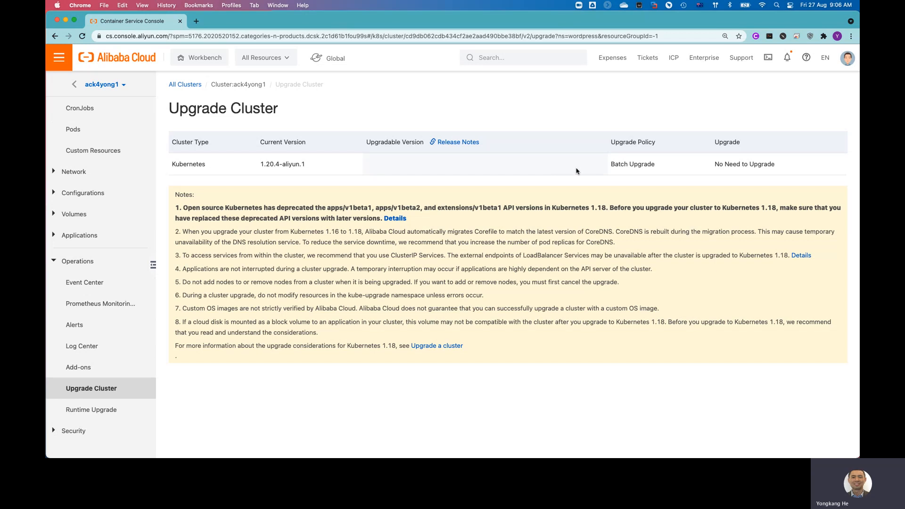
mouse_move(537, 171)
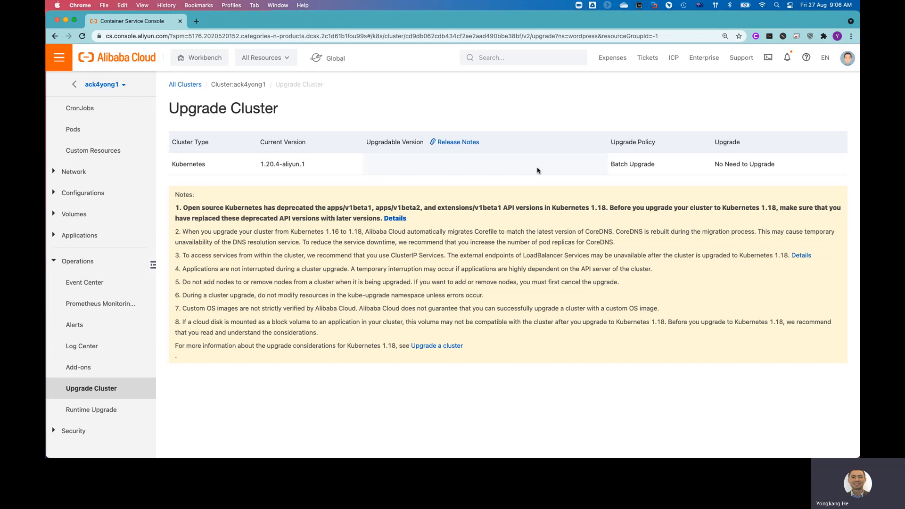
mouse_move(73, 431)
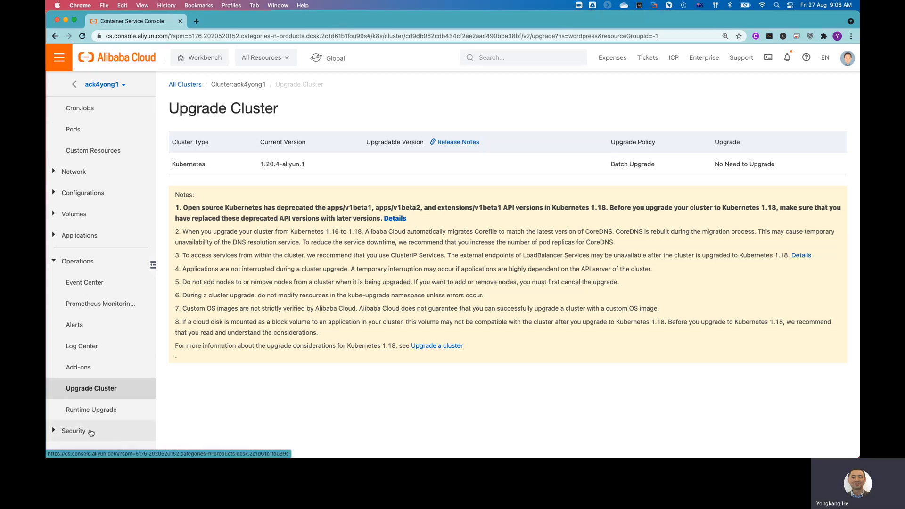
left_click(73, 431)
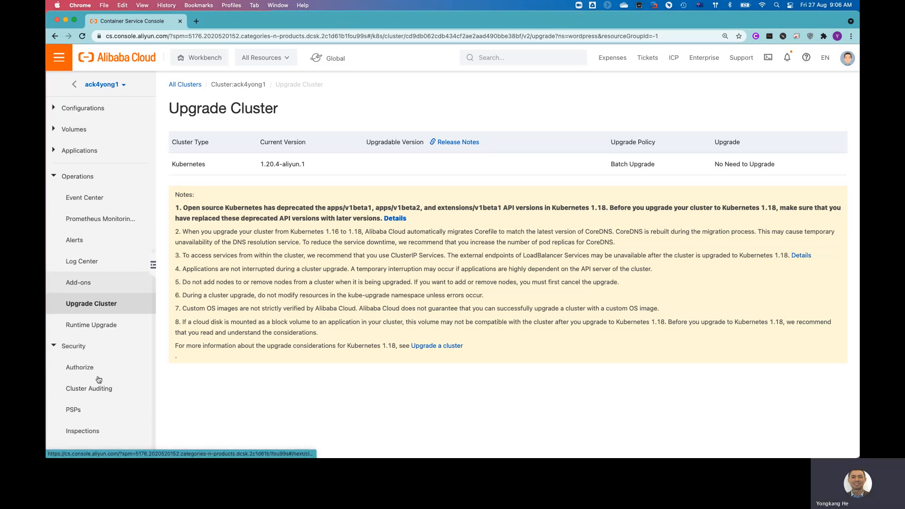
Visit Authorizations listing RAM user yong, then PSPs showing the ack.privileged policy
left_click(80, 367)
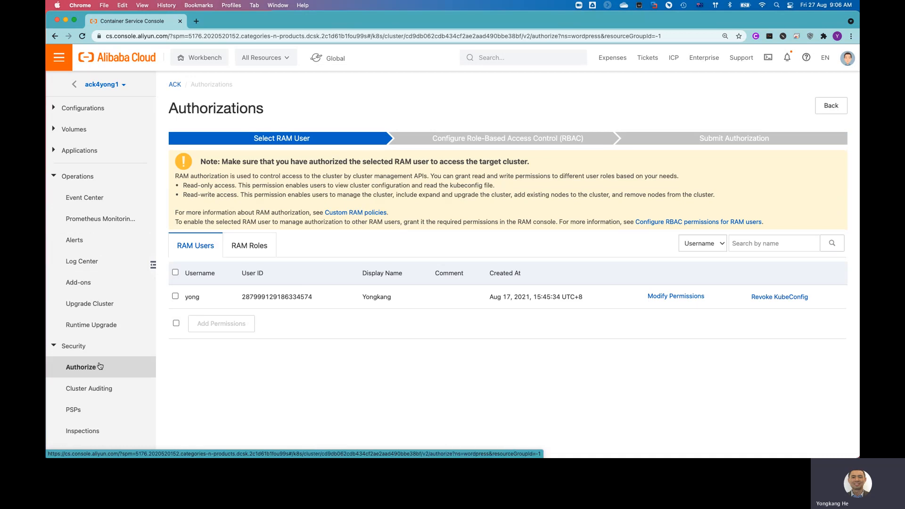
mouse_move(130, 354)
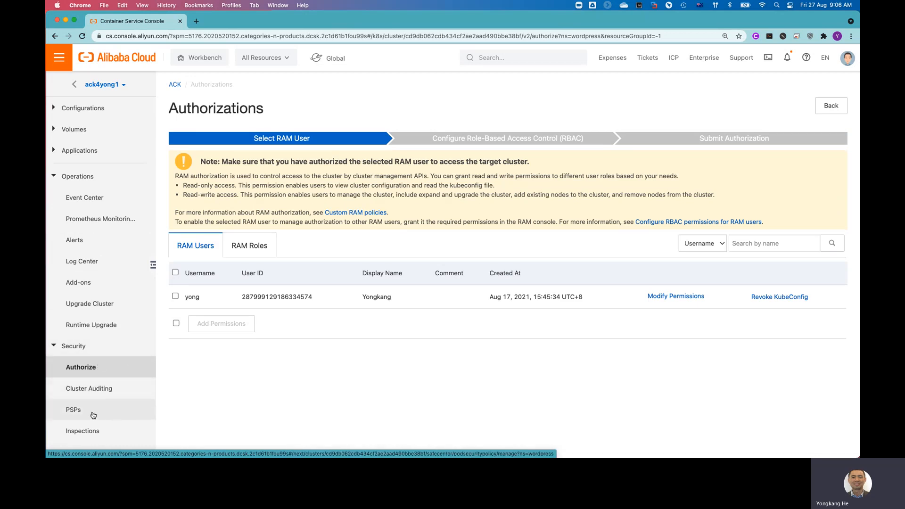
left_click(74, 408)
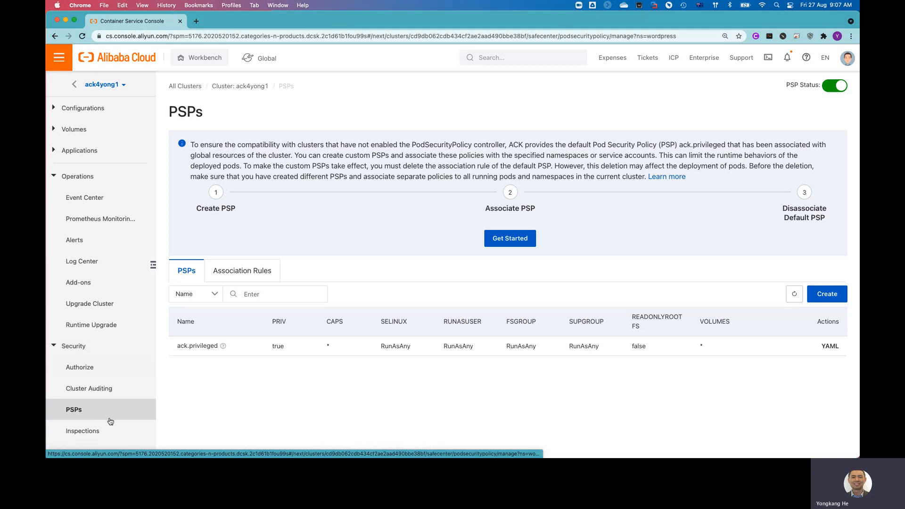
Go to Security > Inspections and drop down the ack4yong1 cluster switcher
left_click(84, 430)
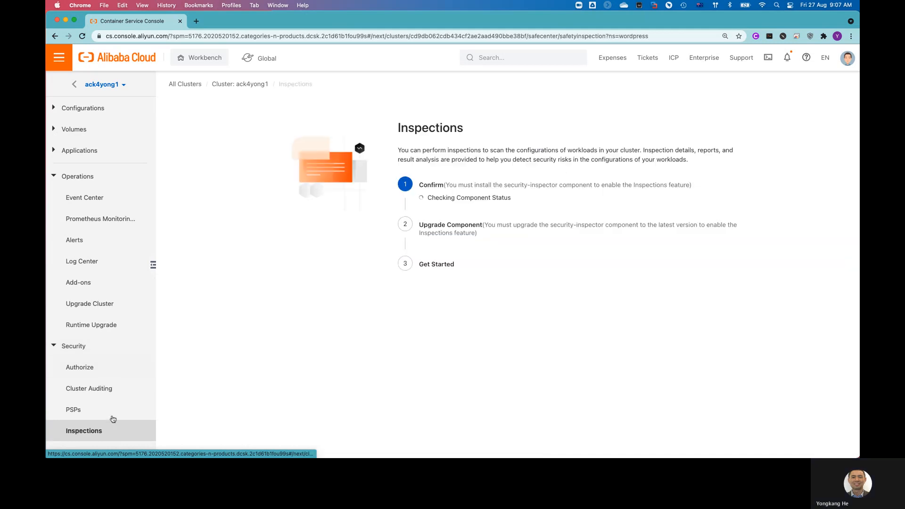
scroll("up", 3)
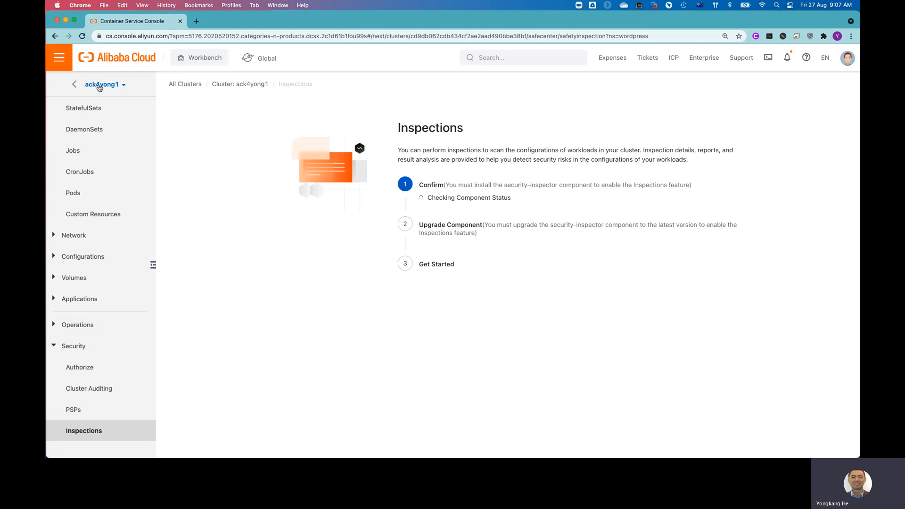
left_click(104, 84)
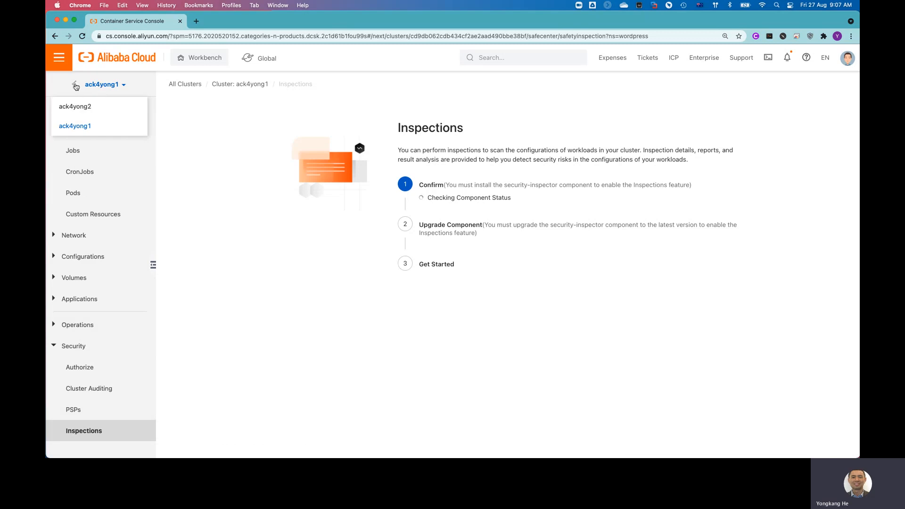
Go back to the Clusters list where ack4yong3 is Initializing
left_click(184, 84)
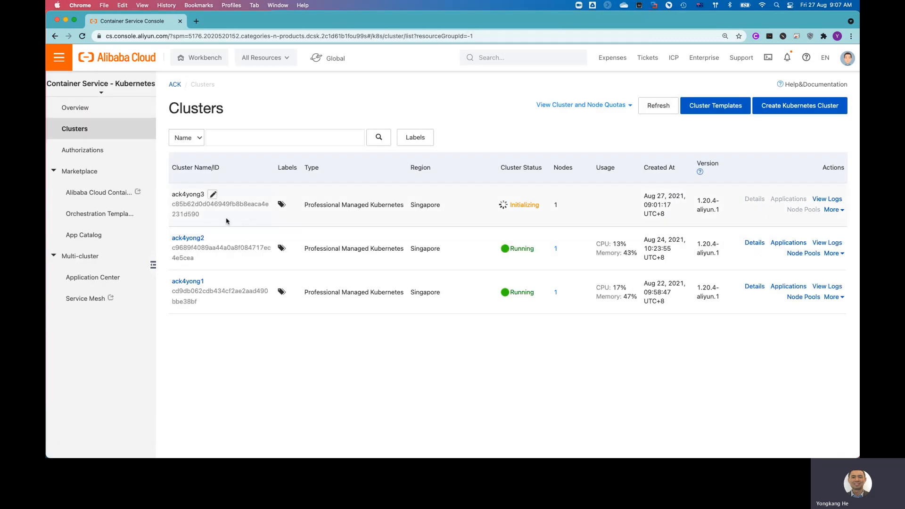
mouse_move(256, 218)
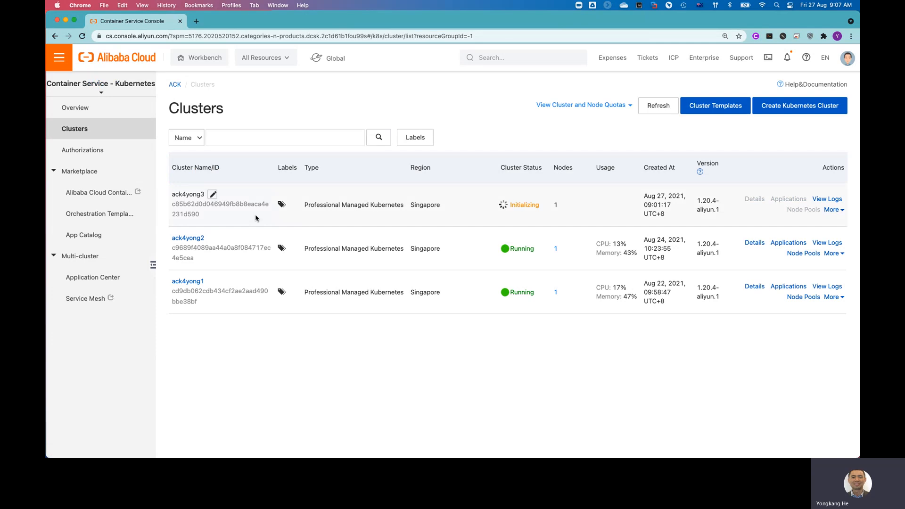
mouse_move(426, 299)
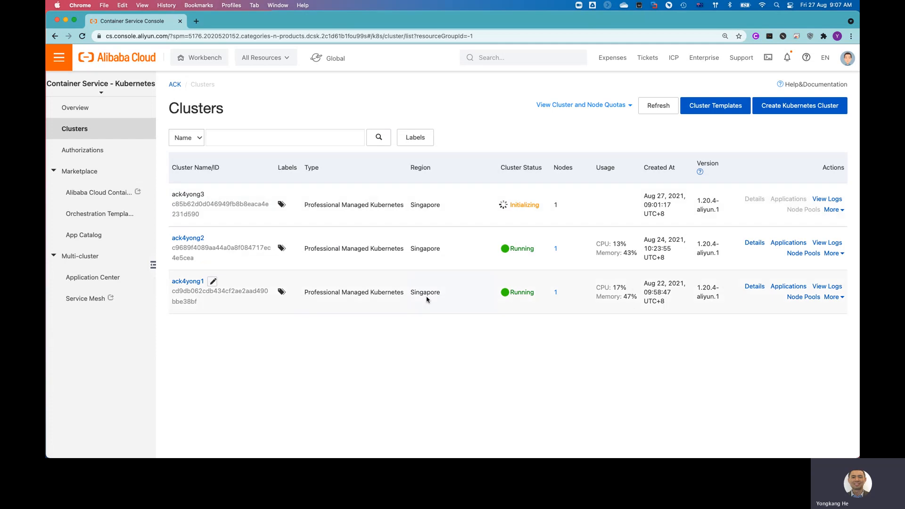
mouse_move(472, 347)
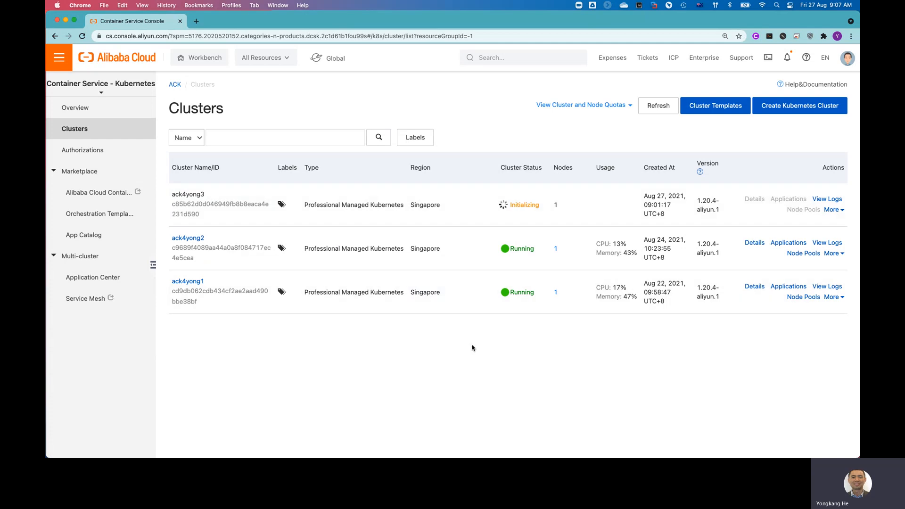